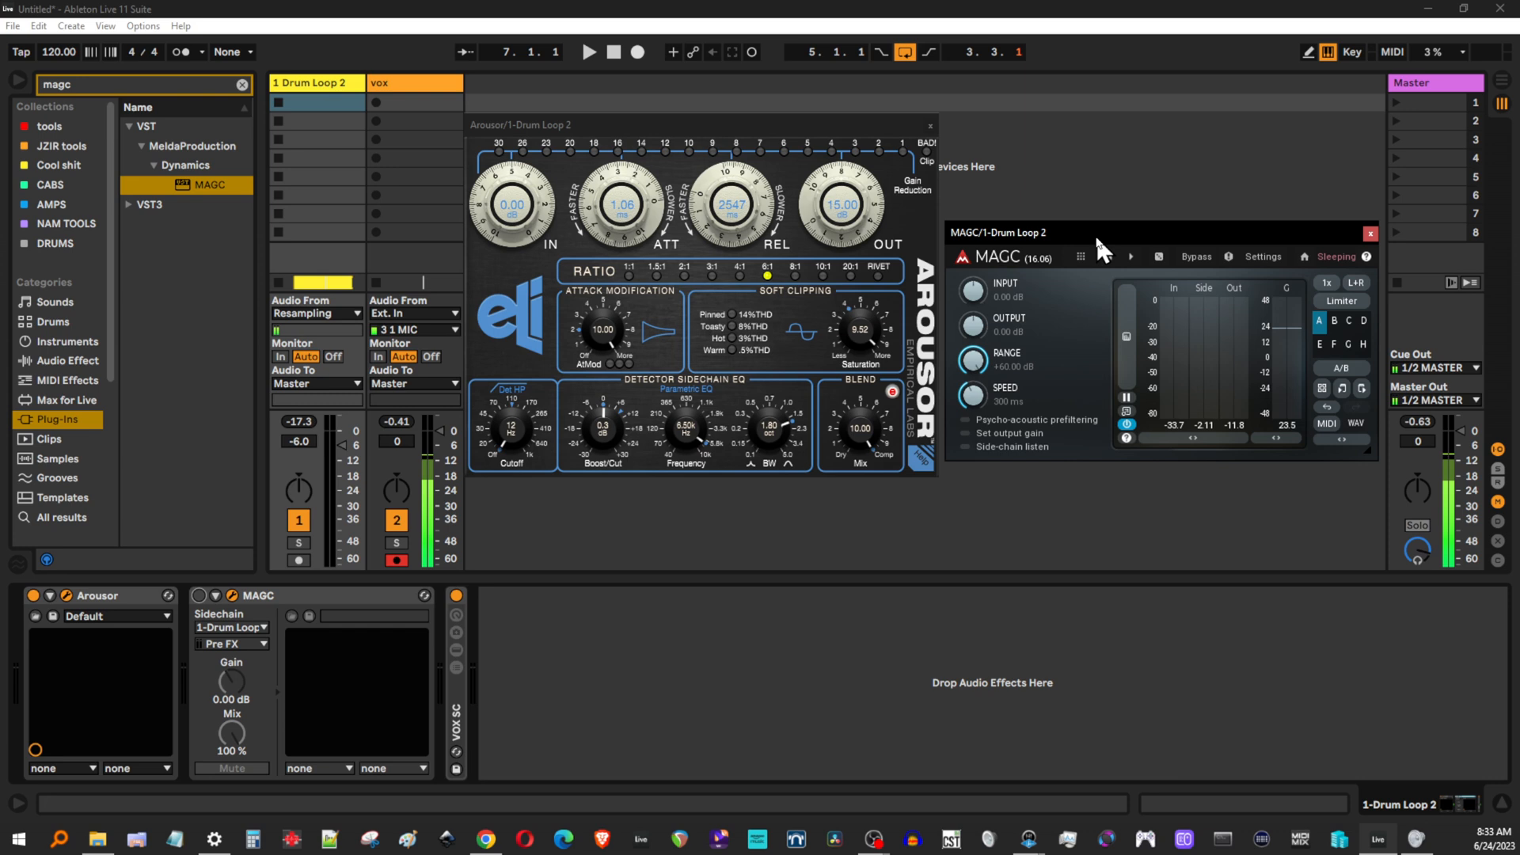
mouse_move(1016, 274)
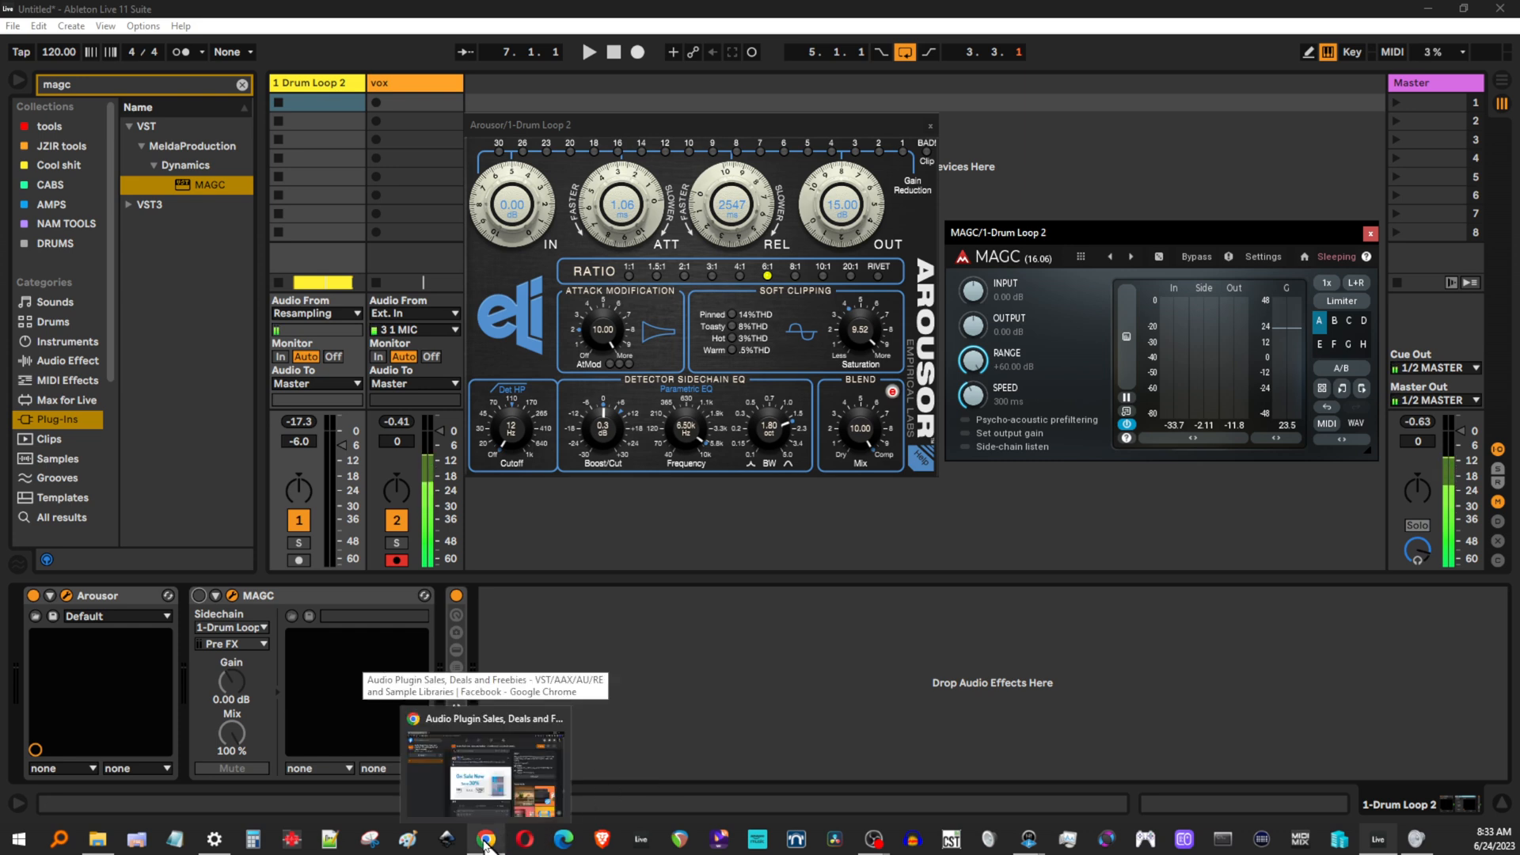
Step: Scroll the deals group to the $104.3 Perception AB post and expand all its comments
click(481, 839)
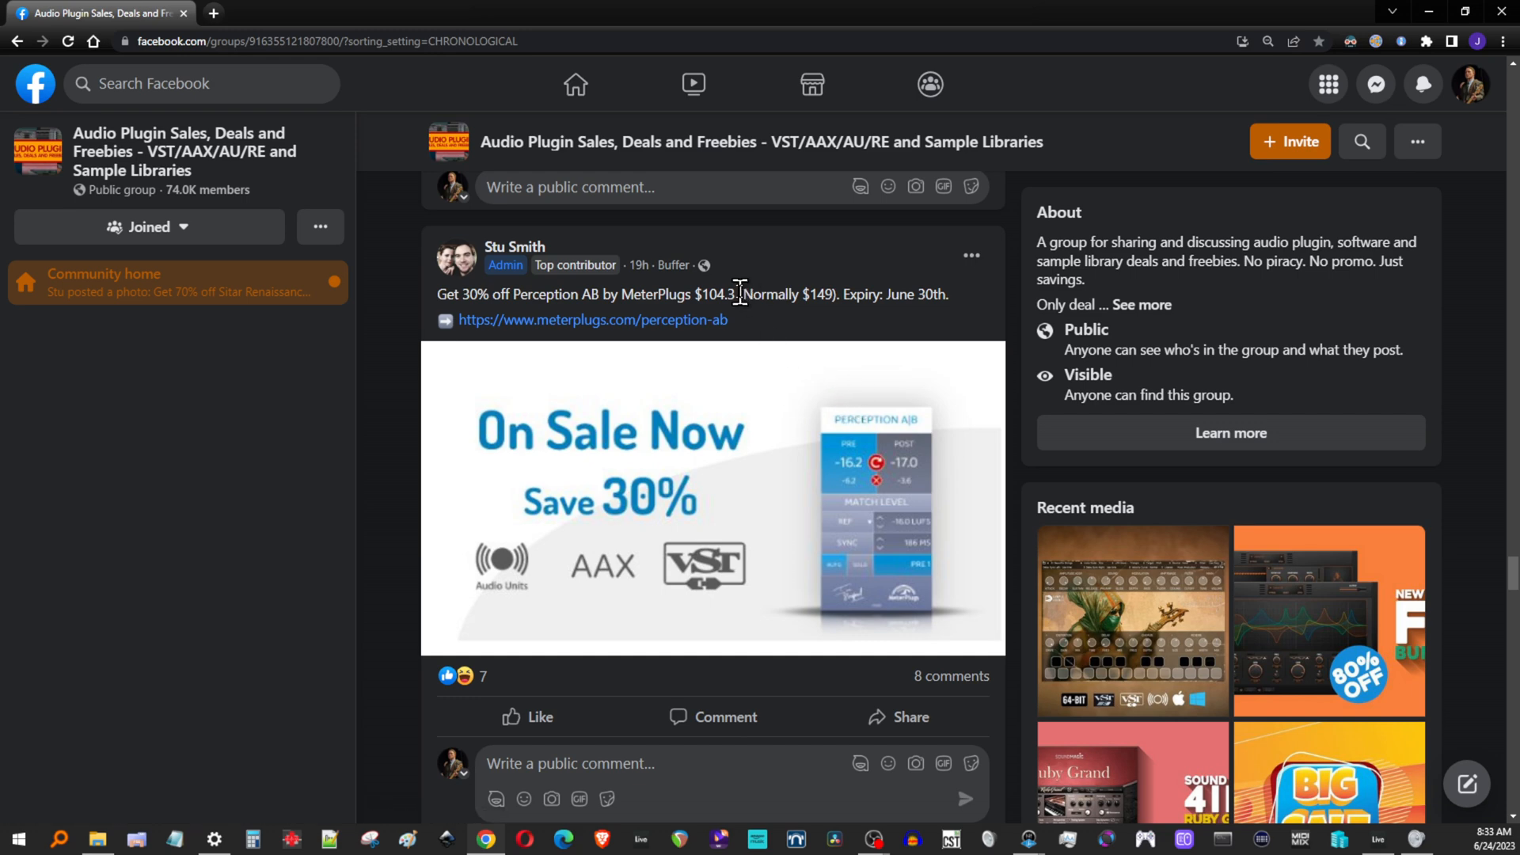
double_click(716, 294)
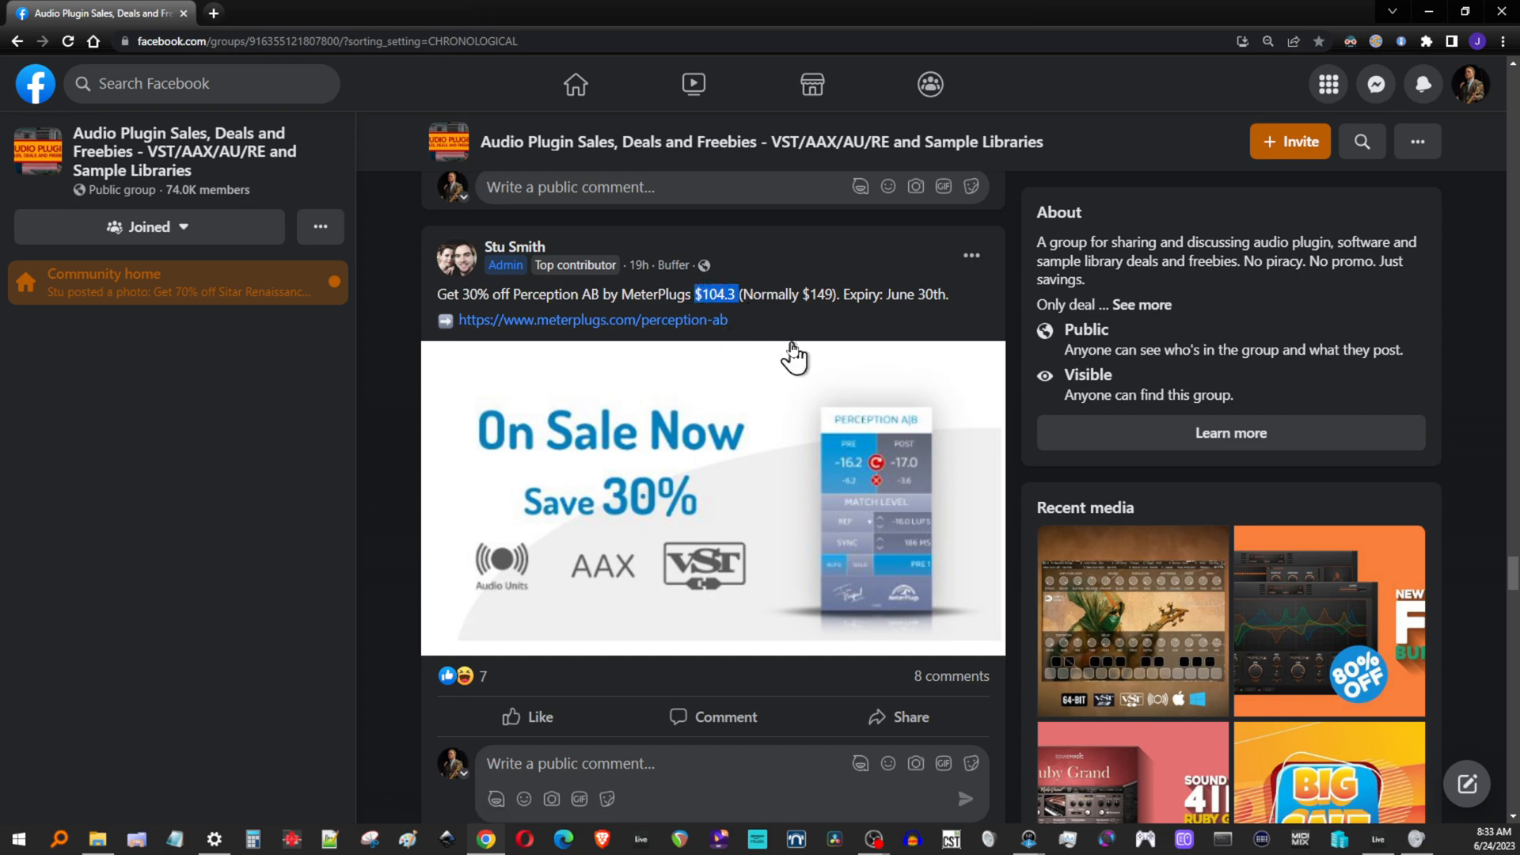
scroll(down, 3)
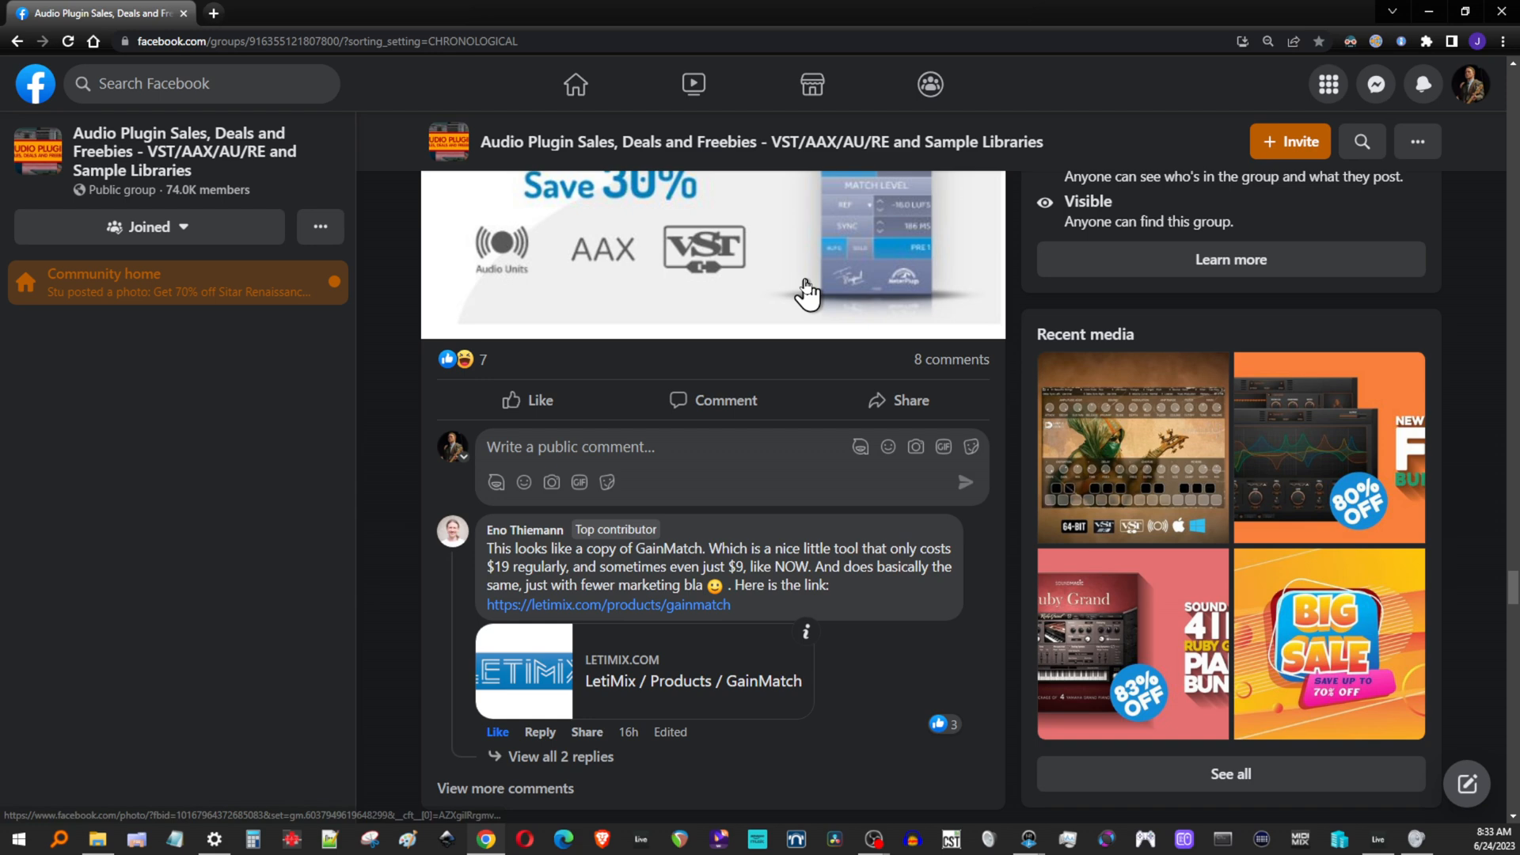
mouse_move(633, 653)
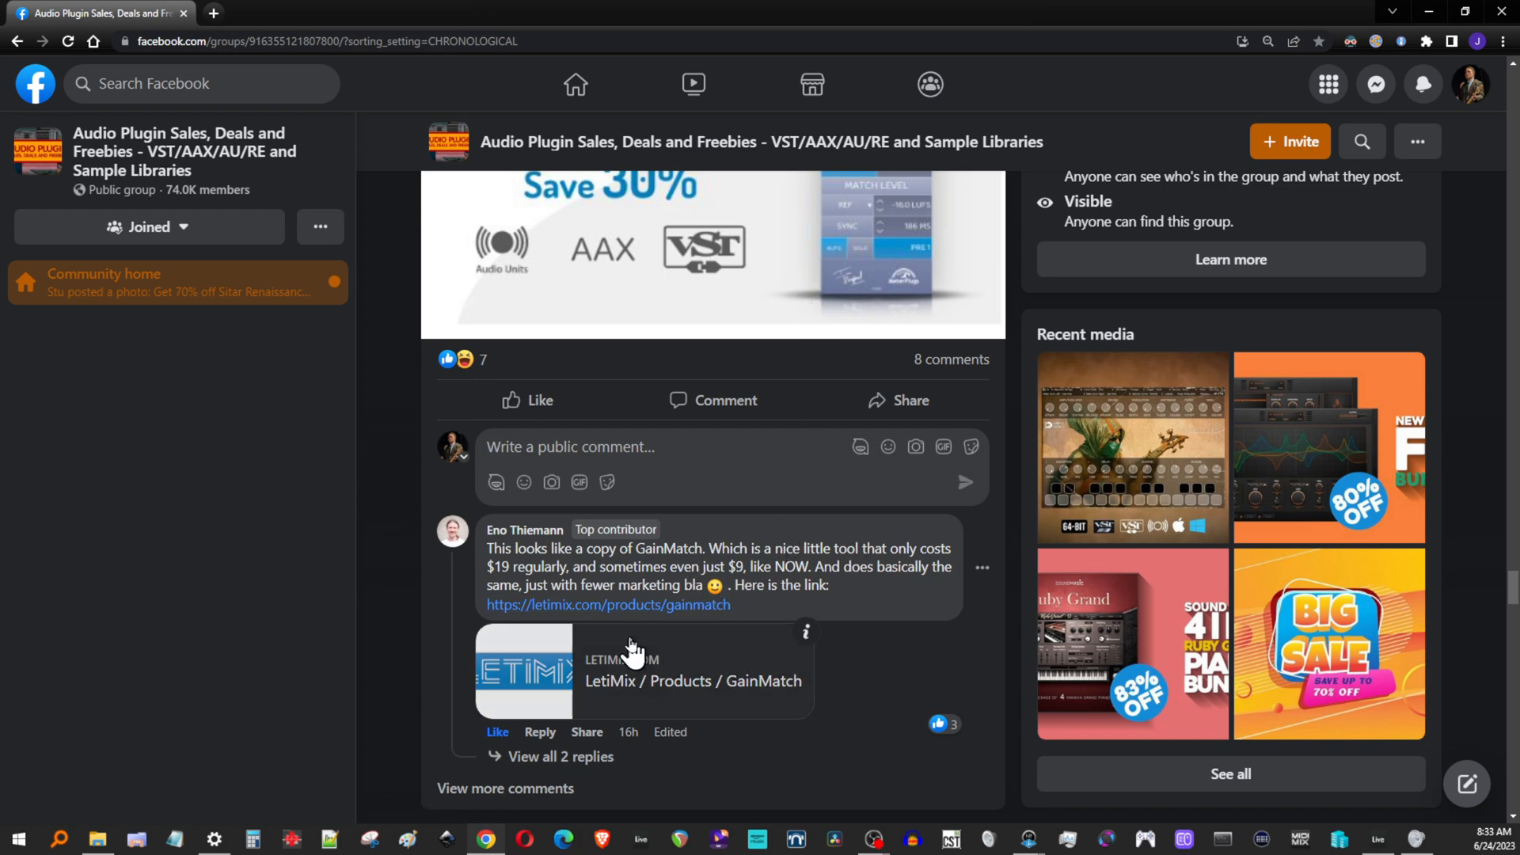
scroll(down, 3)
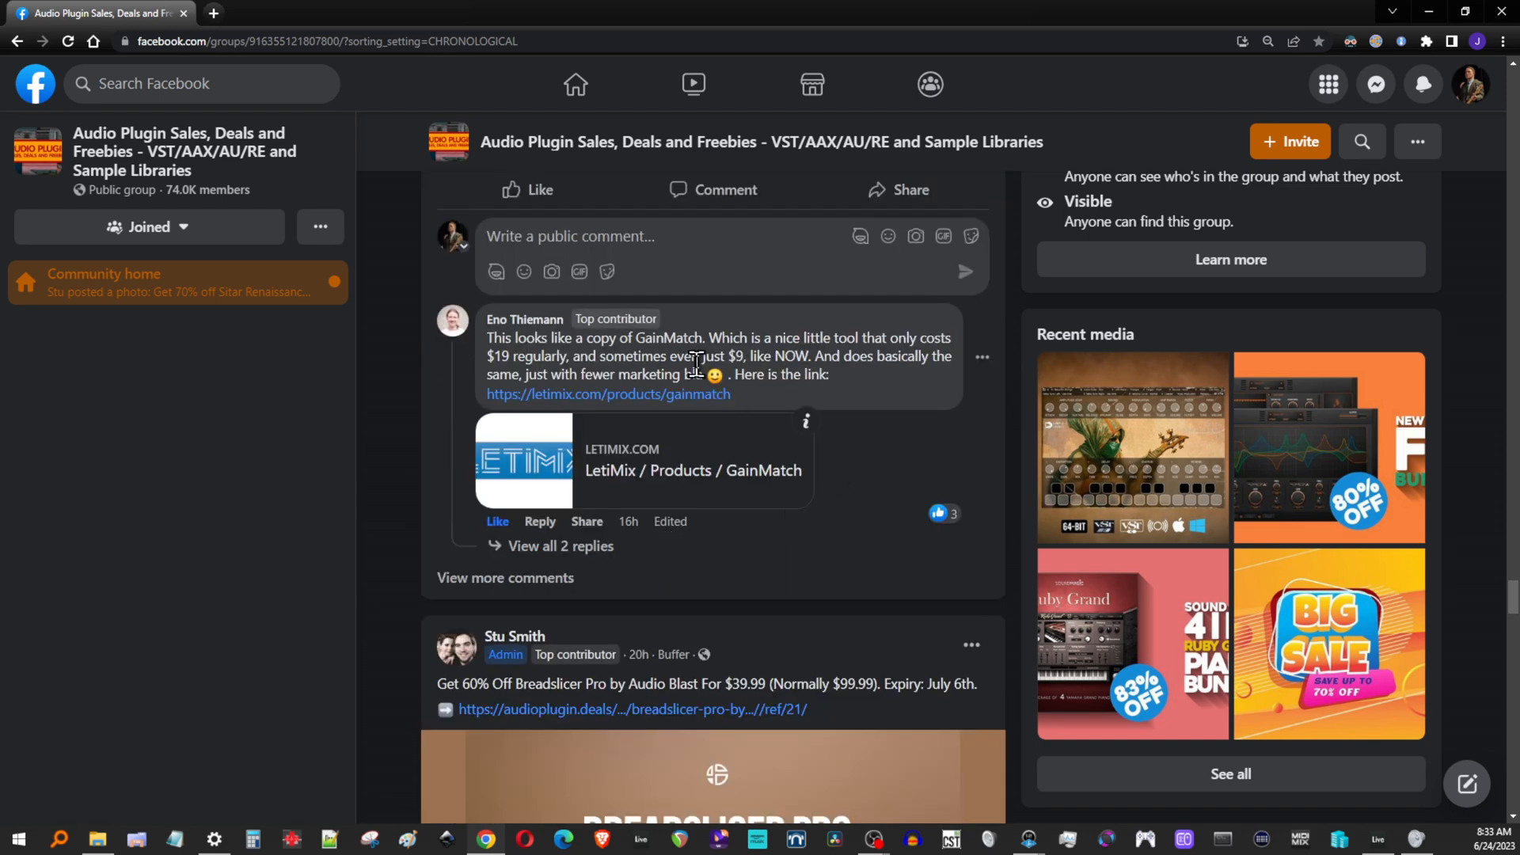
double_click(733, 356)
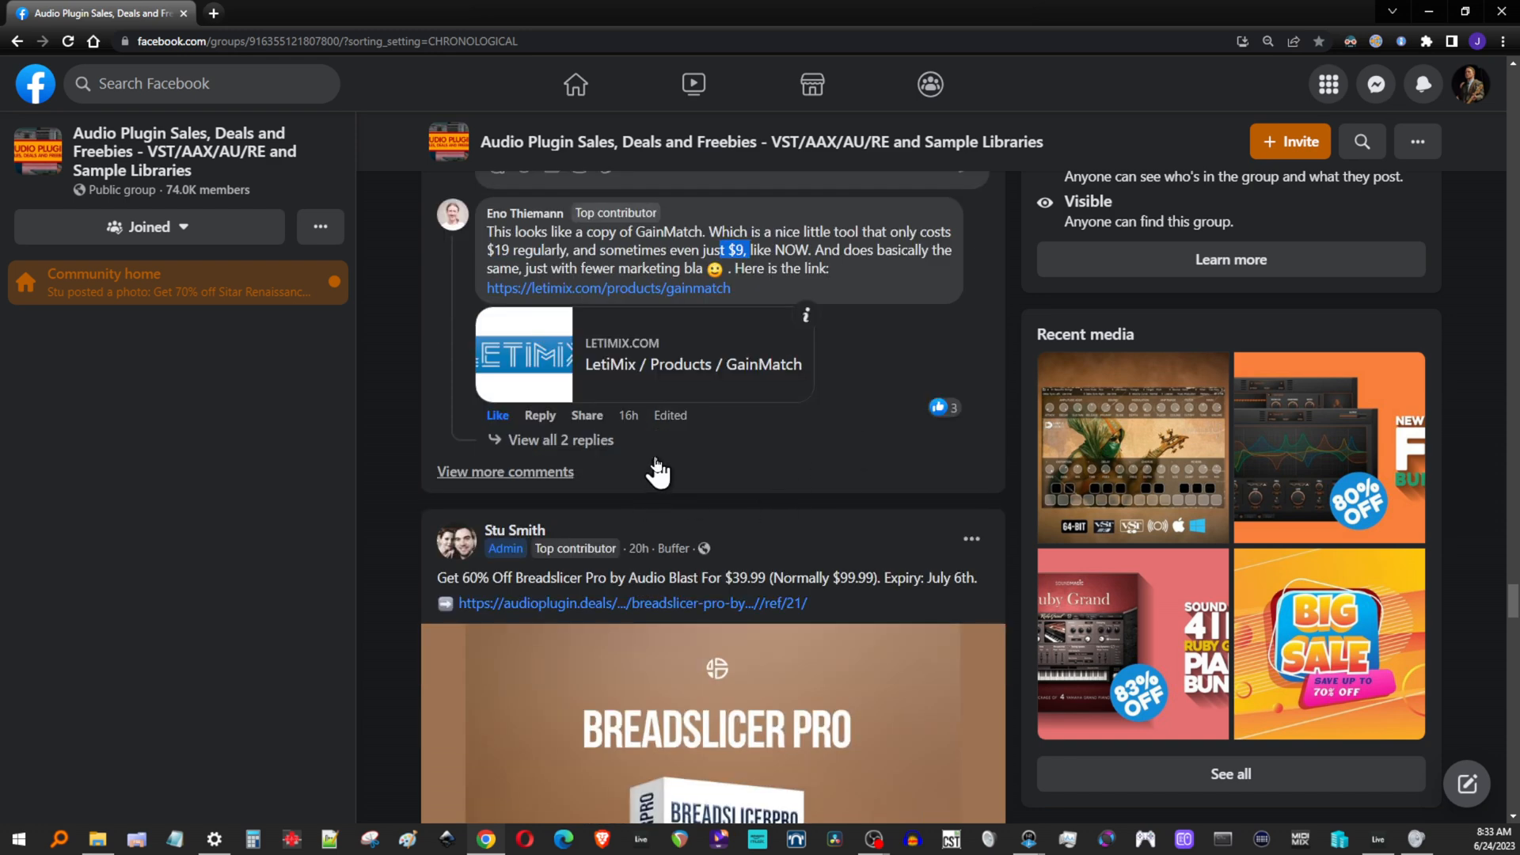
mouse_move(561, 481)
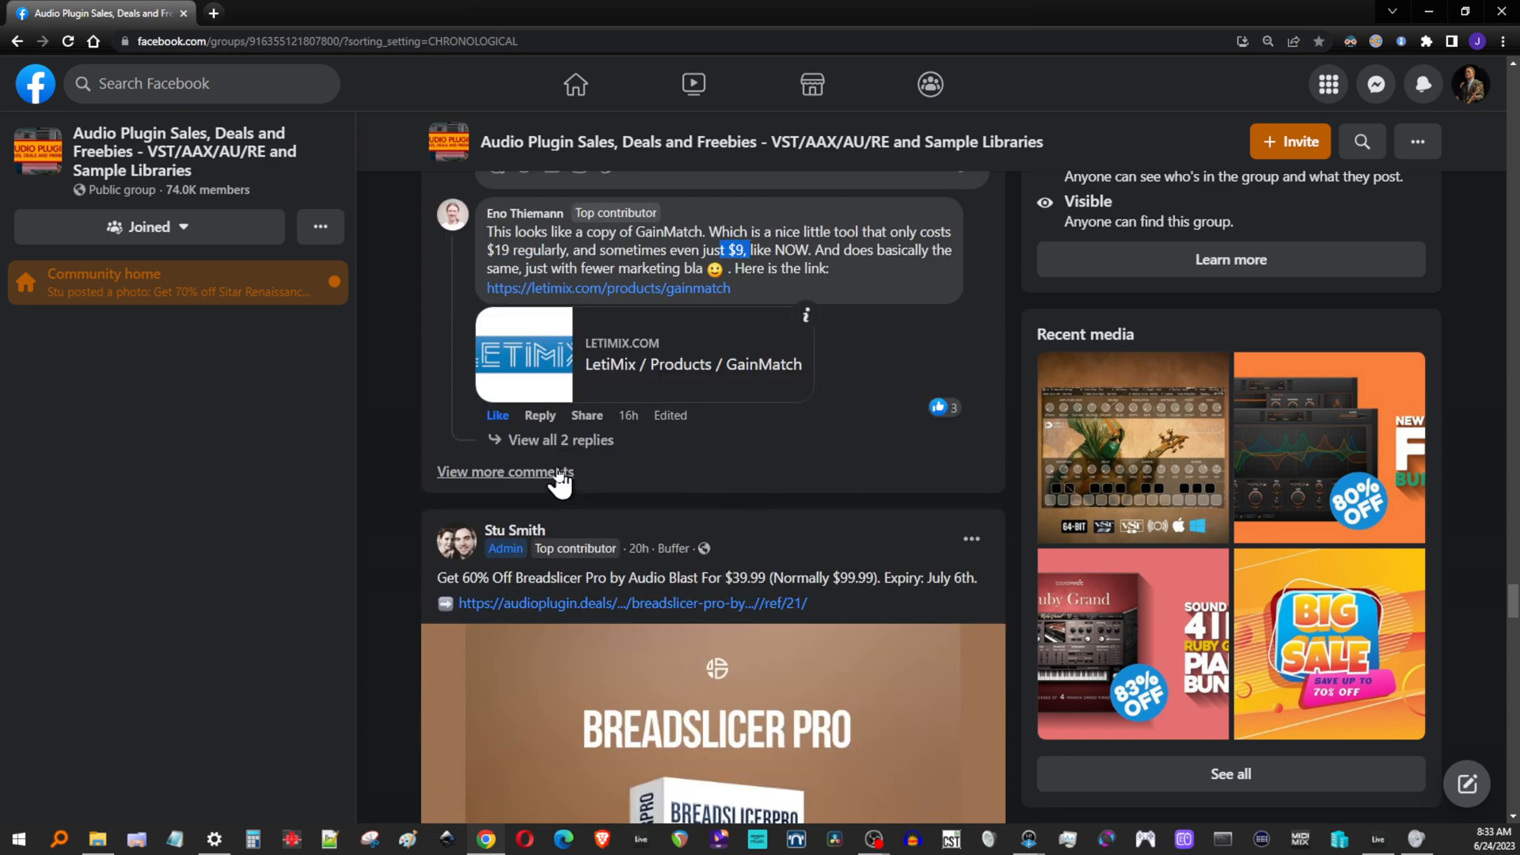
click(505, 472)
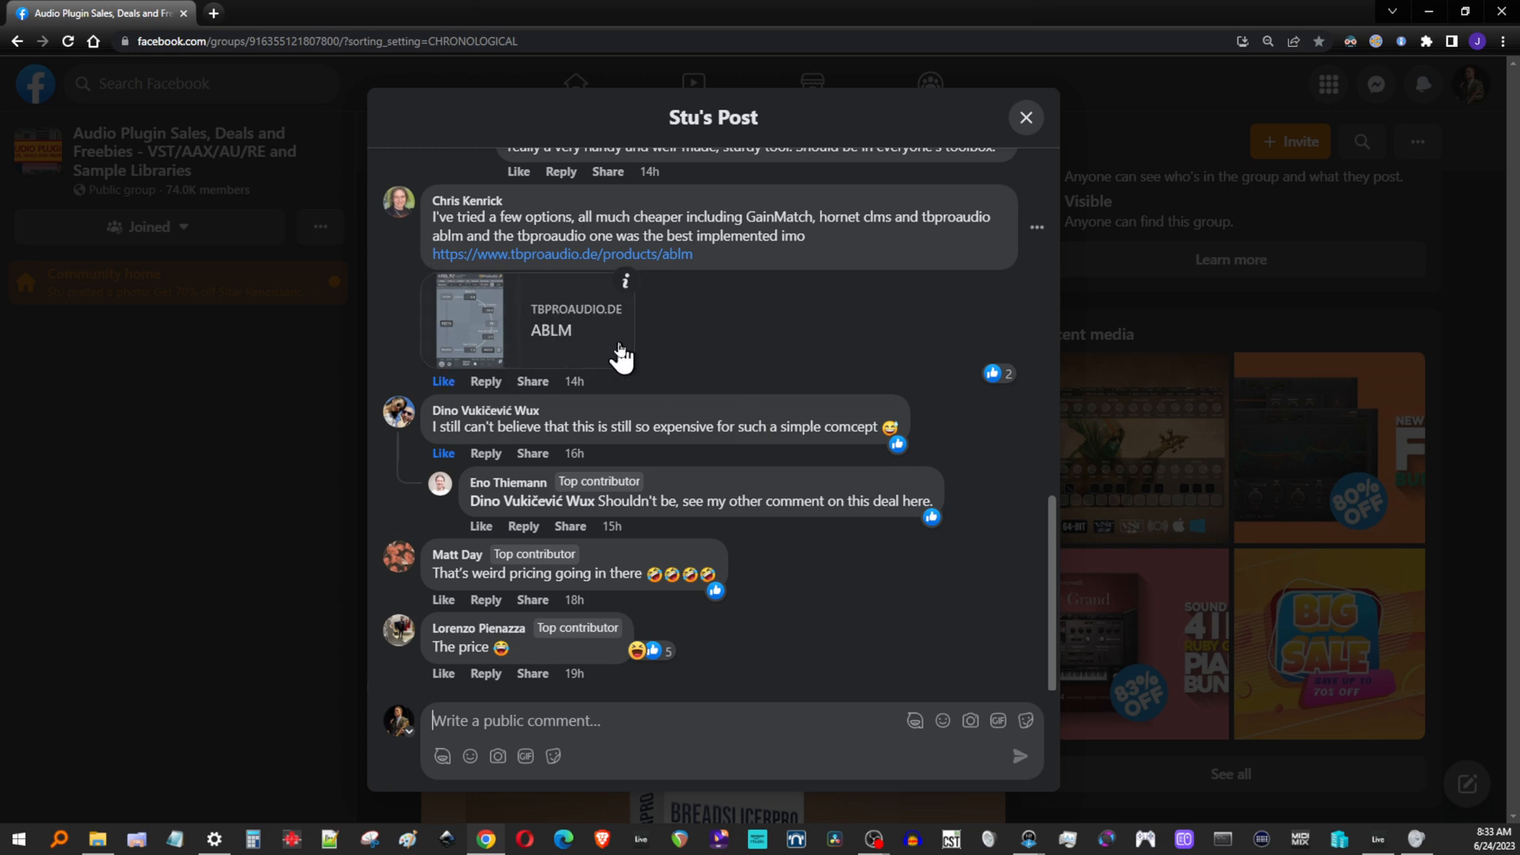
mouse_move(610, 356)
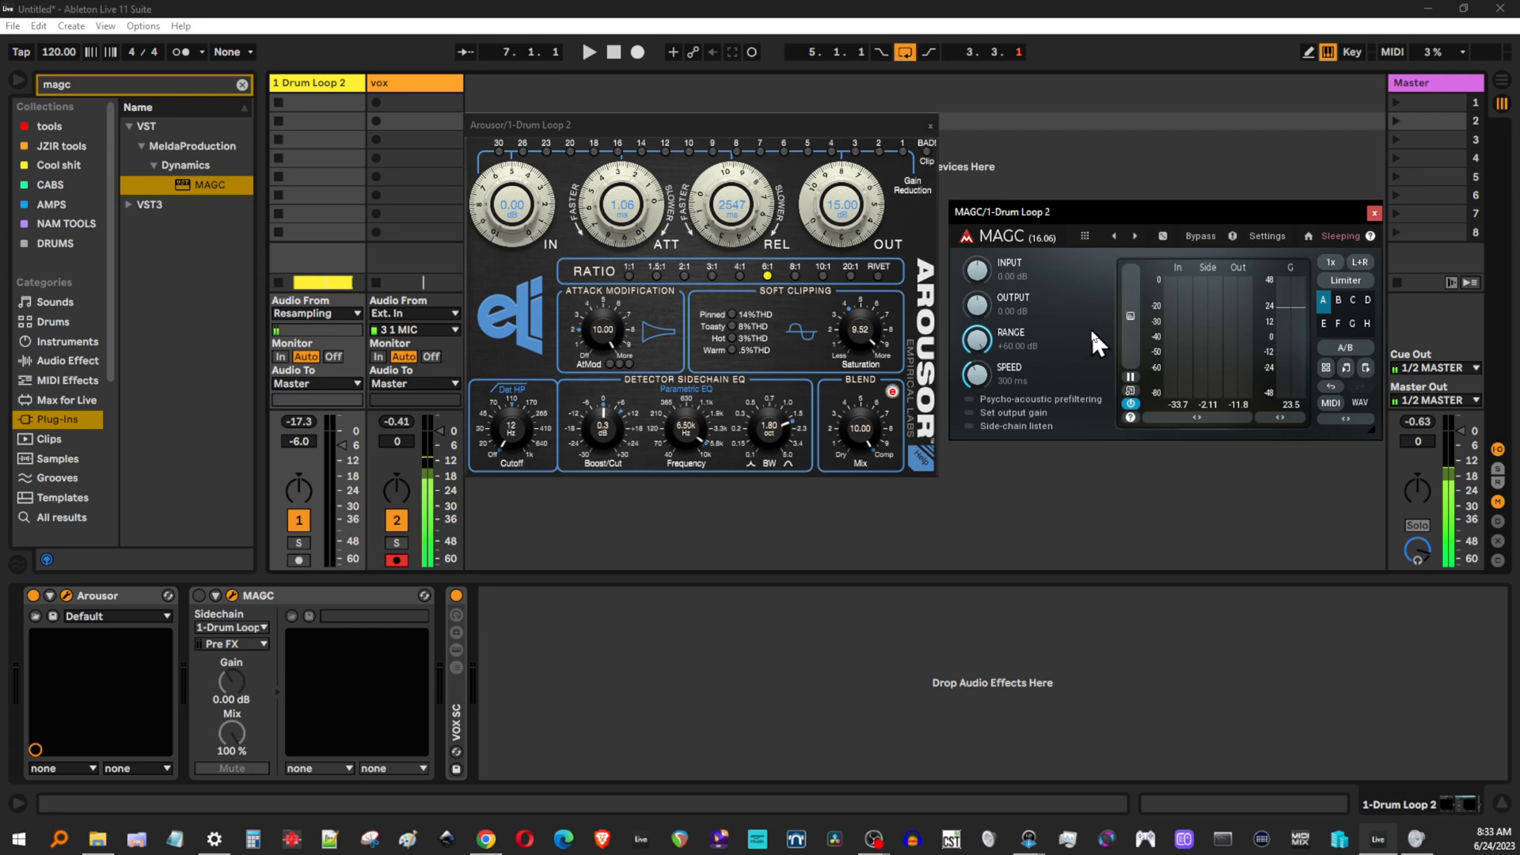
mouse_move(901, 234)
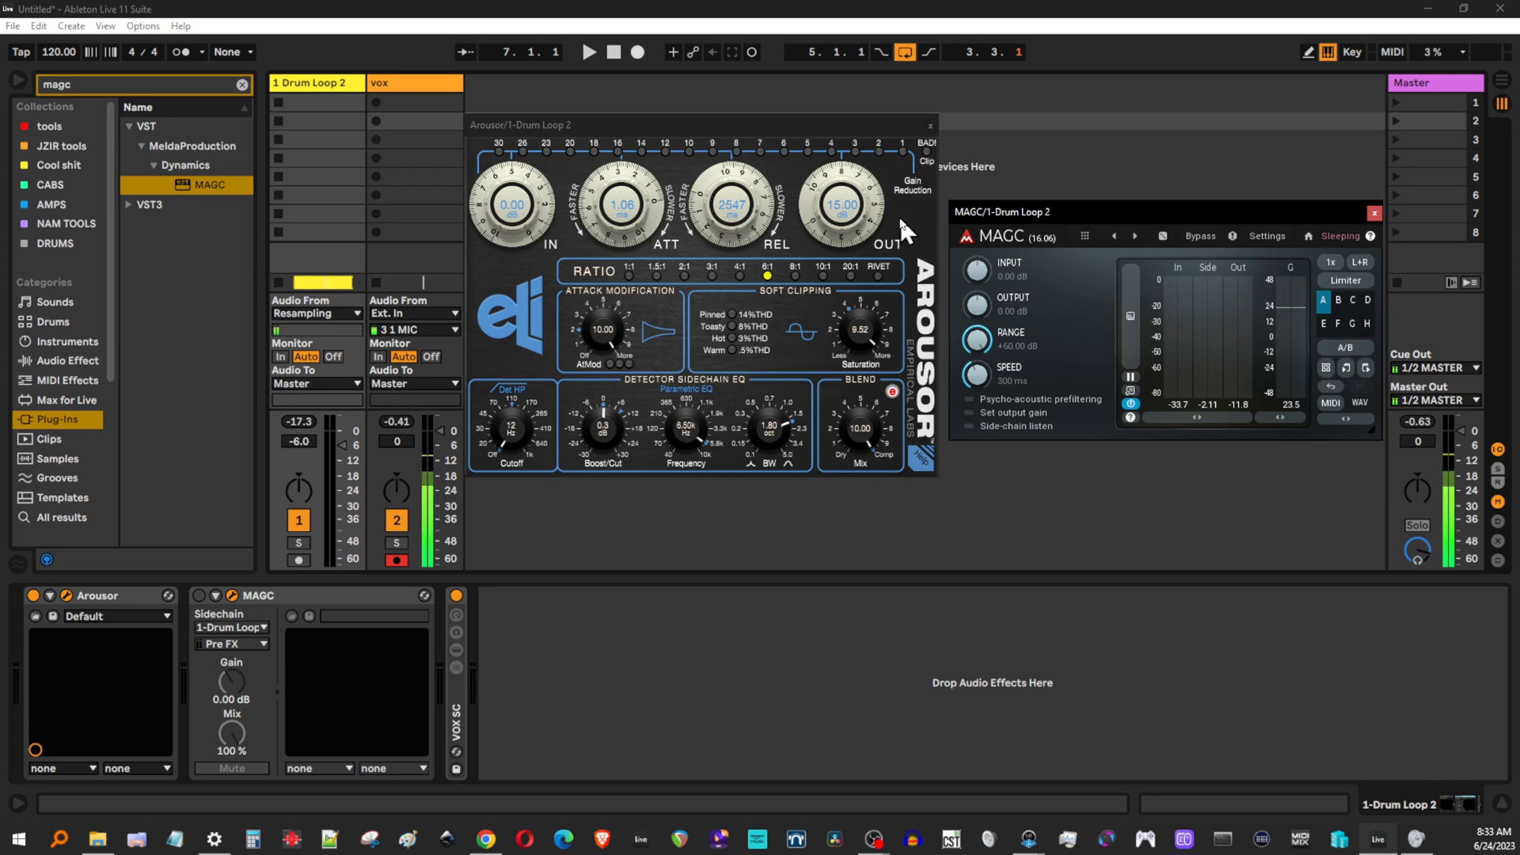
mouse_move(620, 123)
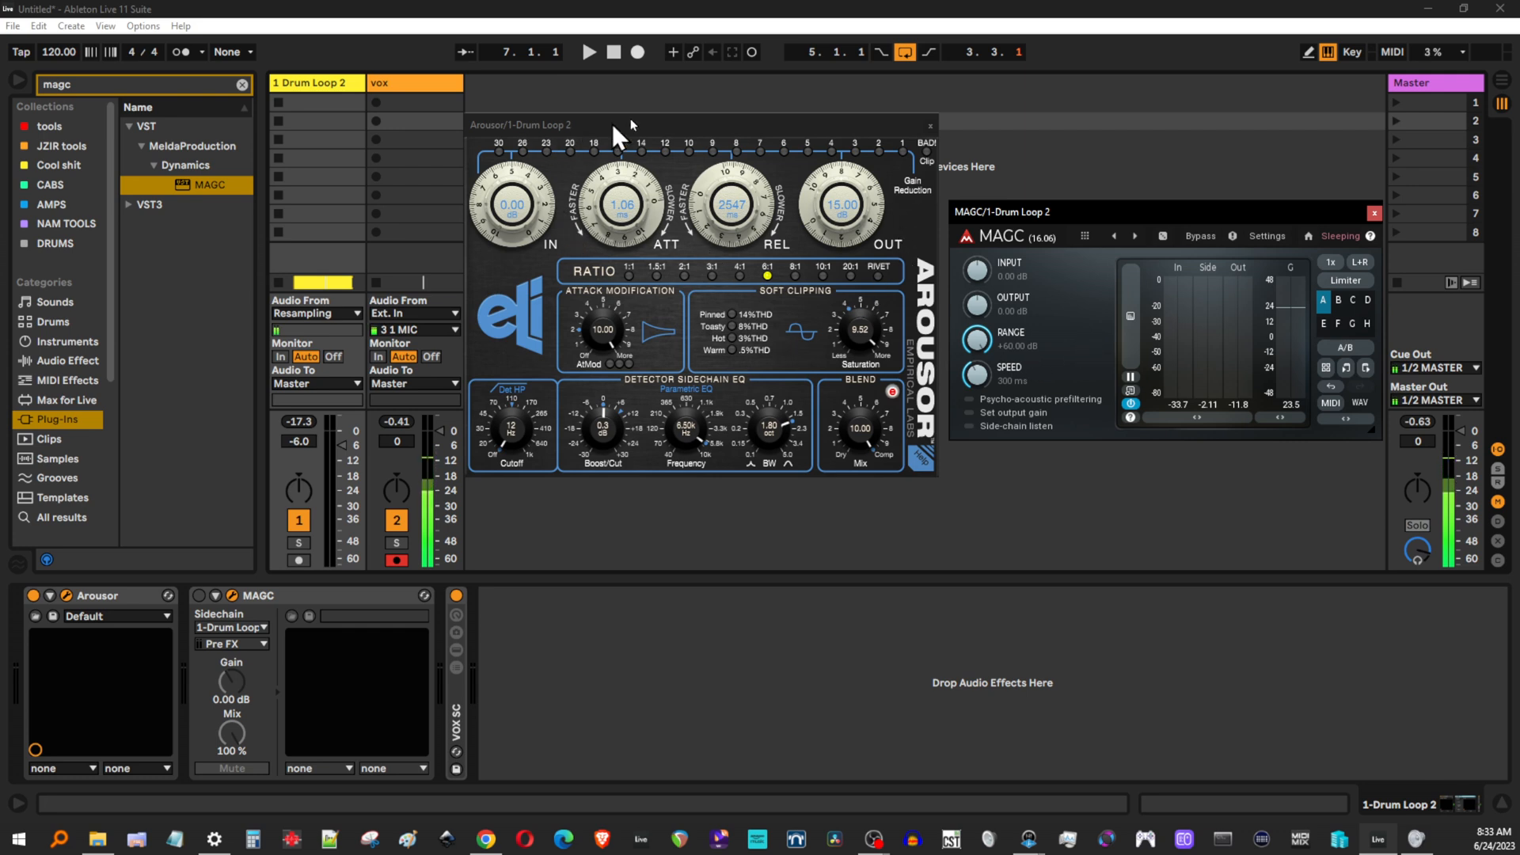
mouse_move(486, 258)
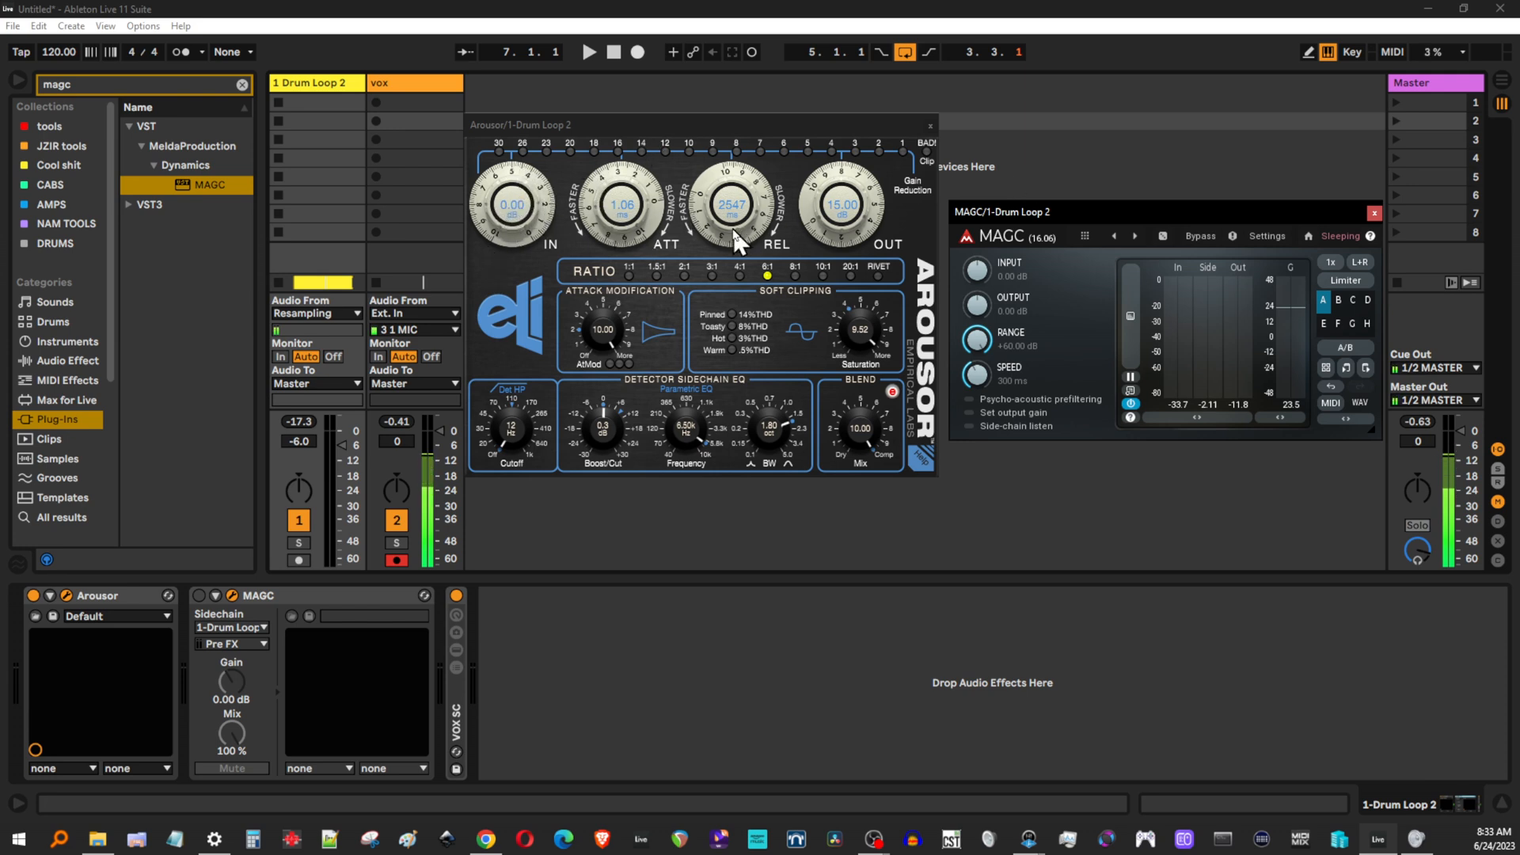
mouse_move(538, 267)
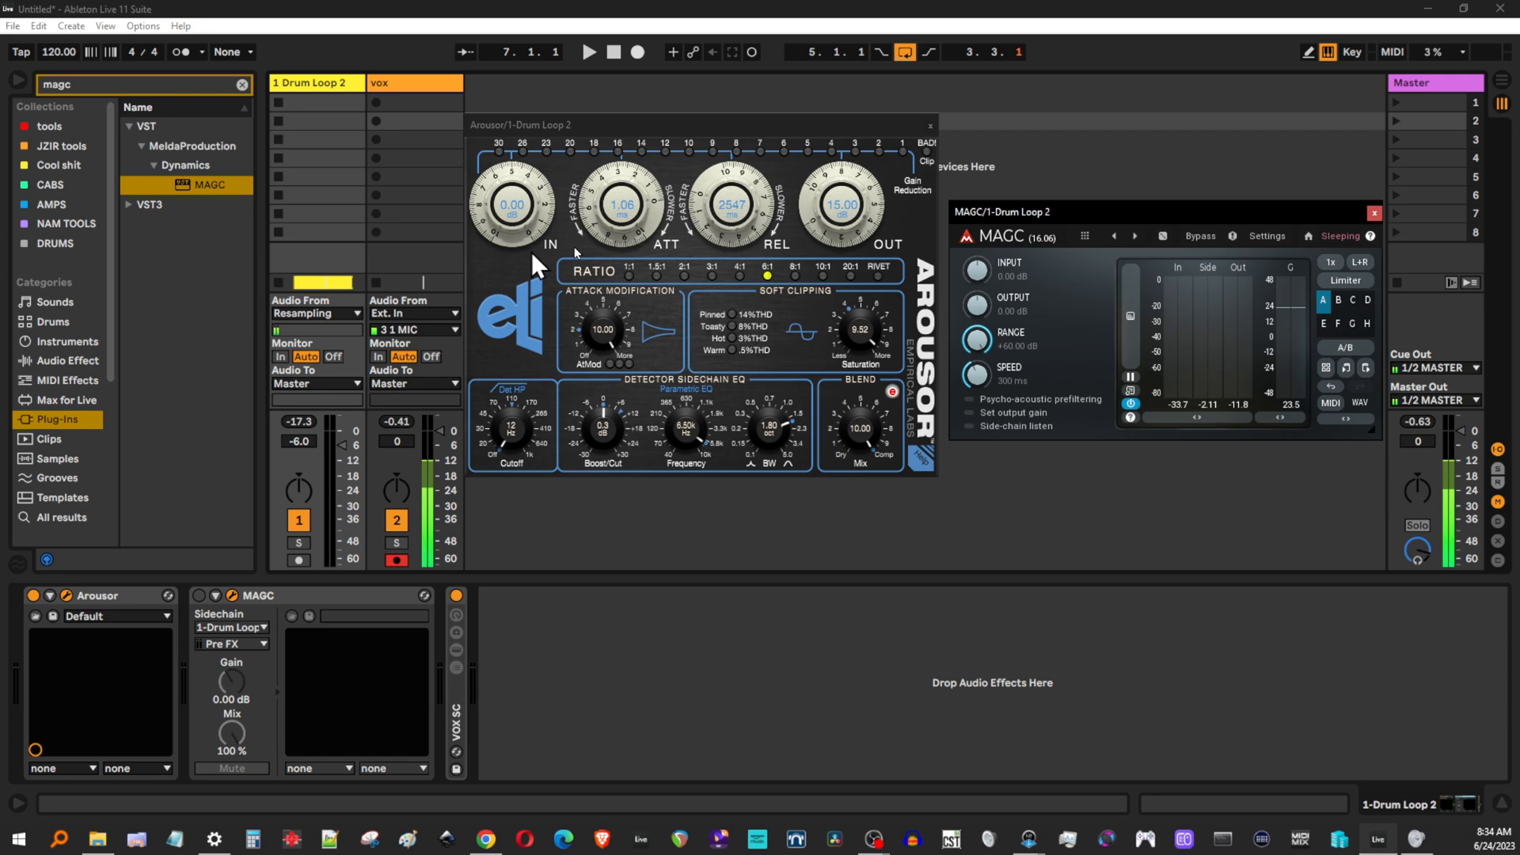
mouse_move(848, 225)
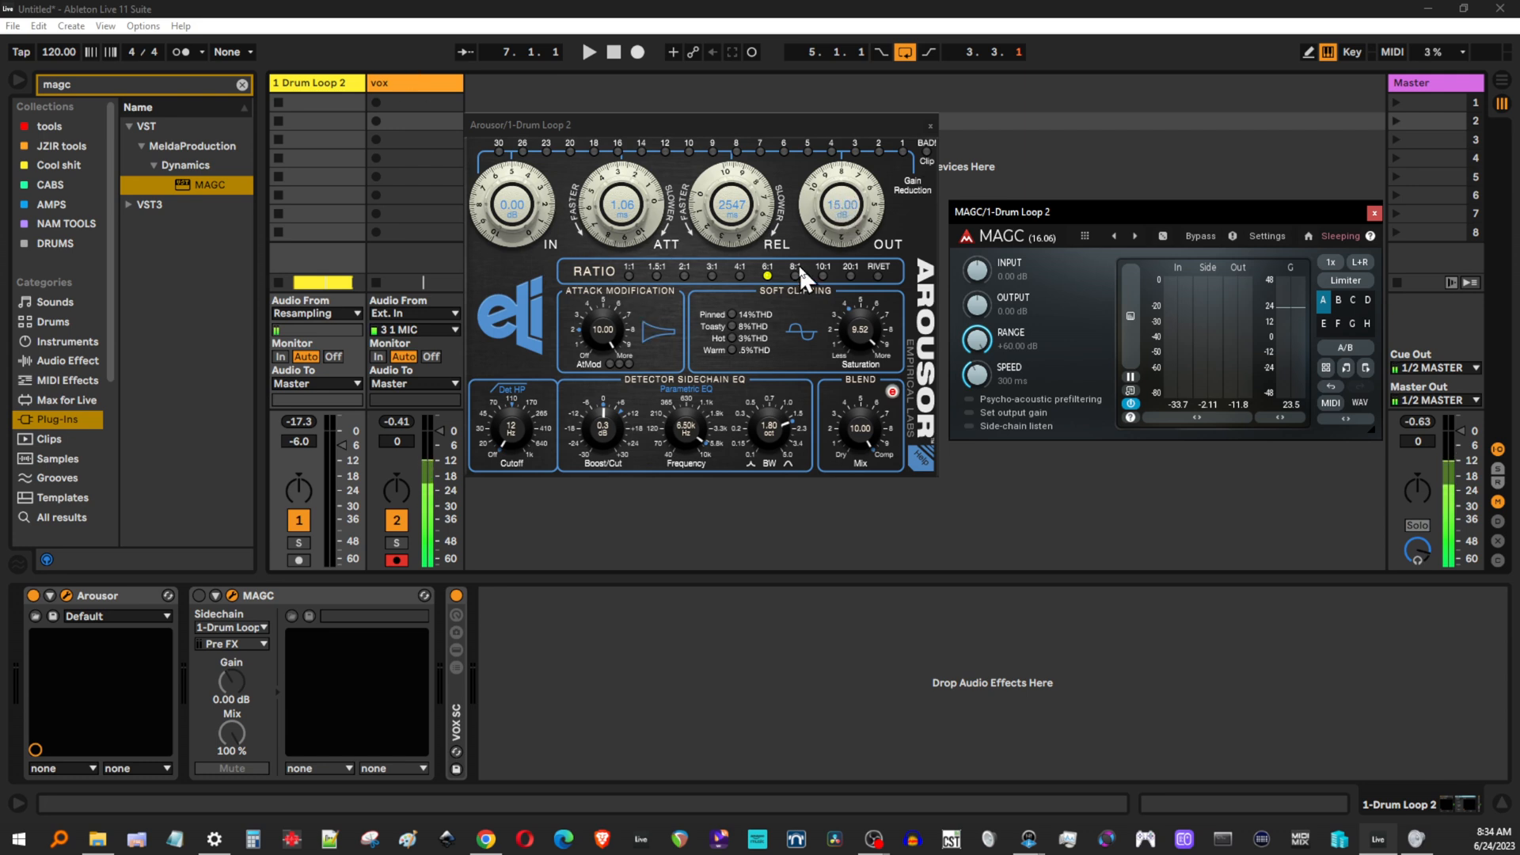
mouse_move(861, 230)
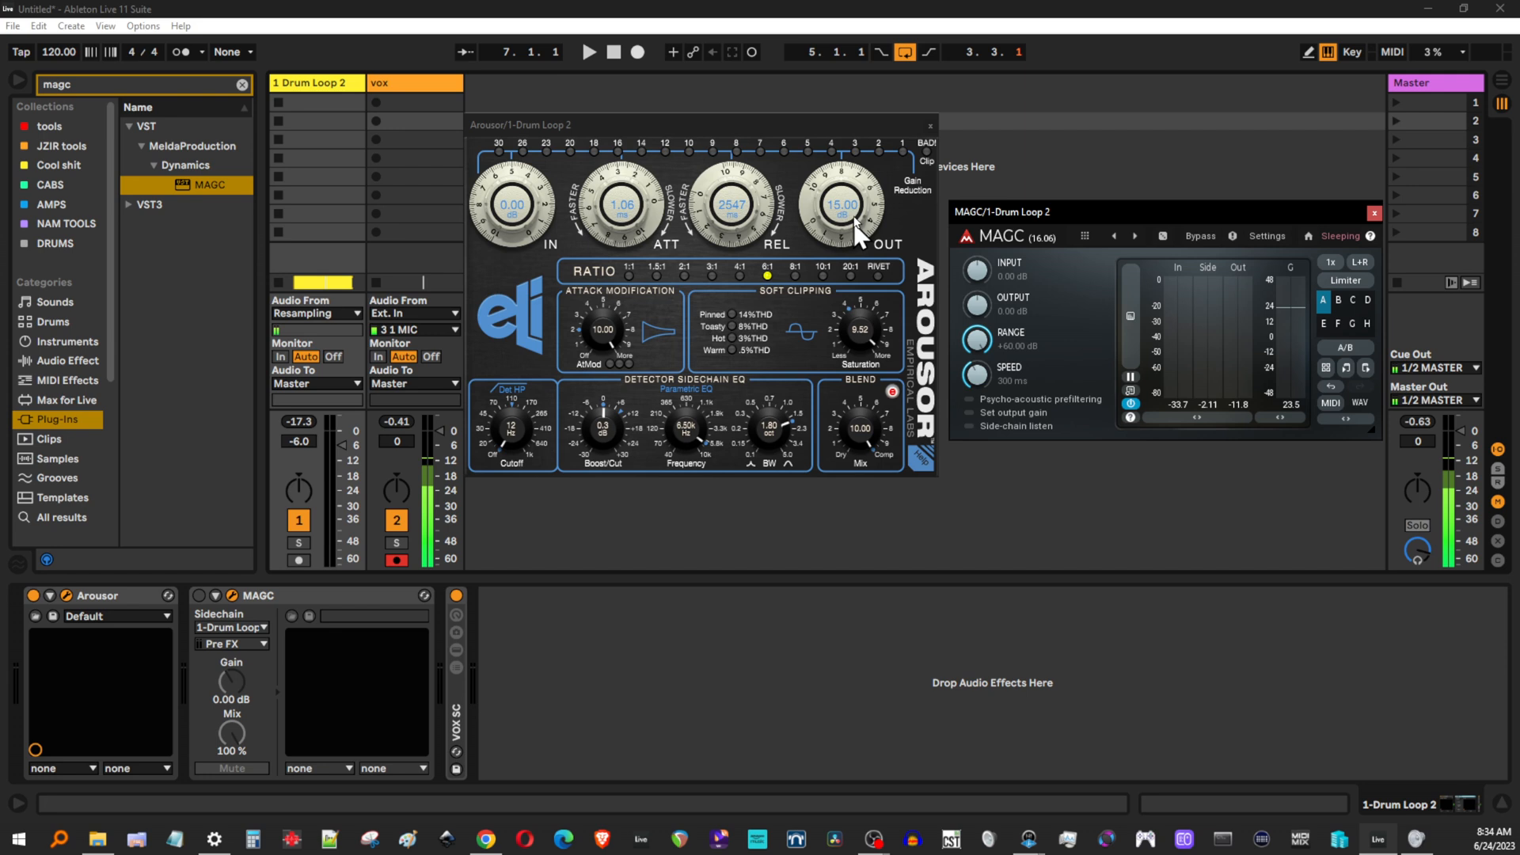
mouse_move(887, 299)
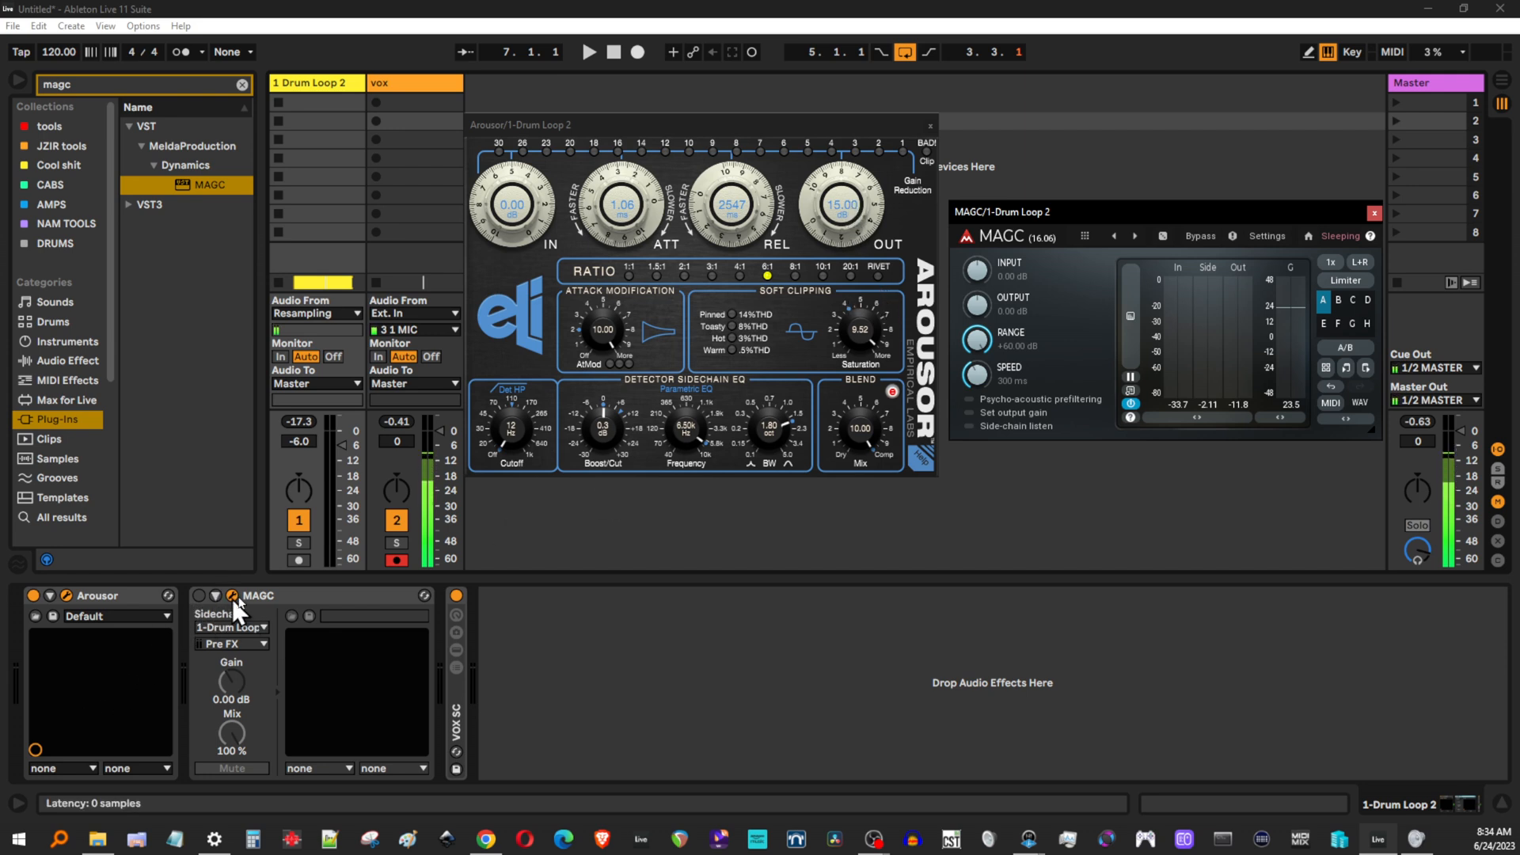
Step: Start the drum loop and set Arousor's input to 5.60 and output to 4.40
click(594, 52)
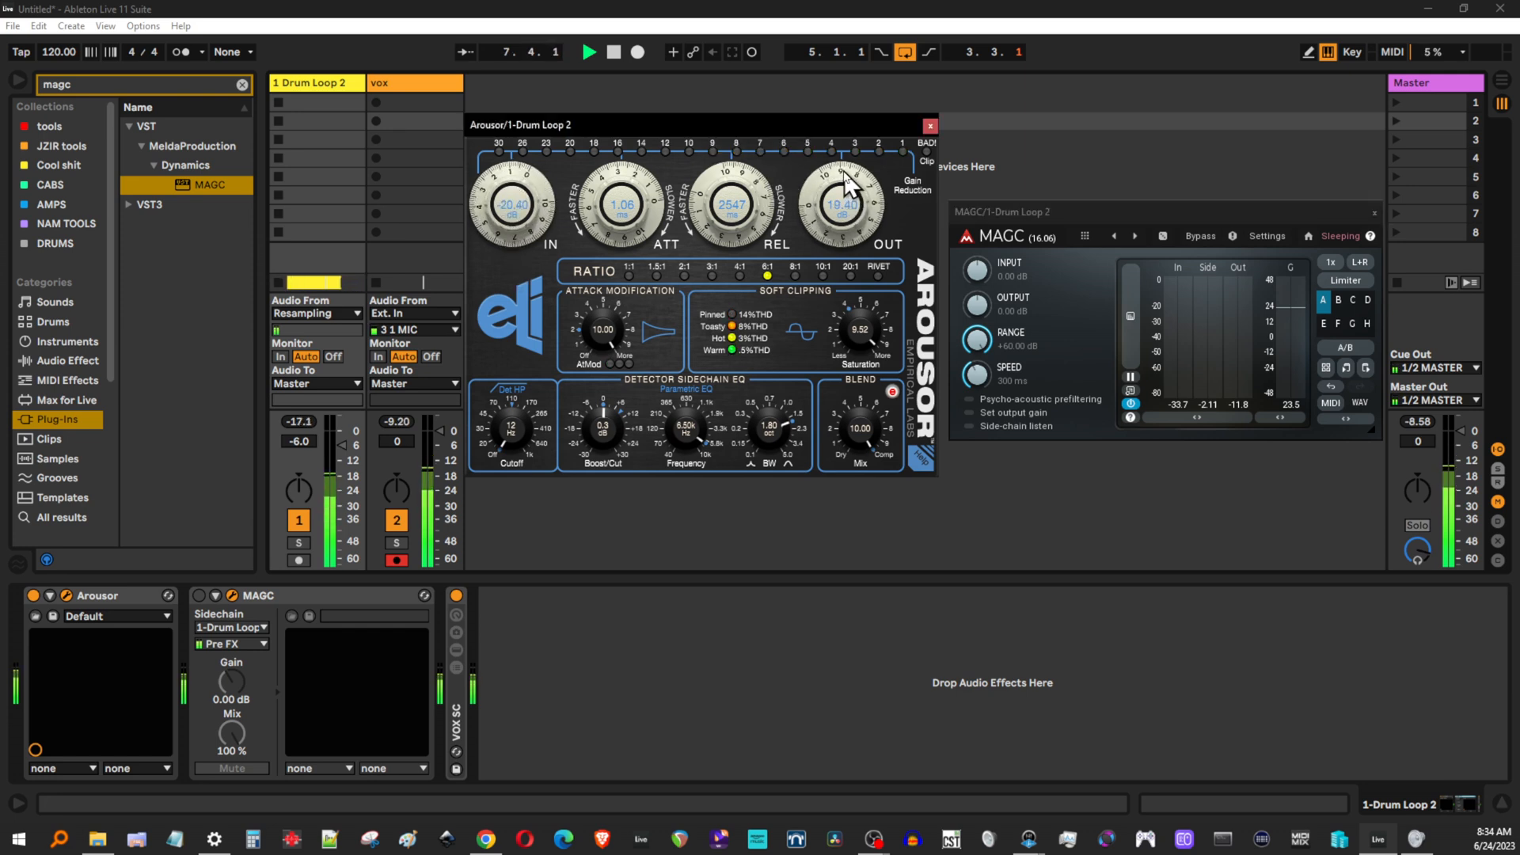
drag(513, 199, 528, 203)
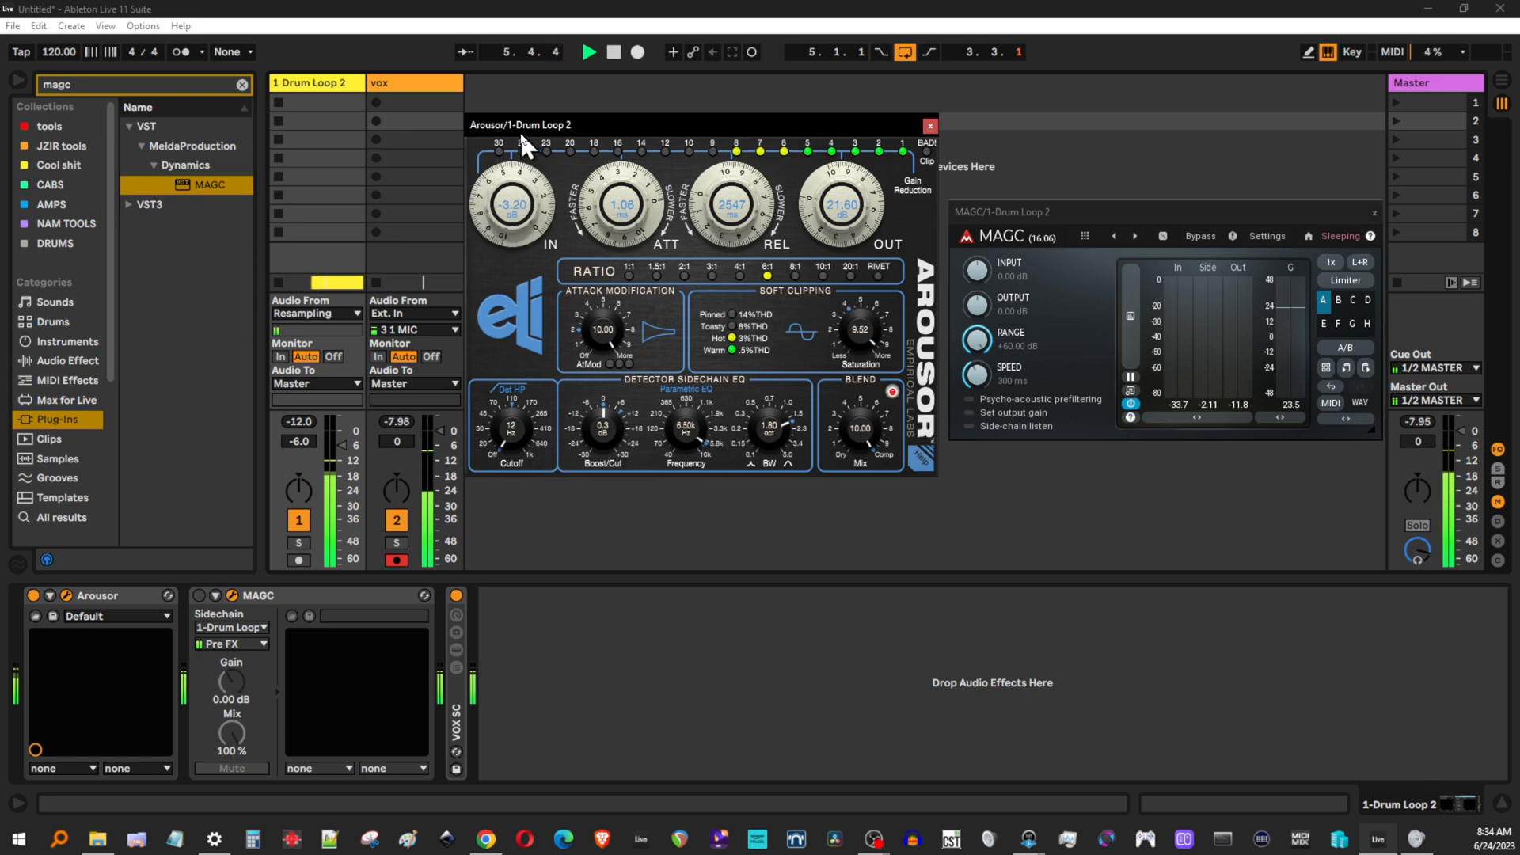
drag(842, 204, 851, 219)
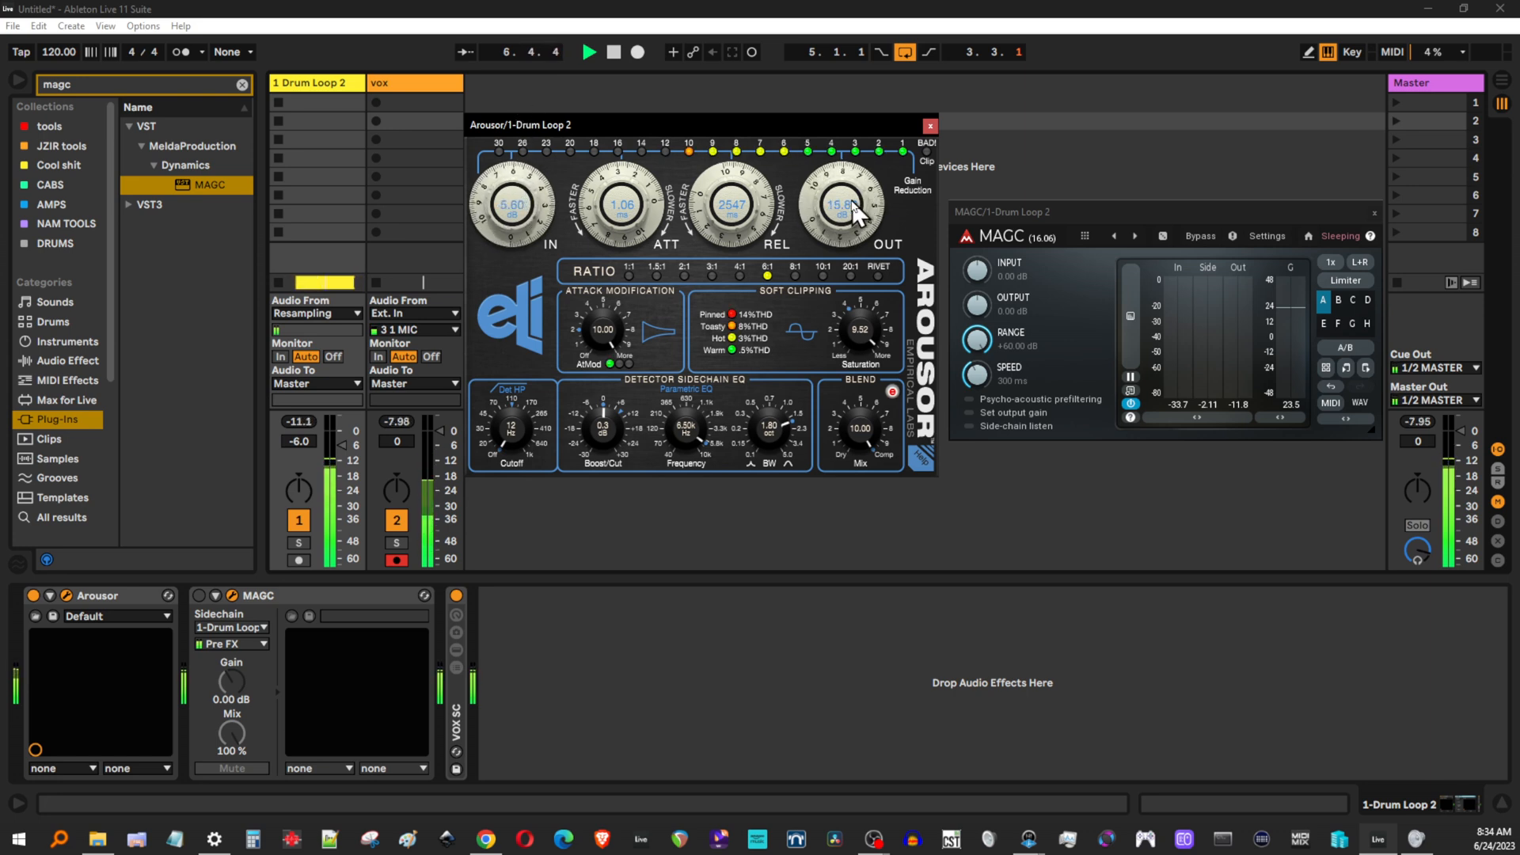
drag(844, 204, 843, 242)
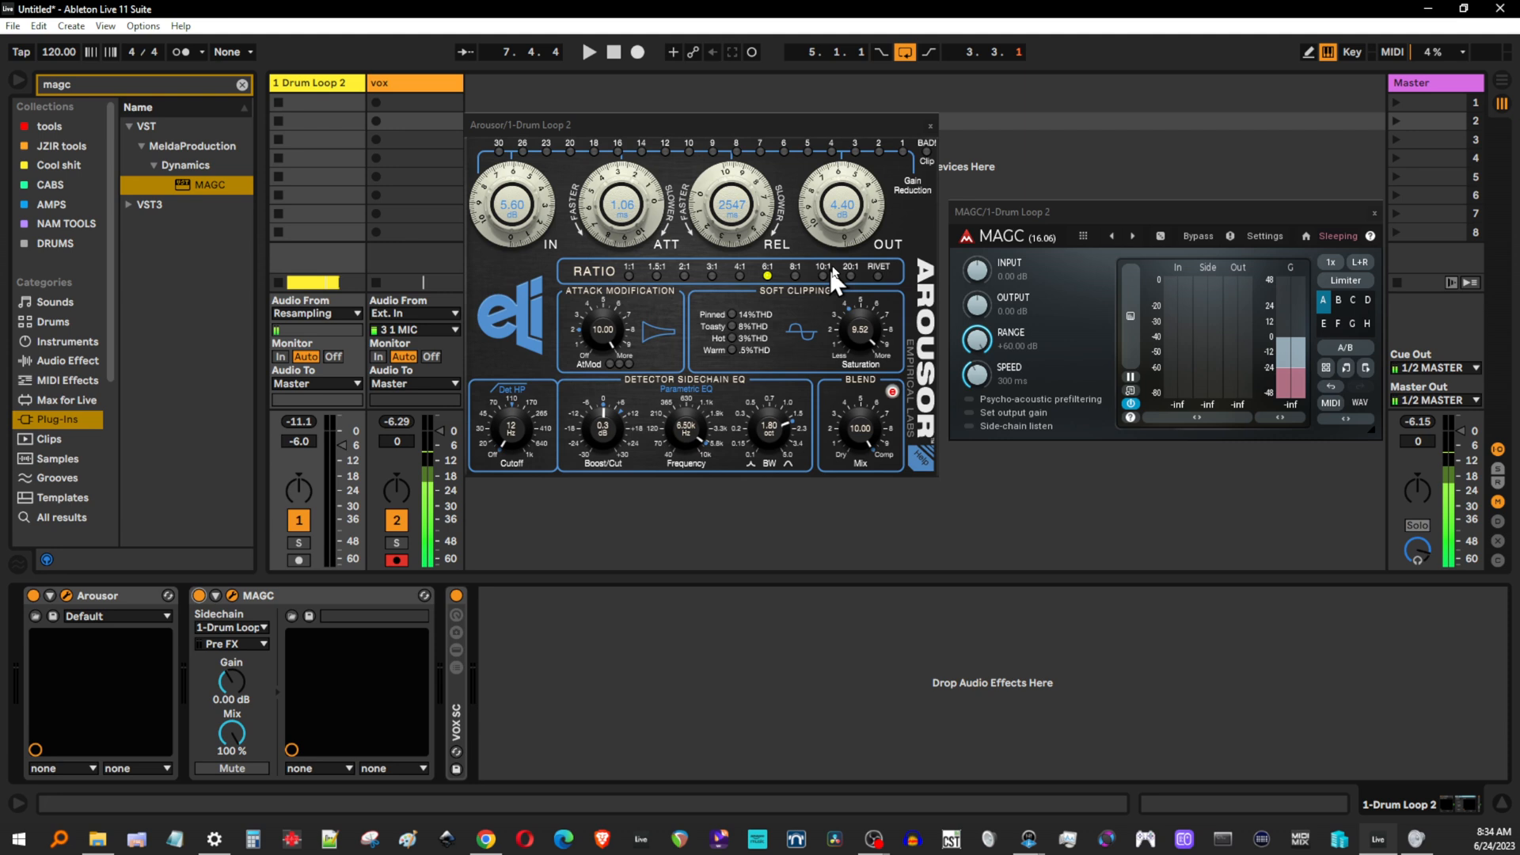
Step: Stop playback and raise Arousor's input level to 2.00
click(592, 50)
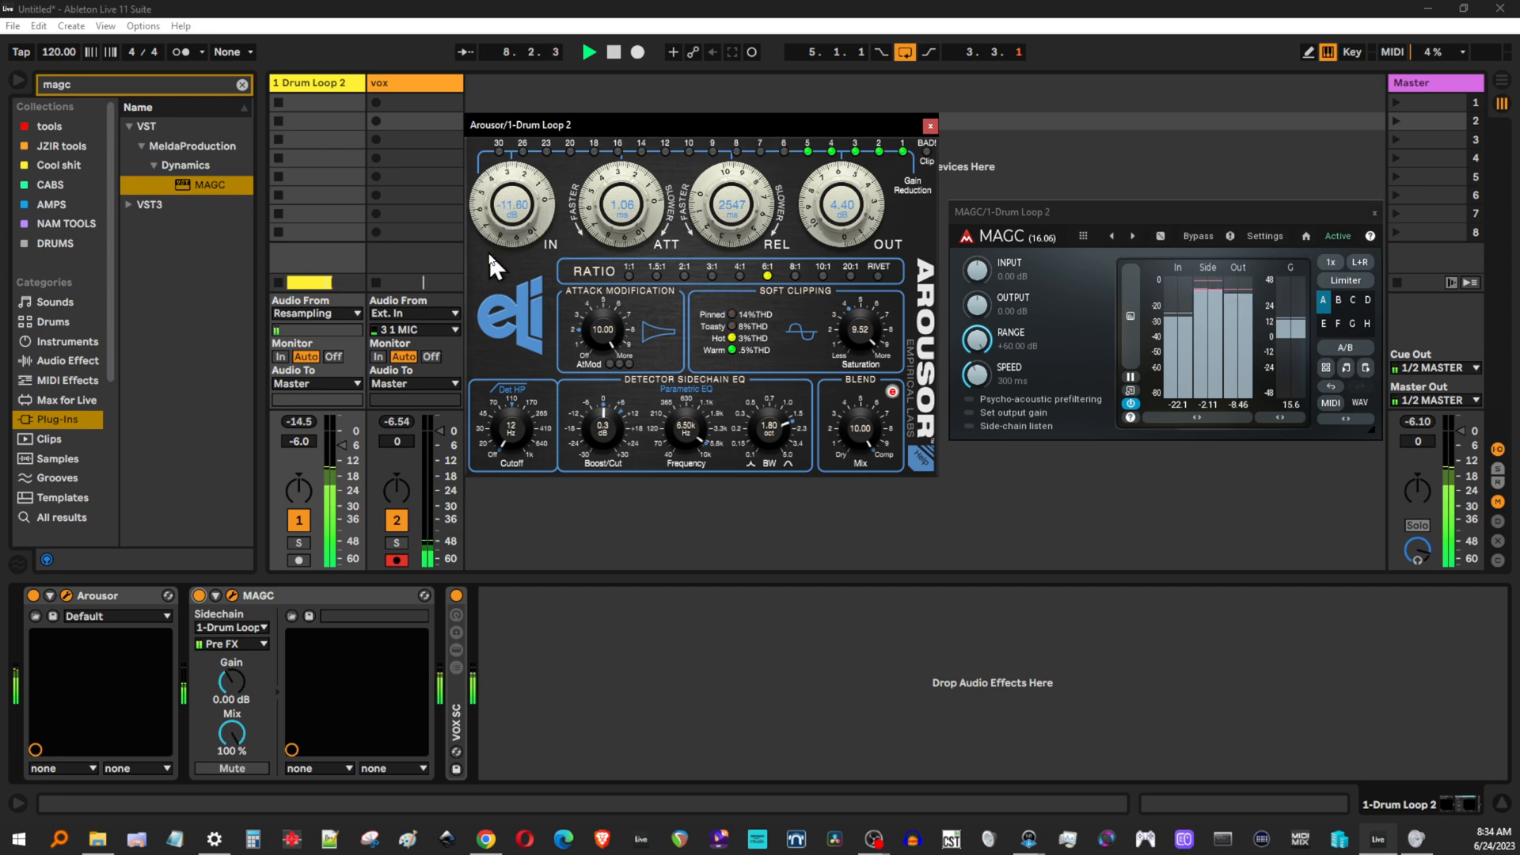
drag(513, 204, 512, 180)
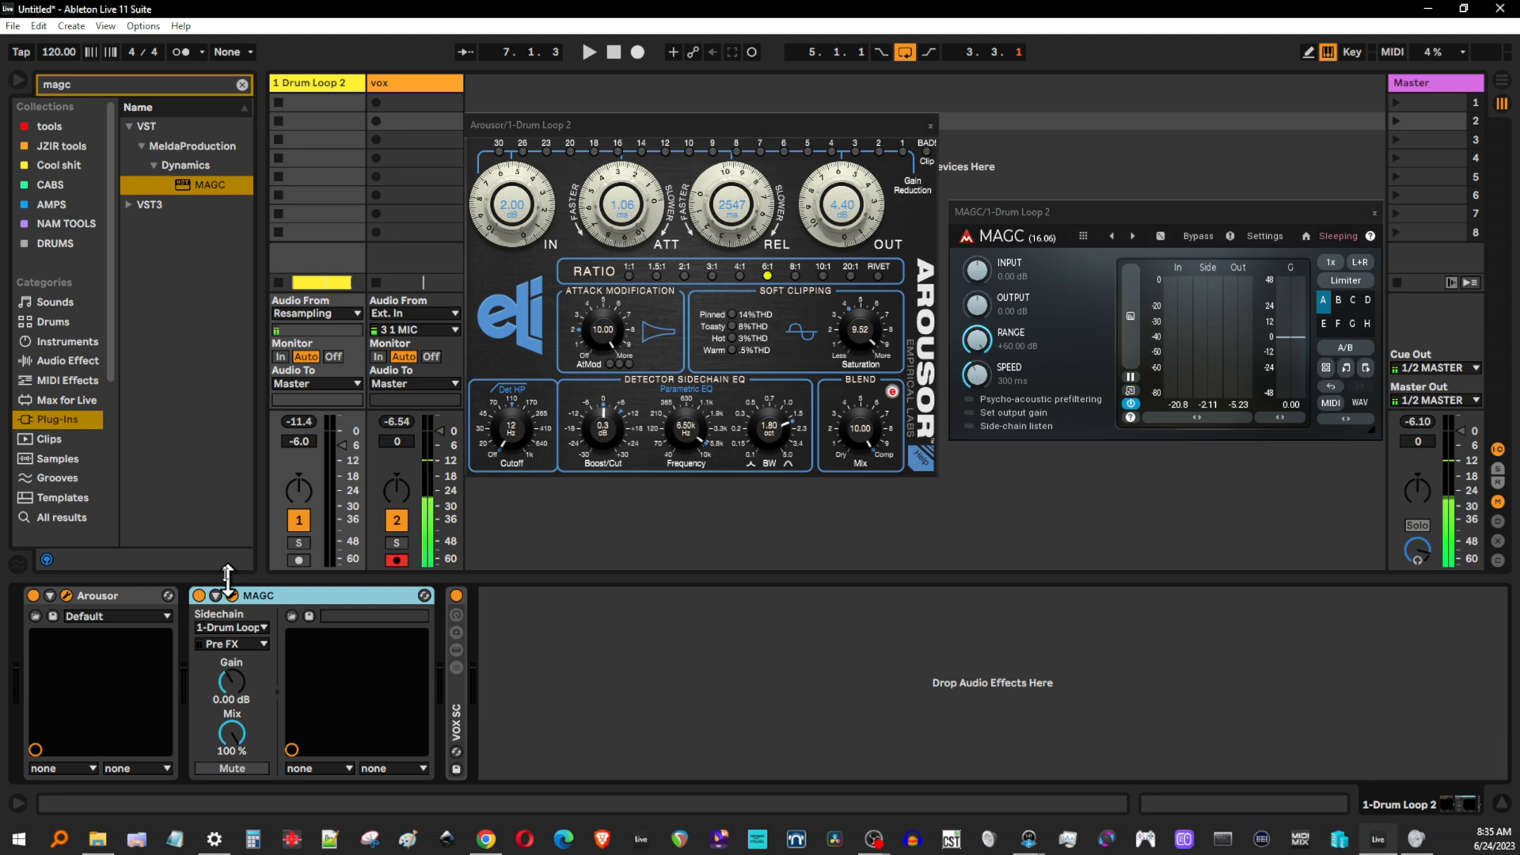
mouse_move(127, 659)
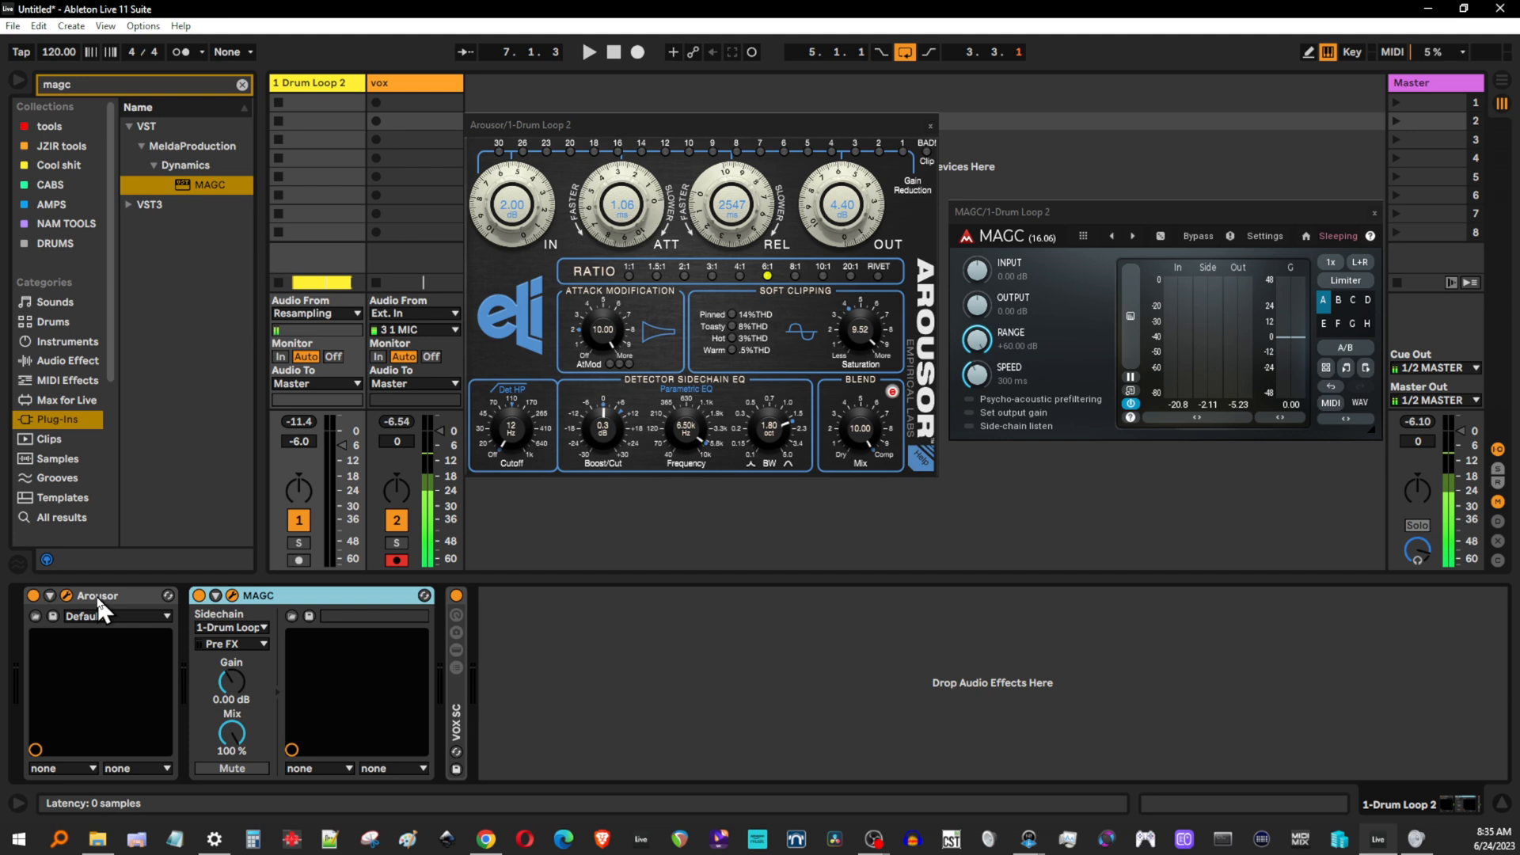
mouse_move(285, 650)
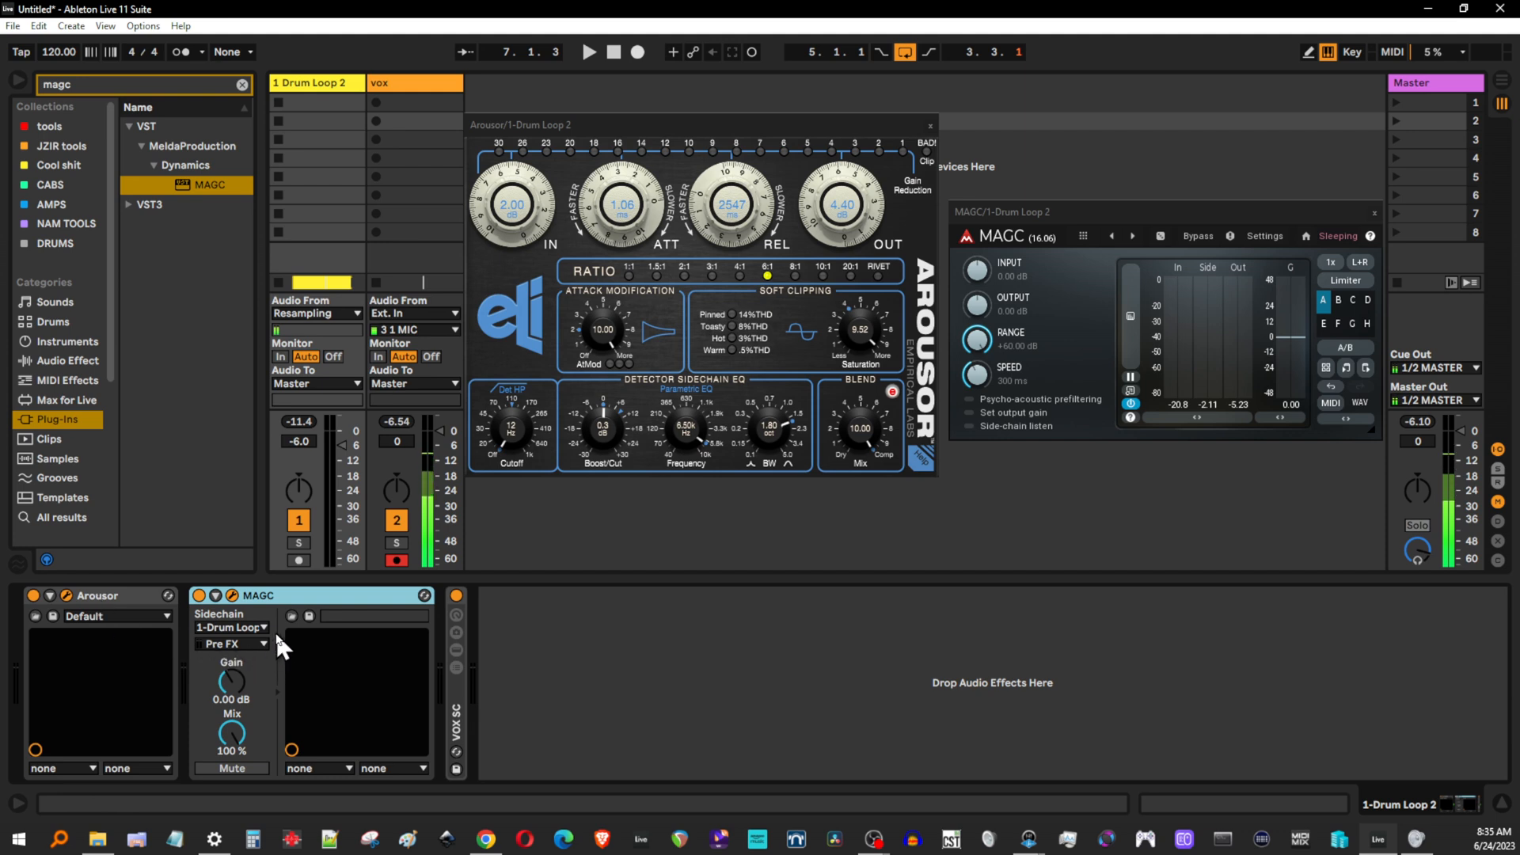
mouse_move(242, 640)
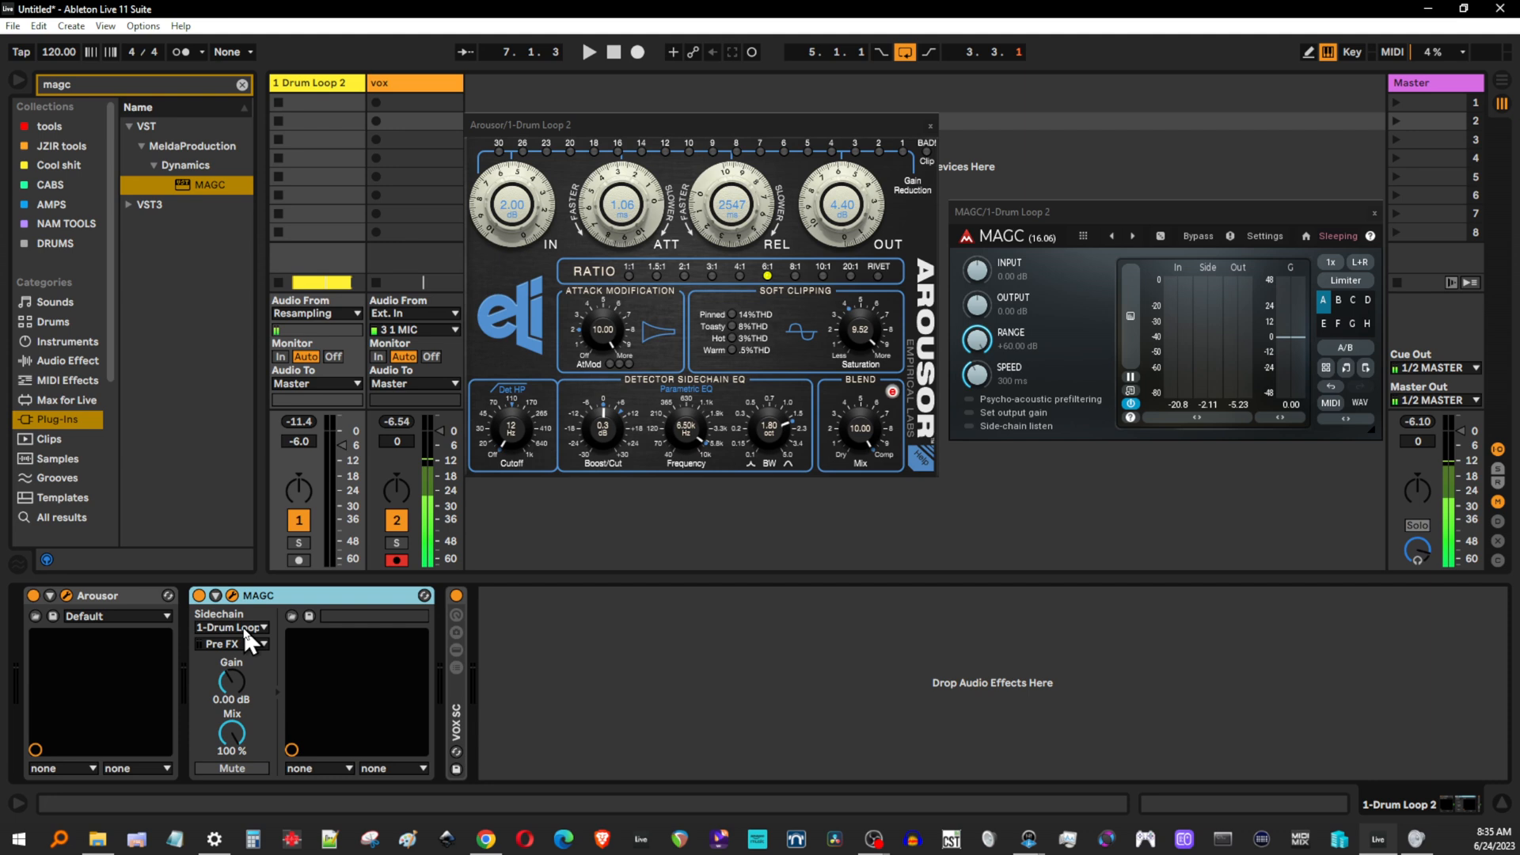
mouse_move(224, 632)
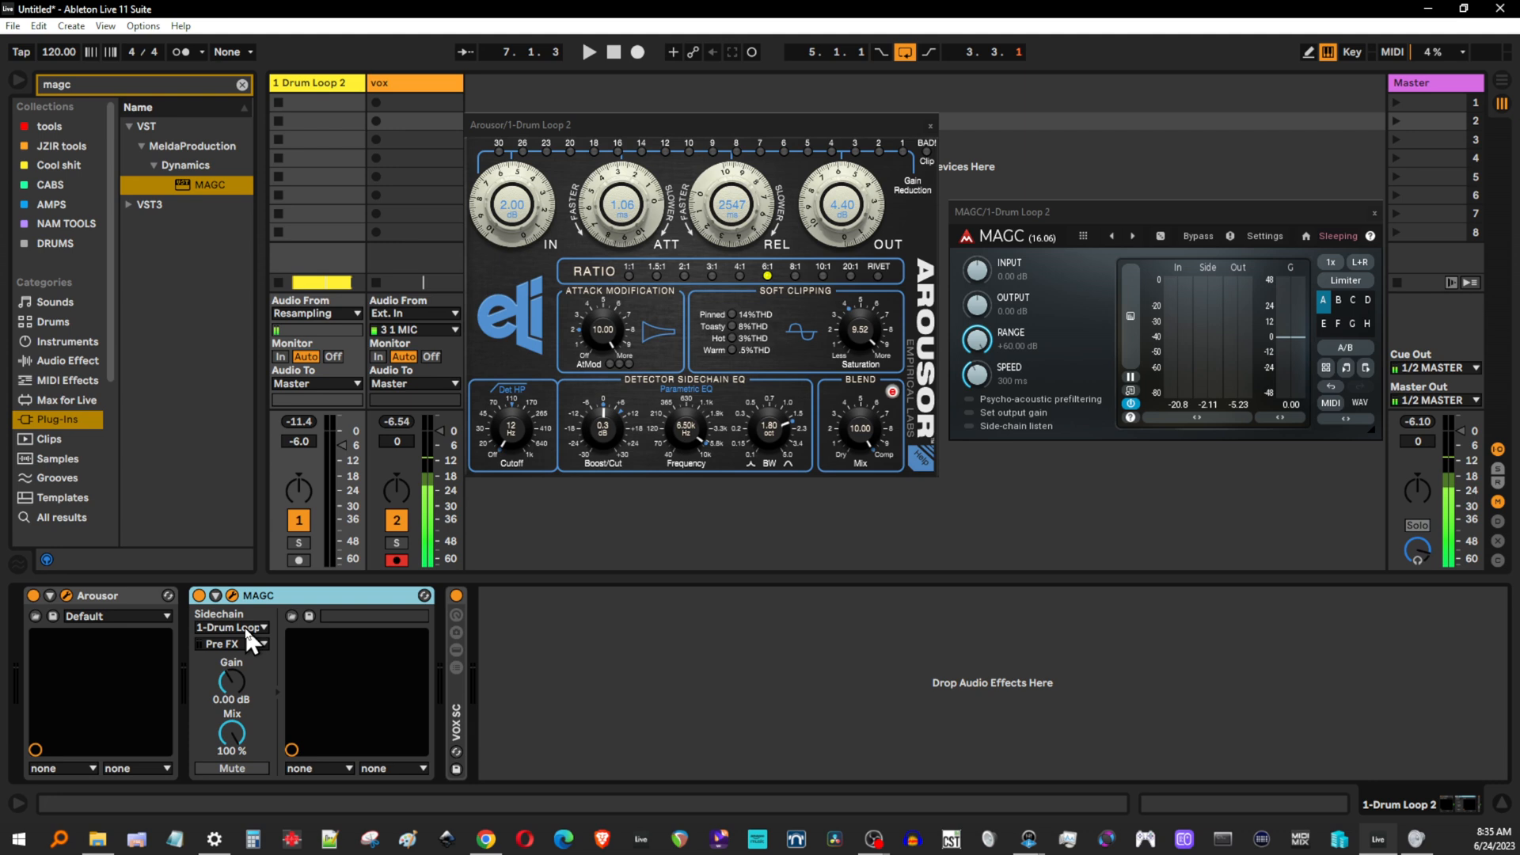
click(230, 627)
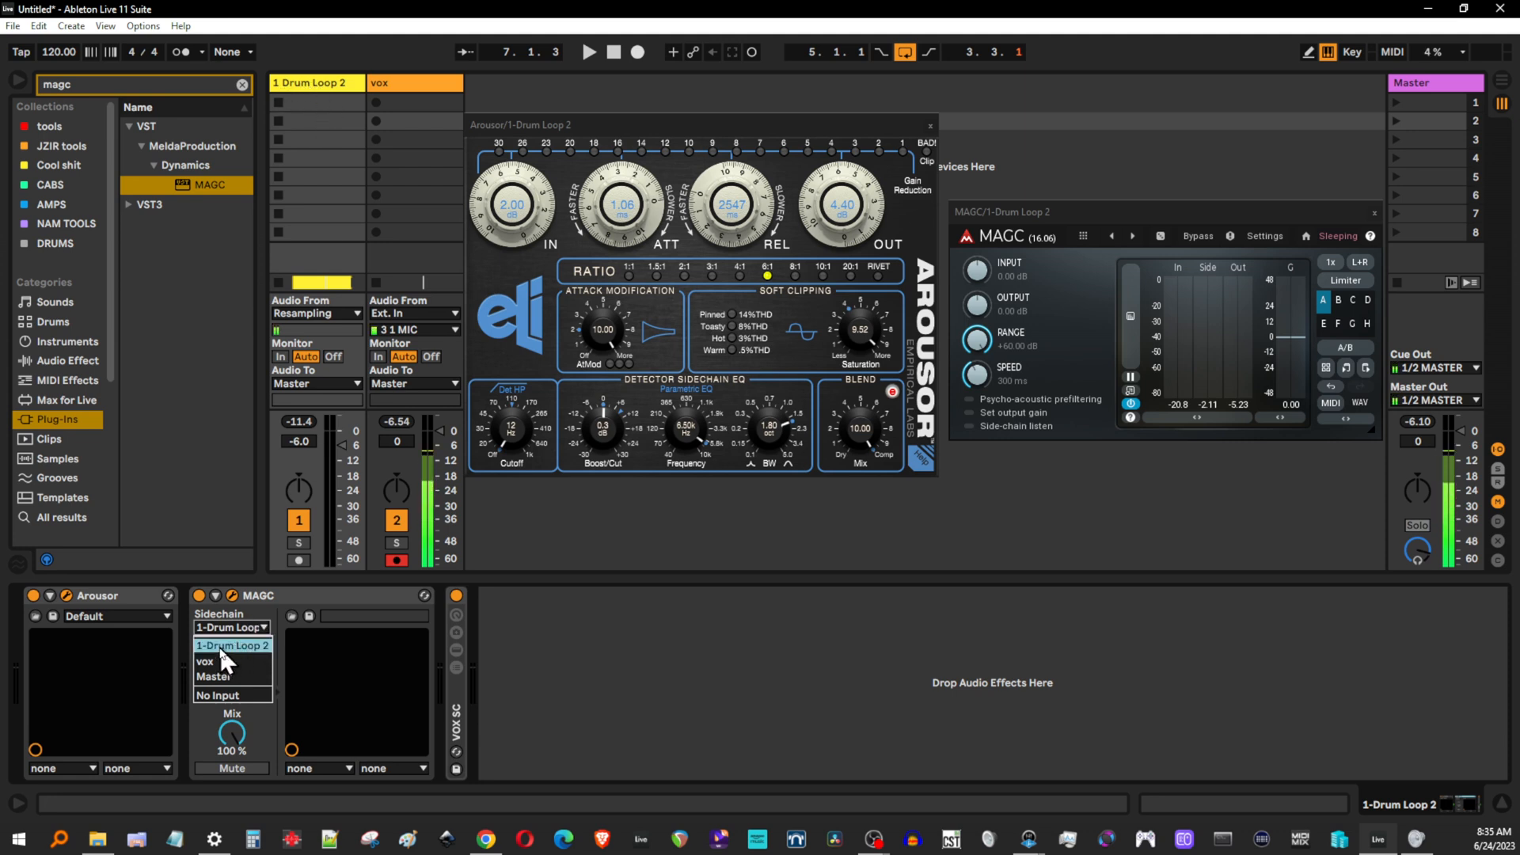
click(231, 643)
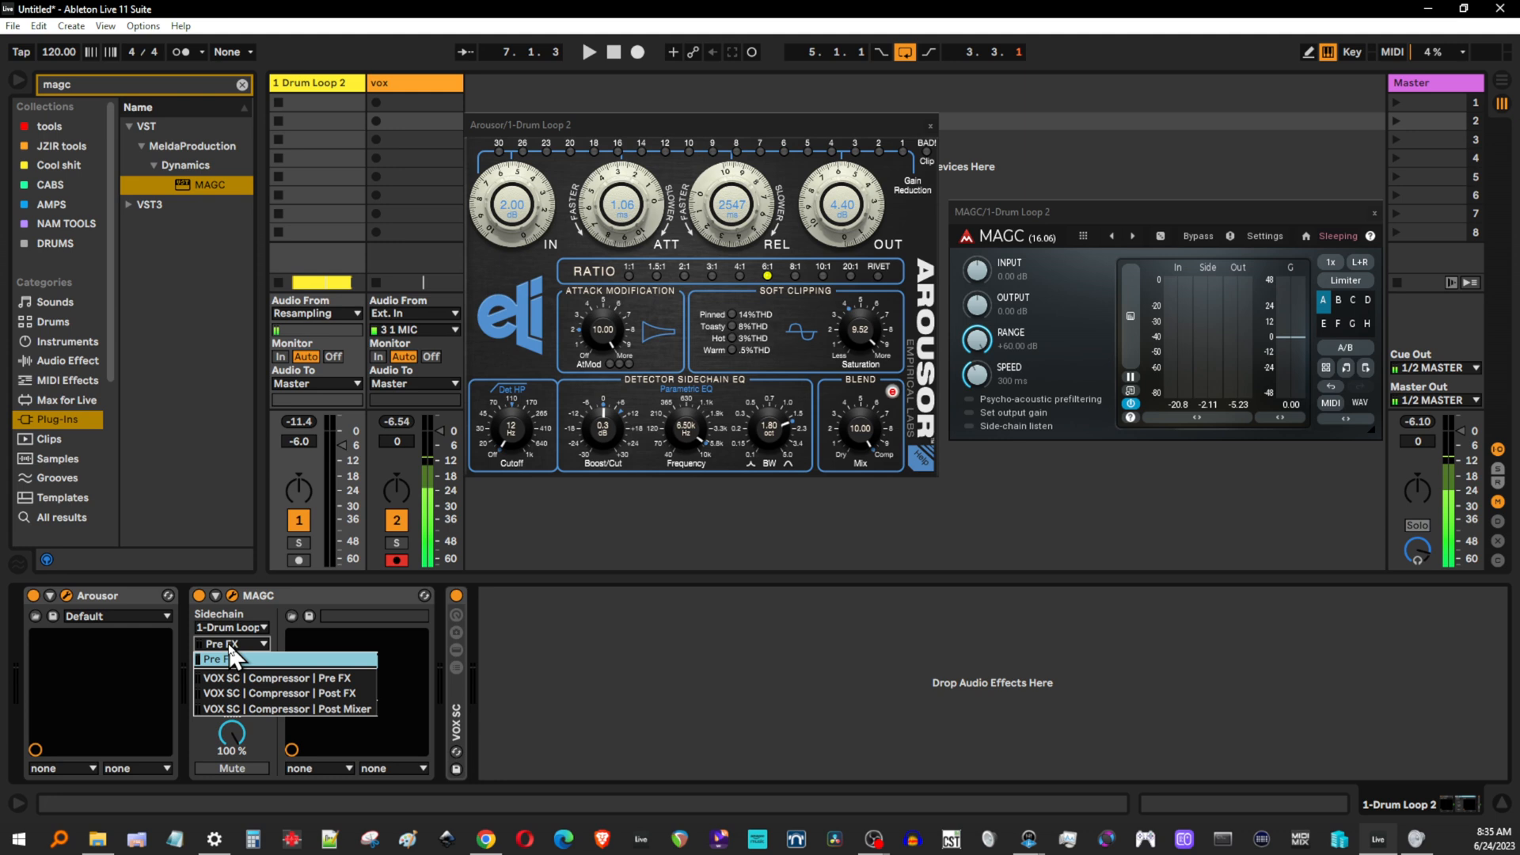
click(230, 659)
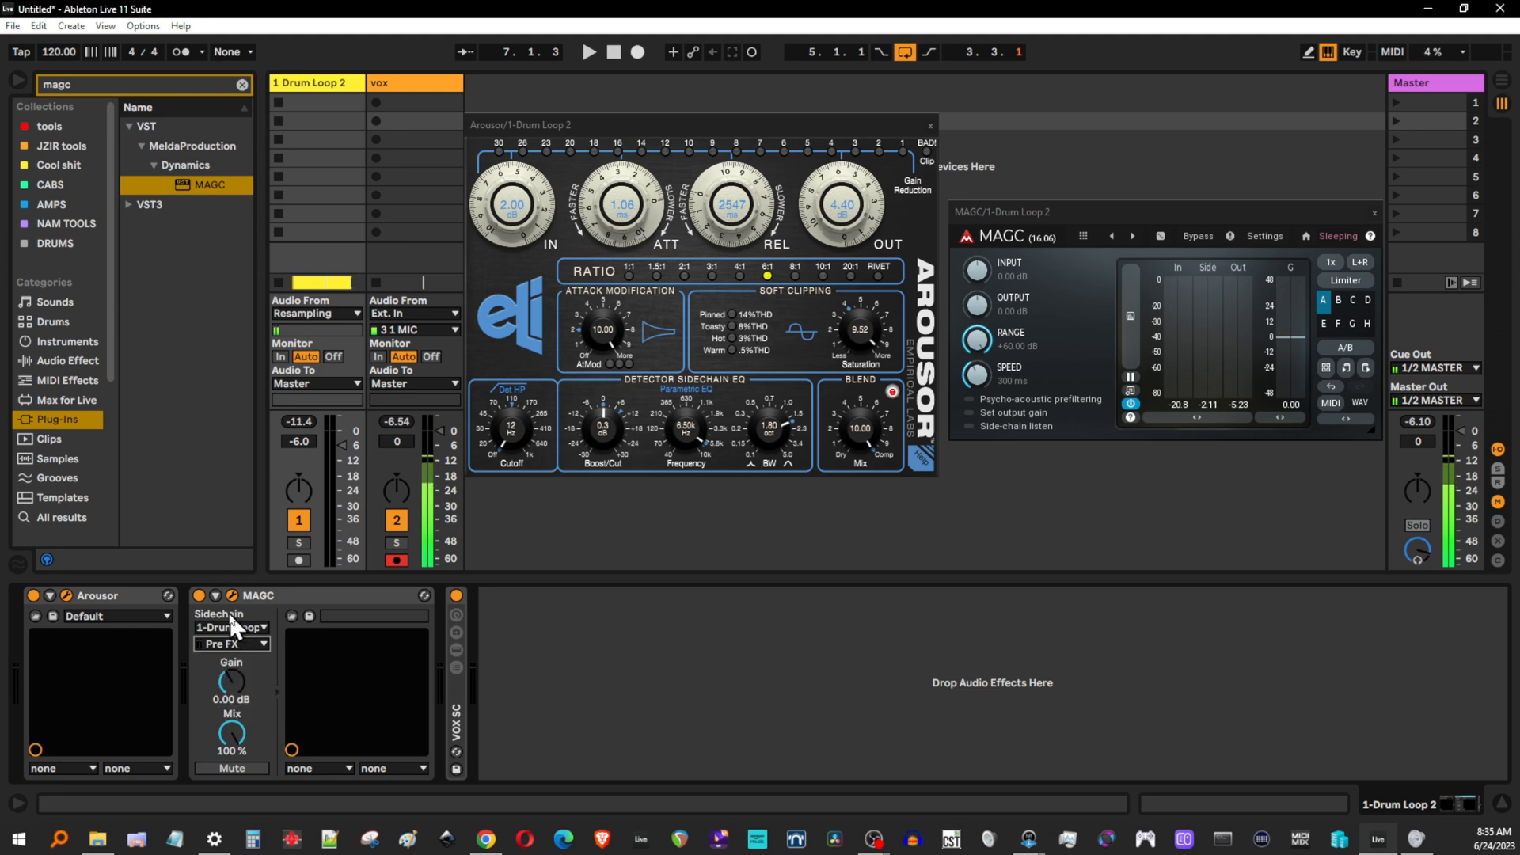
mouse_move(6, 699)
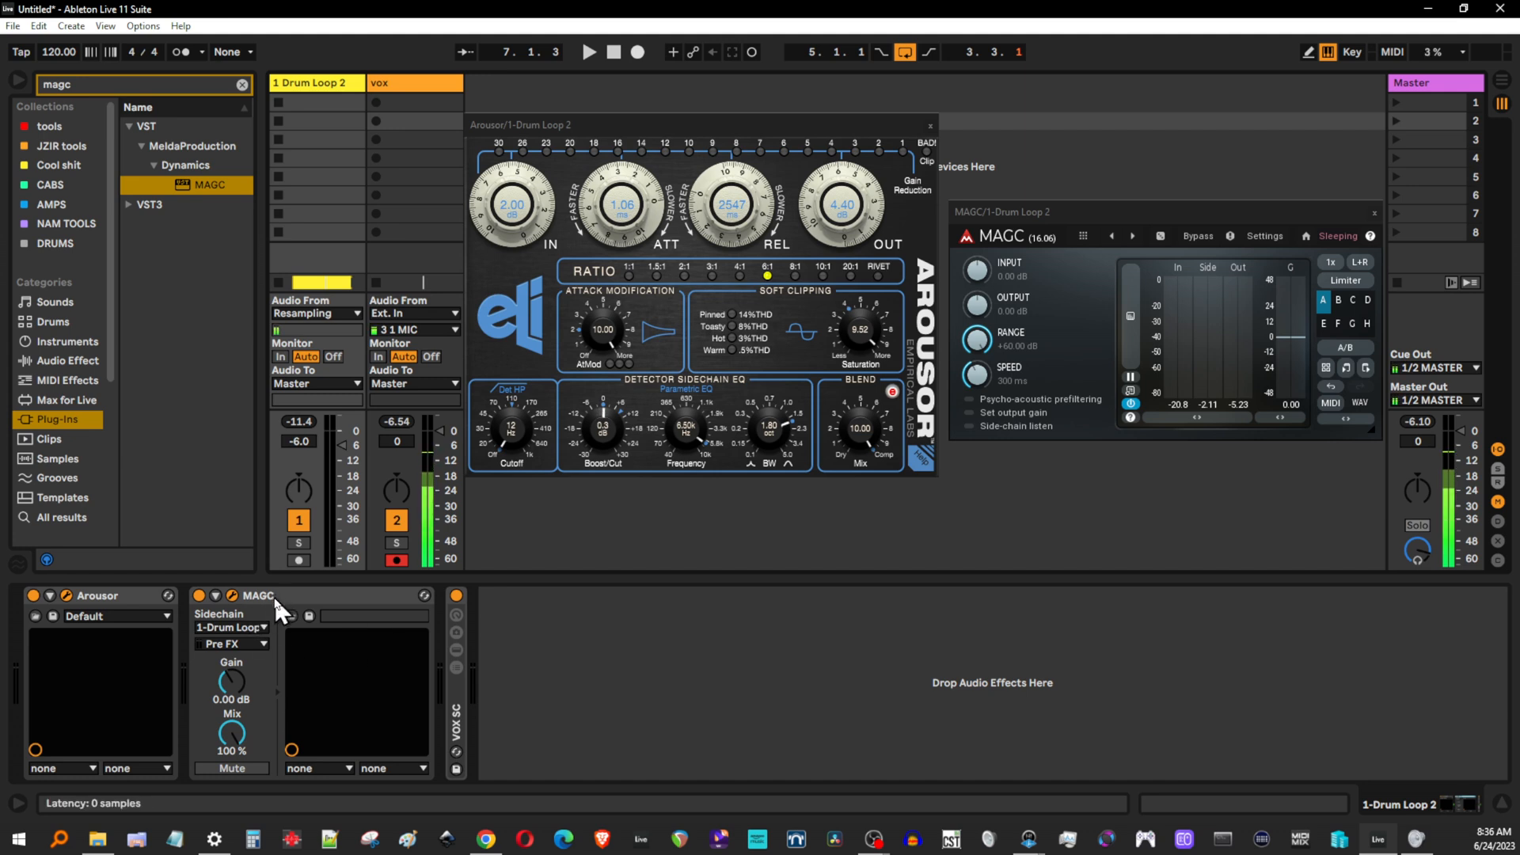
mouse_move(221, 610)
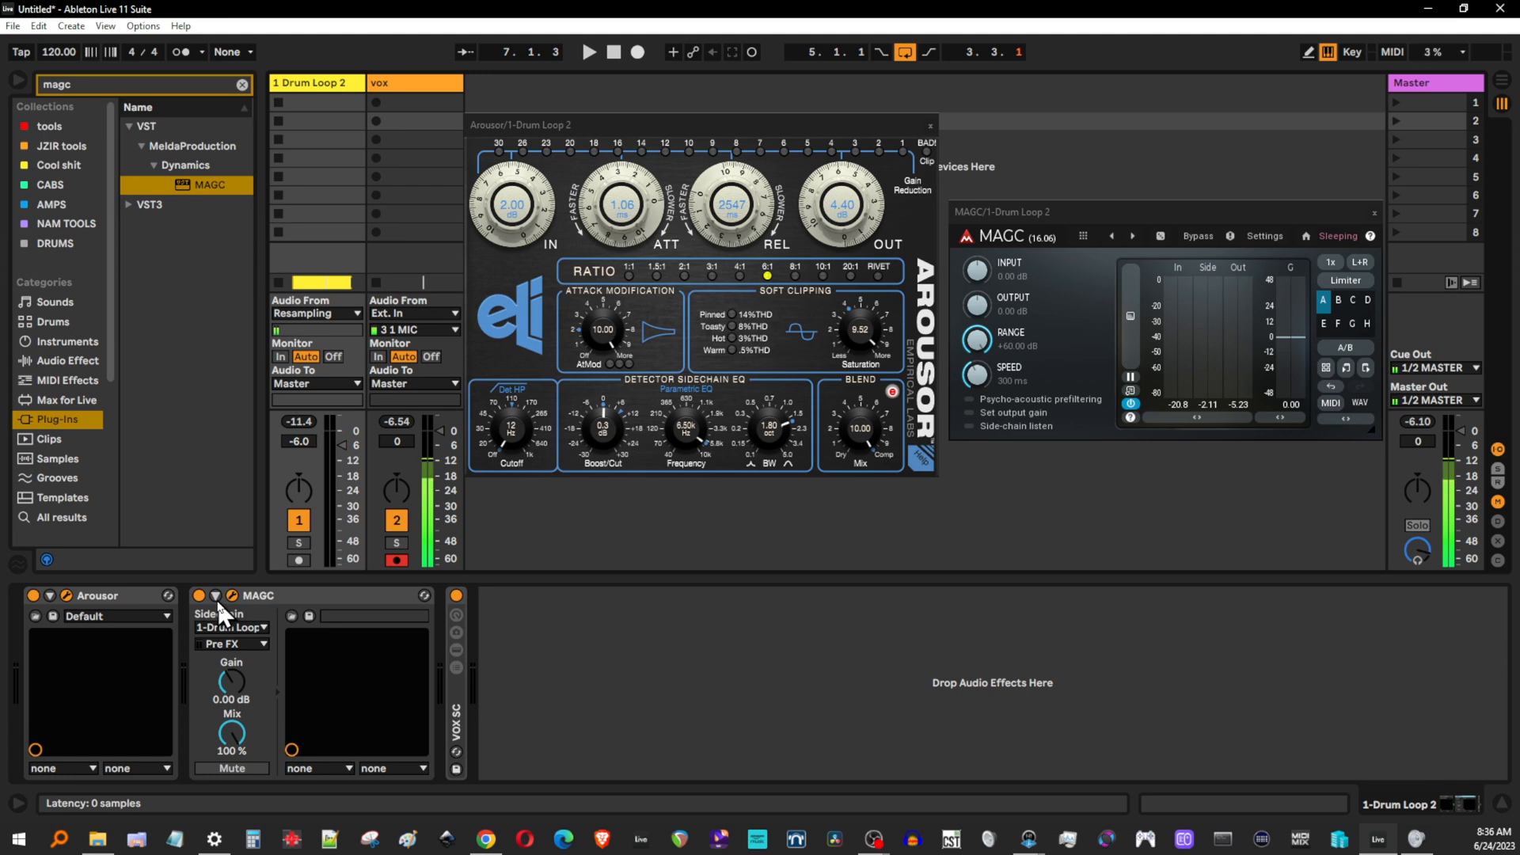
mouse_move(229, 654)
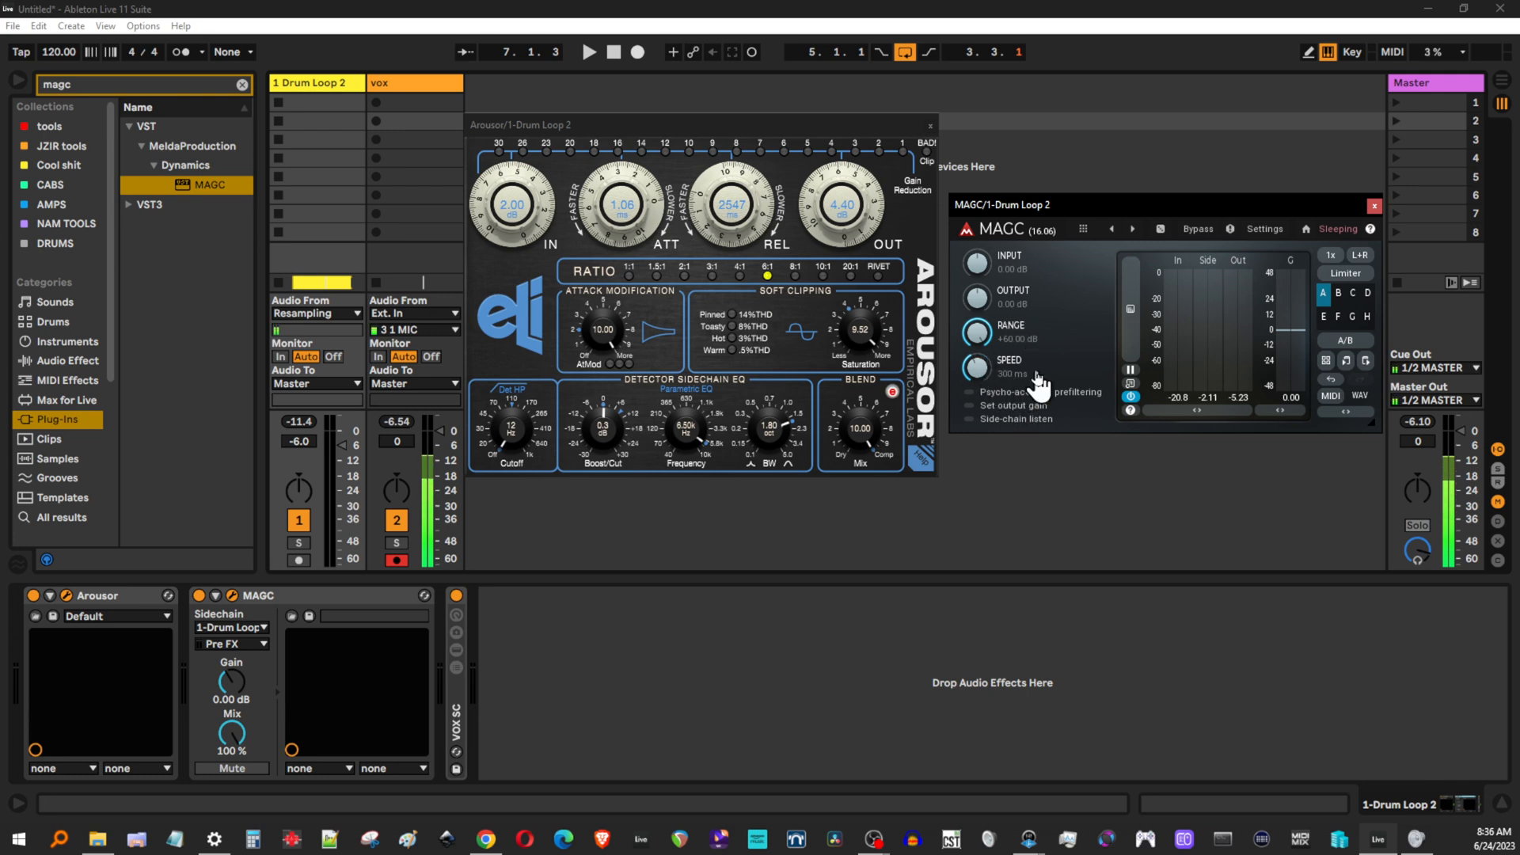
mouse_move(1017, 399)
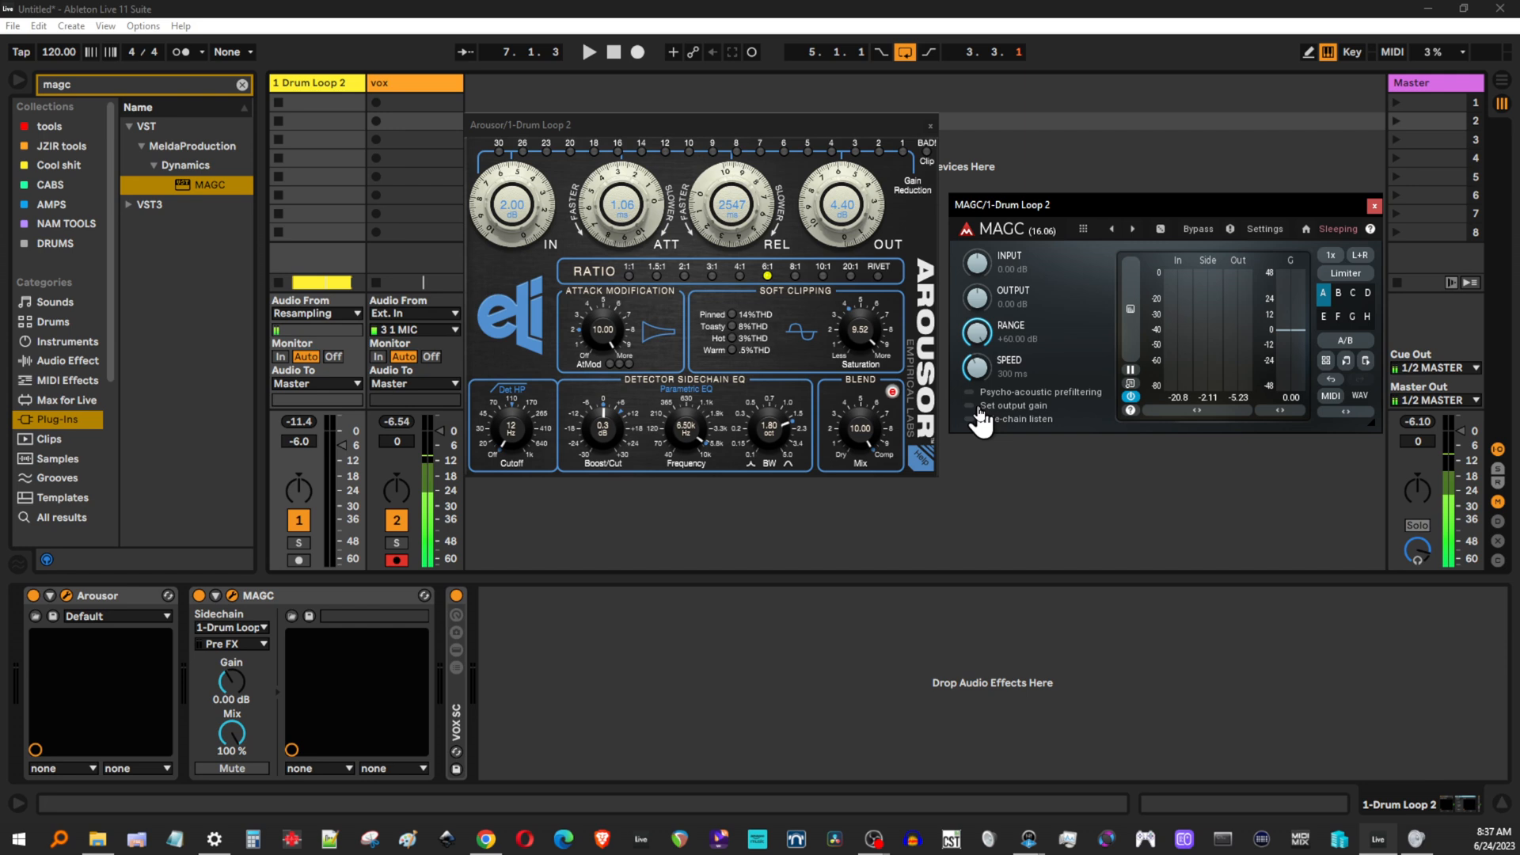
mouse_move(1010, 417)
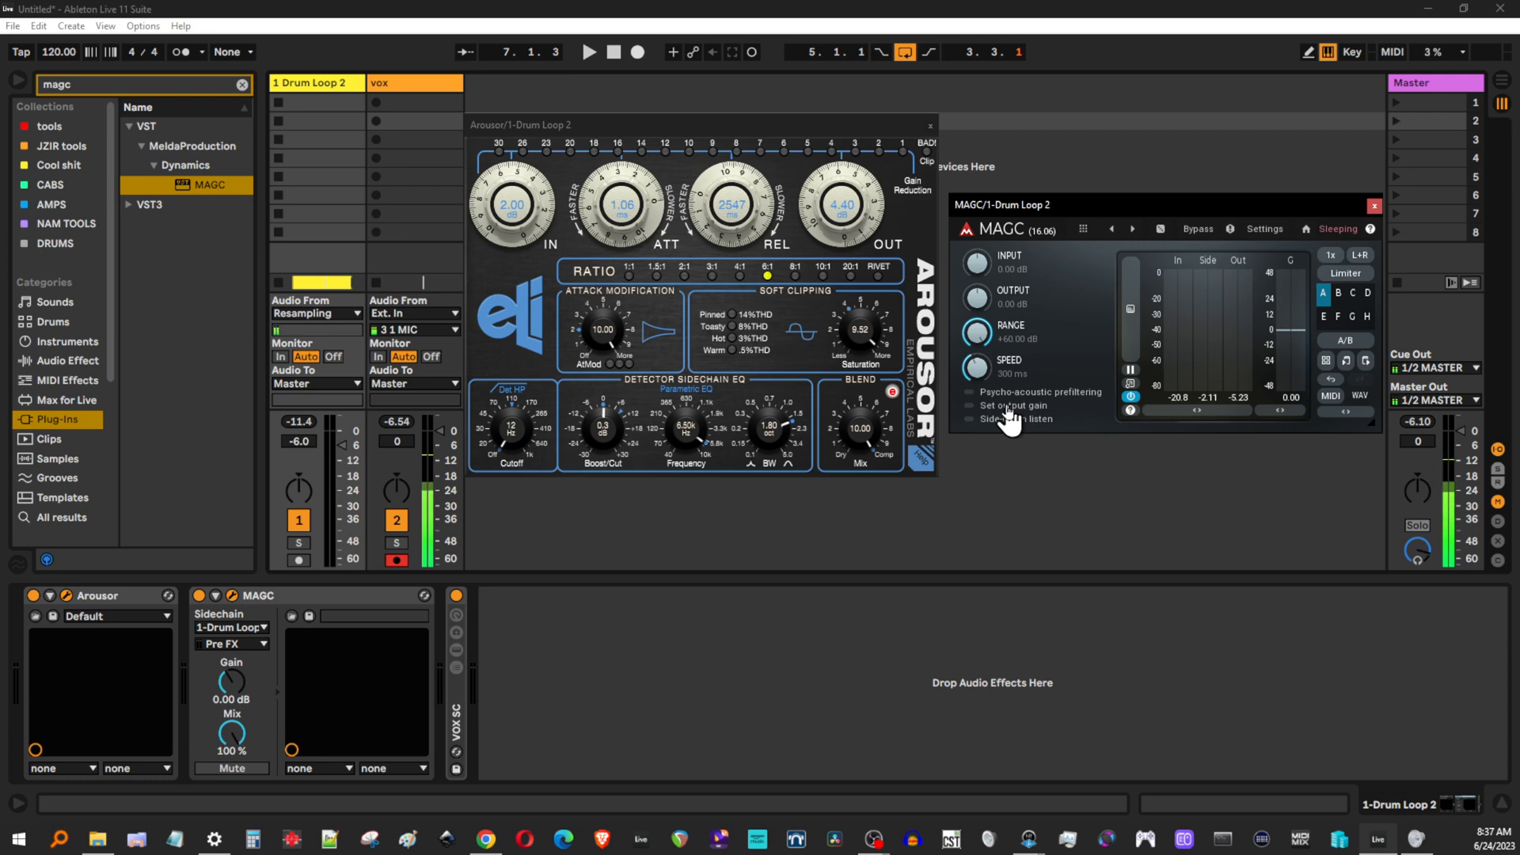
Step: Start playback and bring Arousor's output to 6.60 after dipping it to 3.00
click(591, 51)
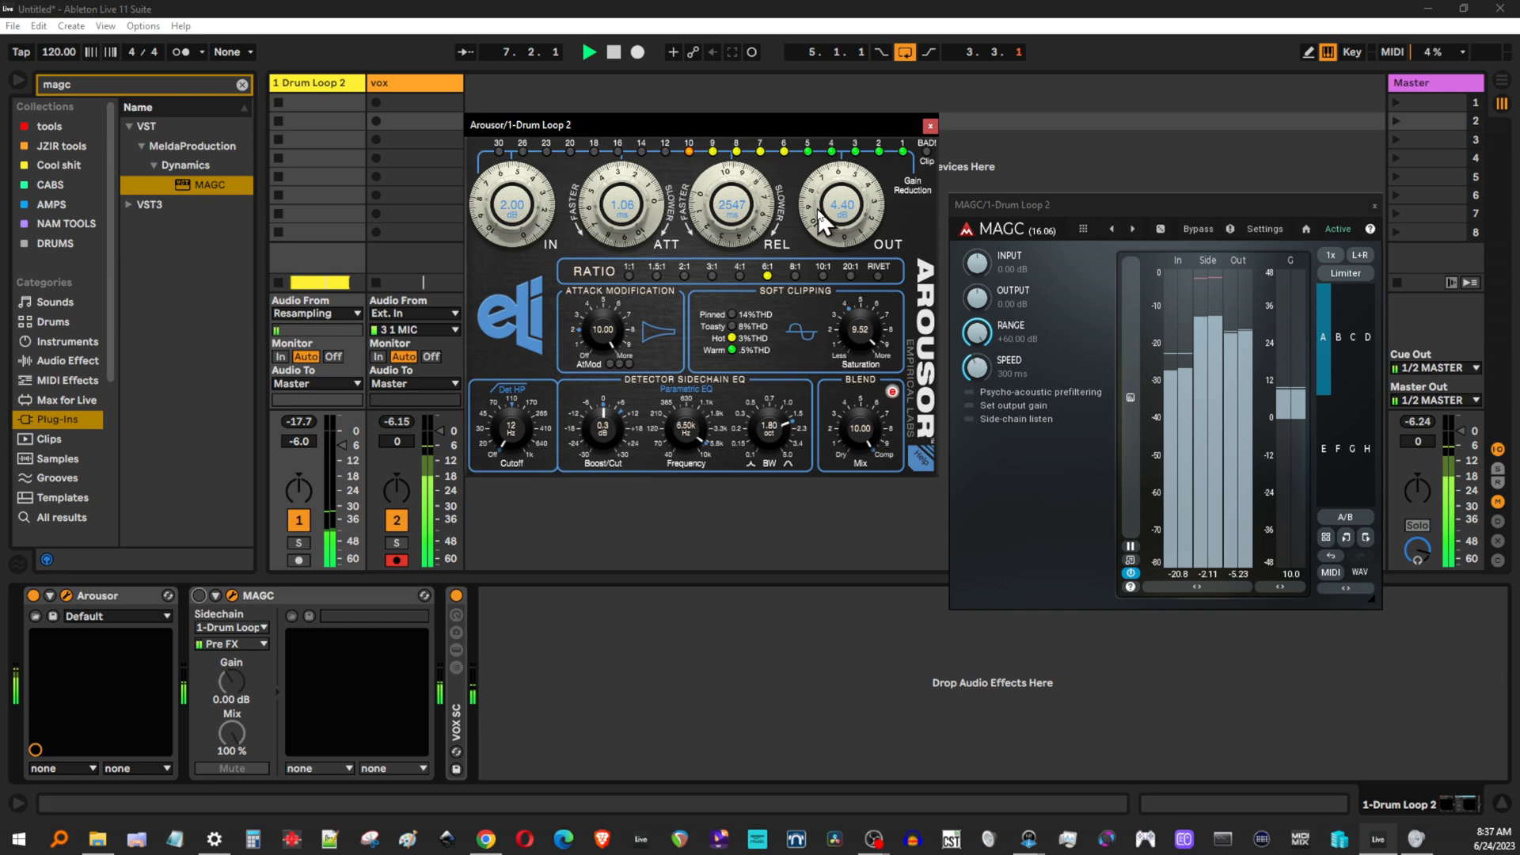
drag(842, 203, 841, 224)
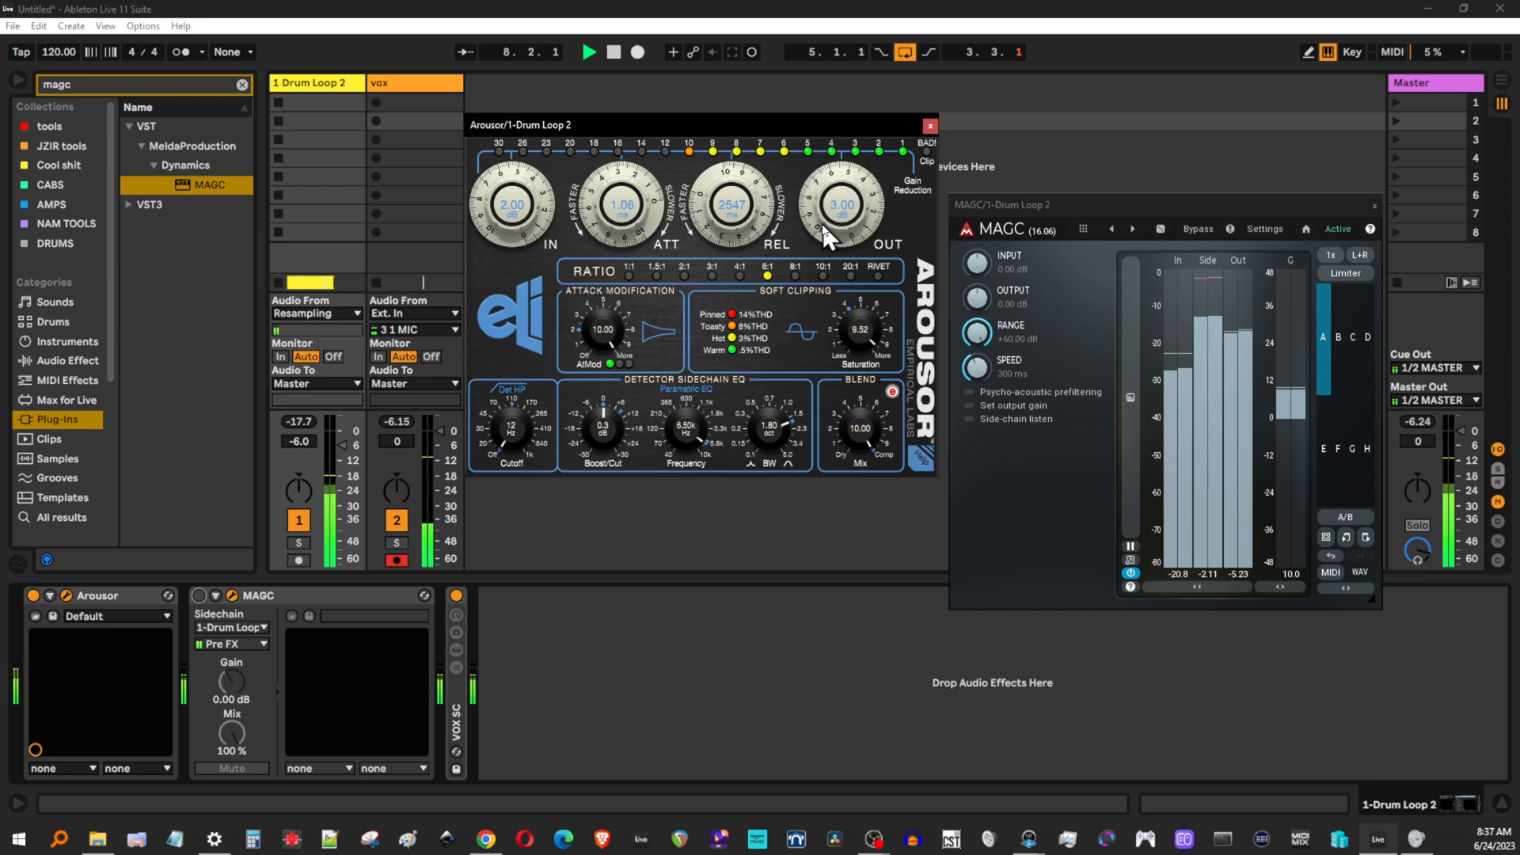
drag(841, 204, 841, 174)
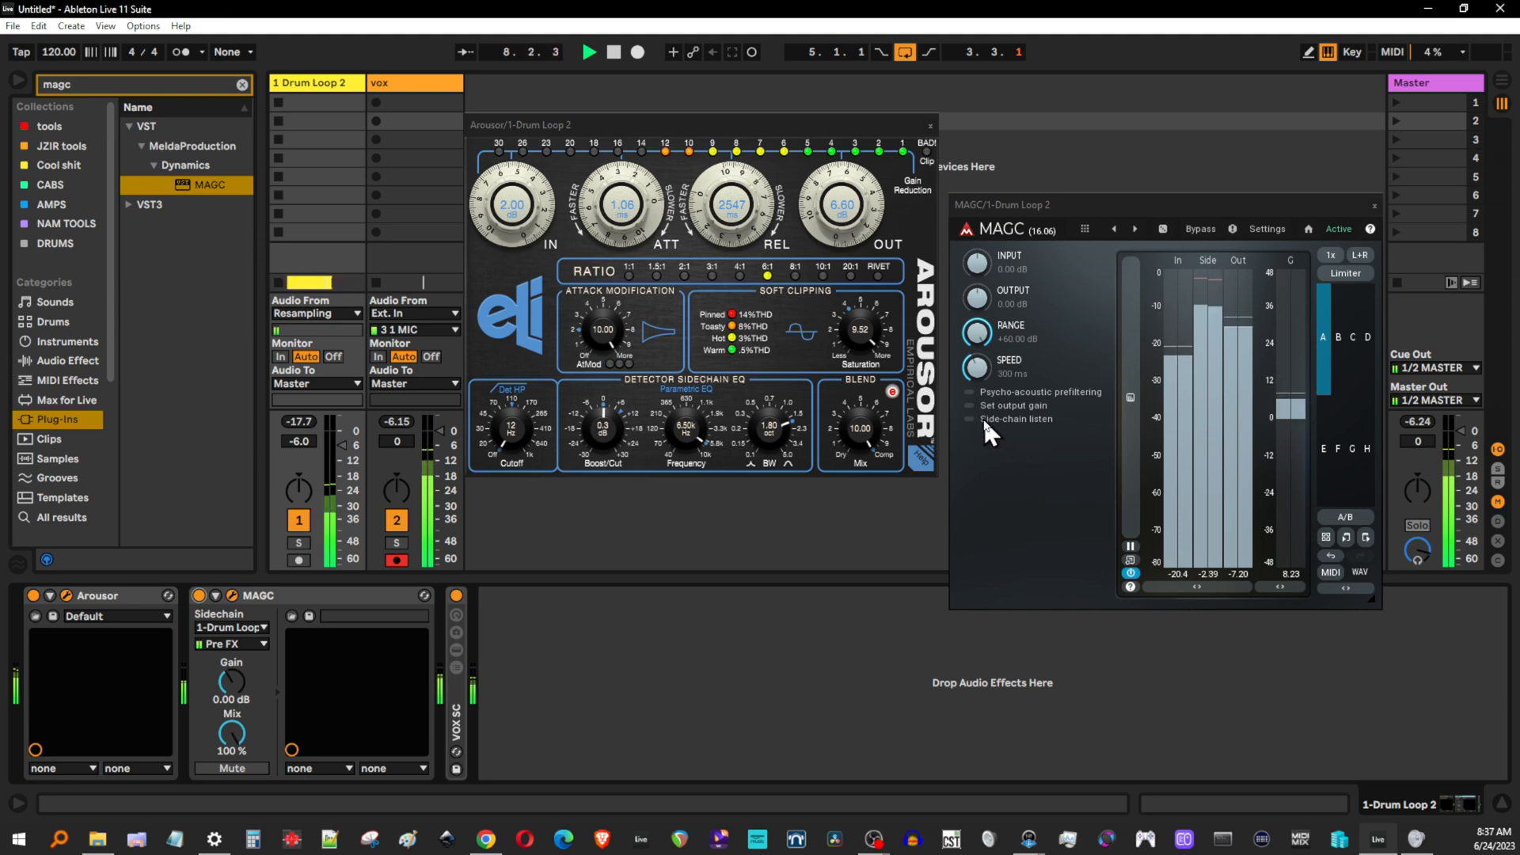
Step: Toggle MAGC's Side-chain listen checkbox on and off repeatedly during playback
click(970, 419)
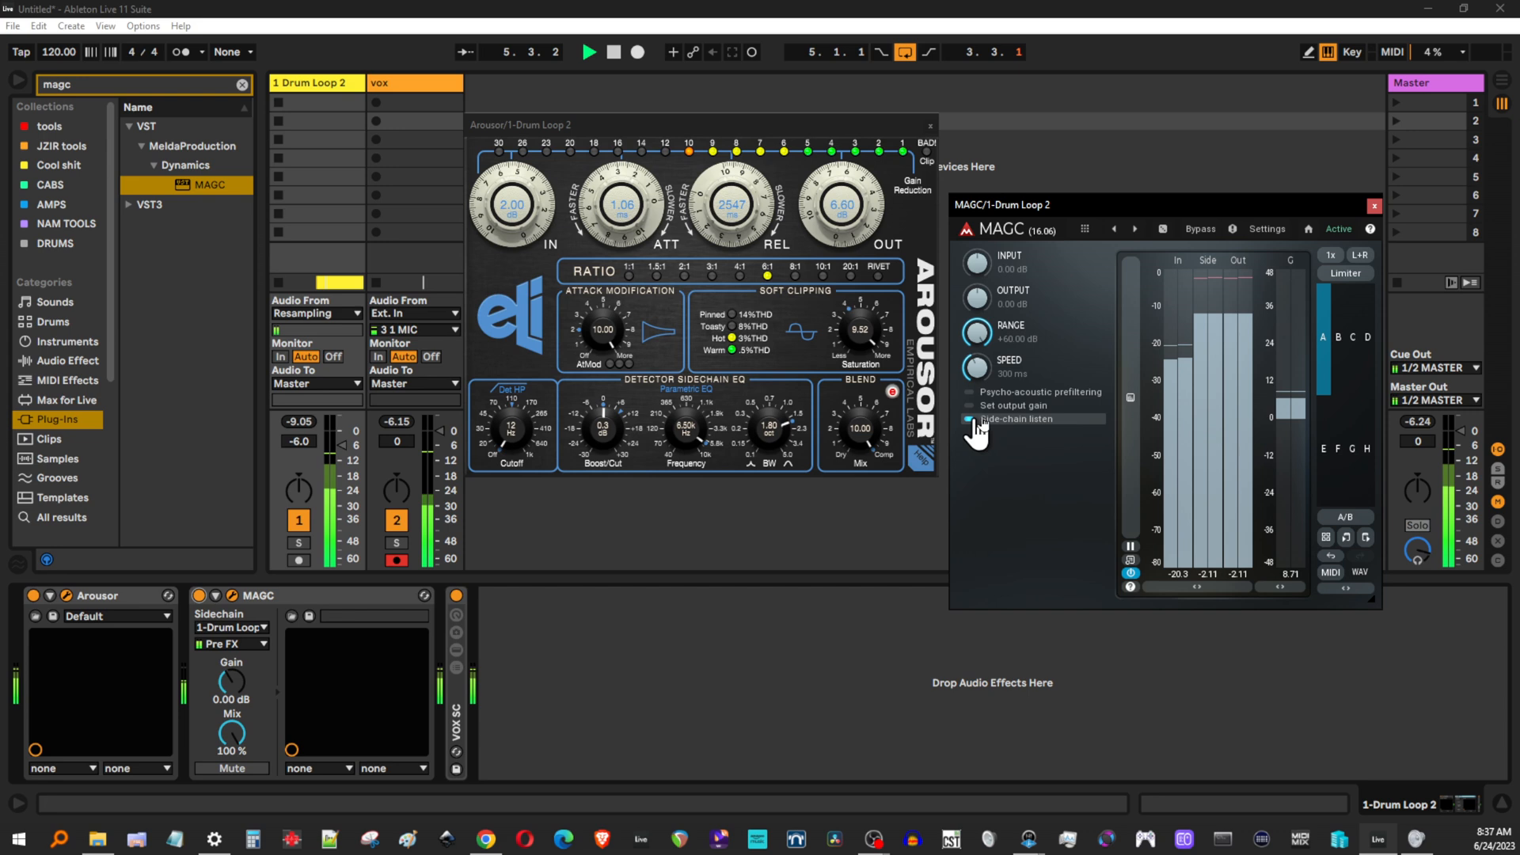
click(969, 419)
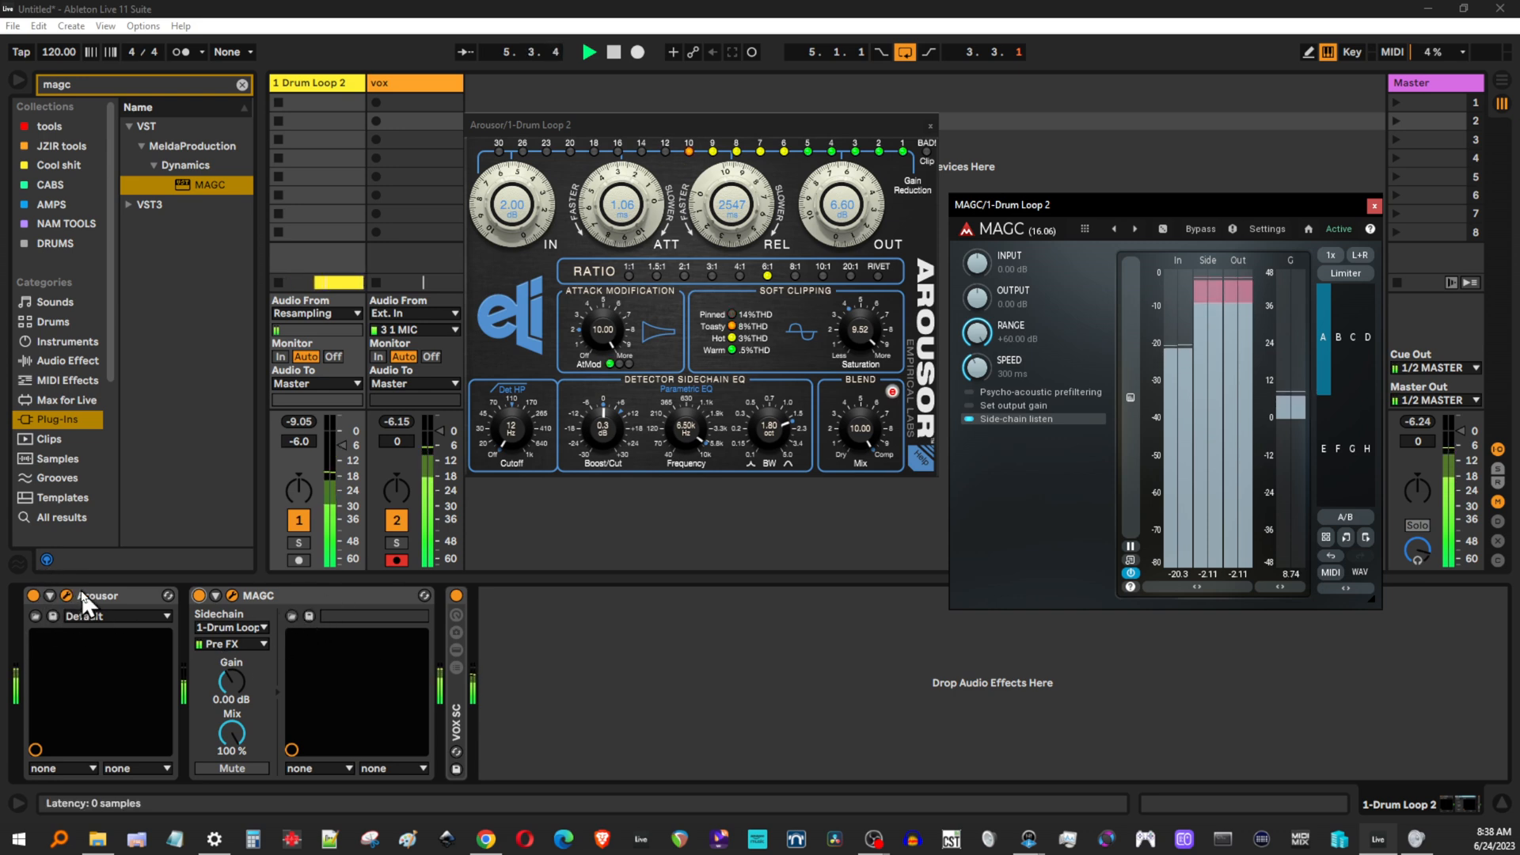
click(968, 419)
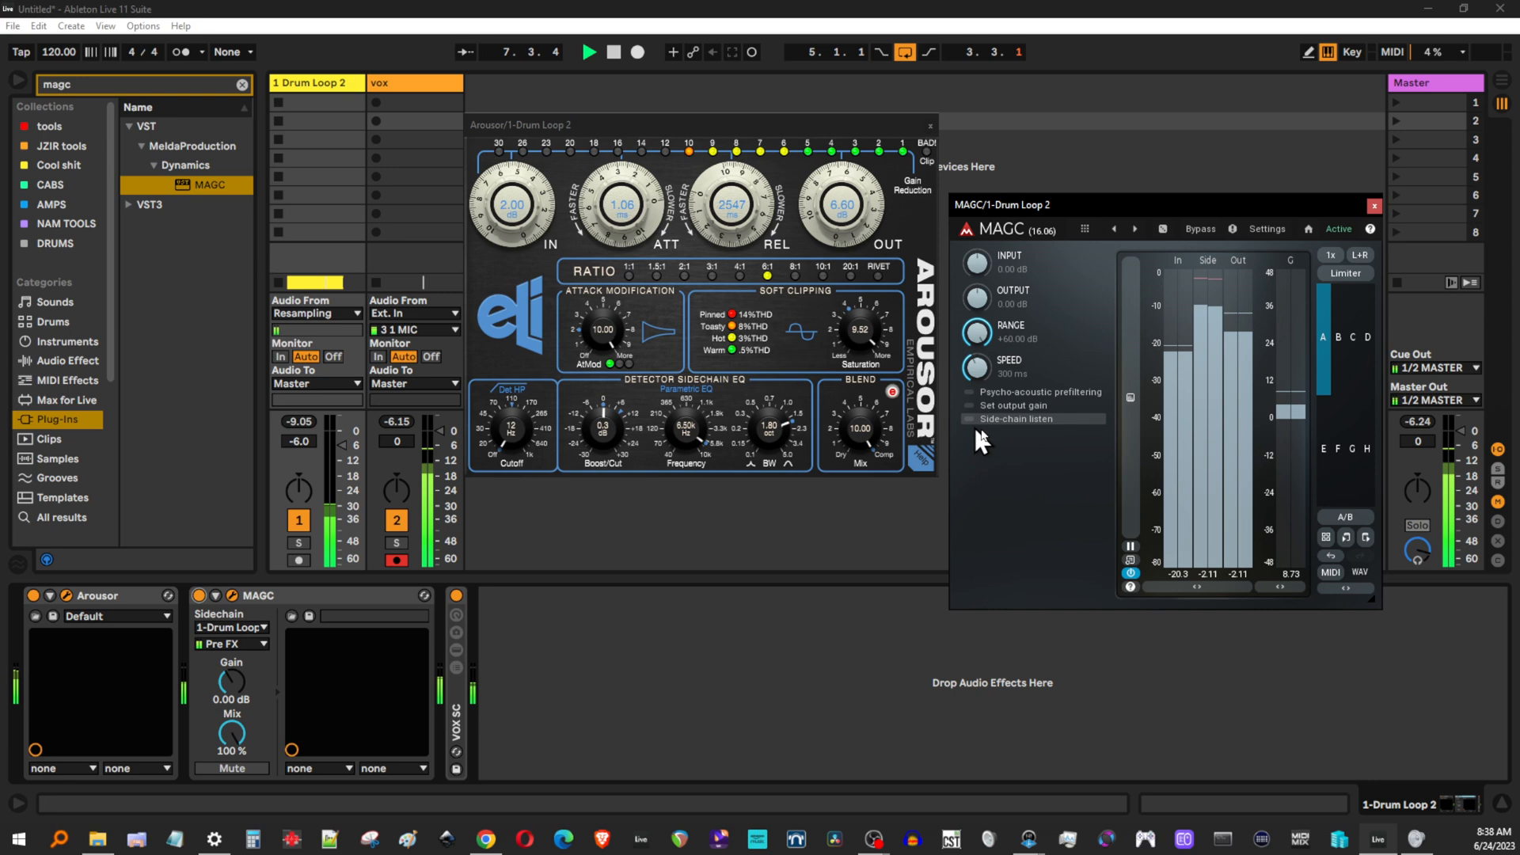
click(969, 419)
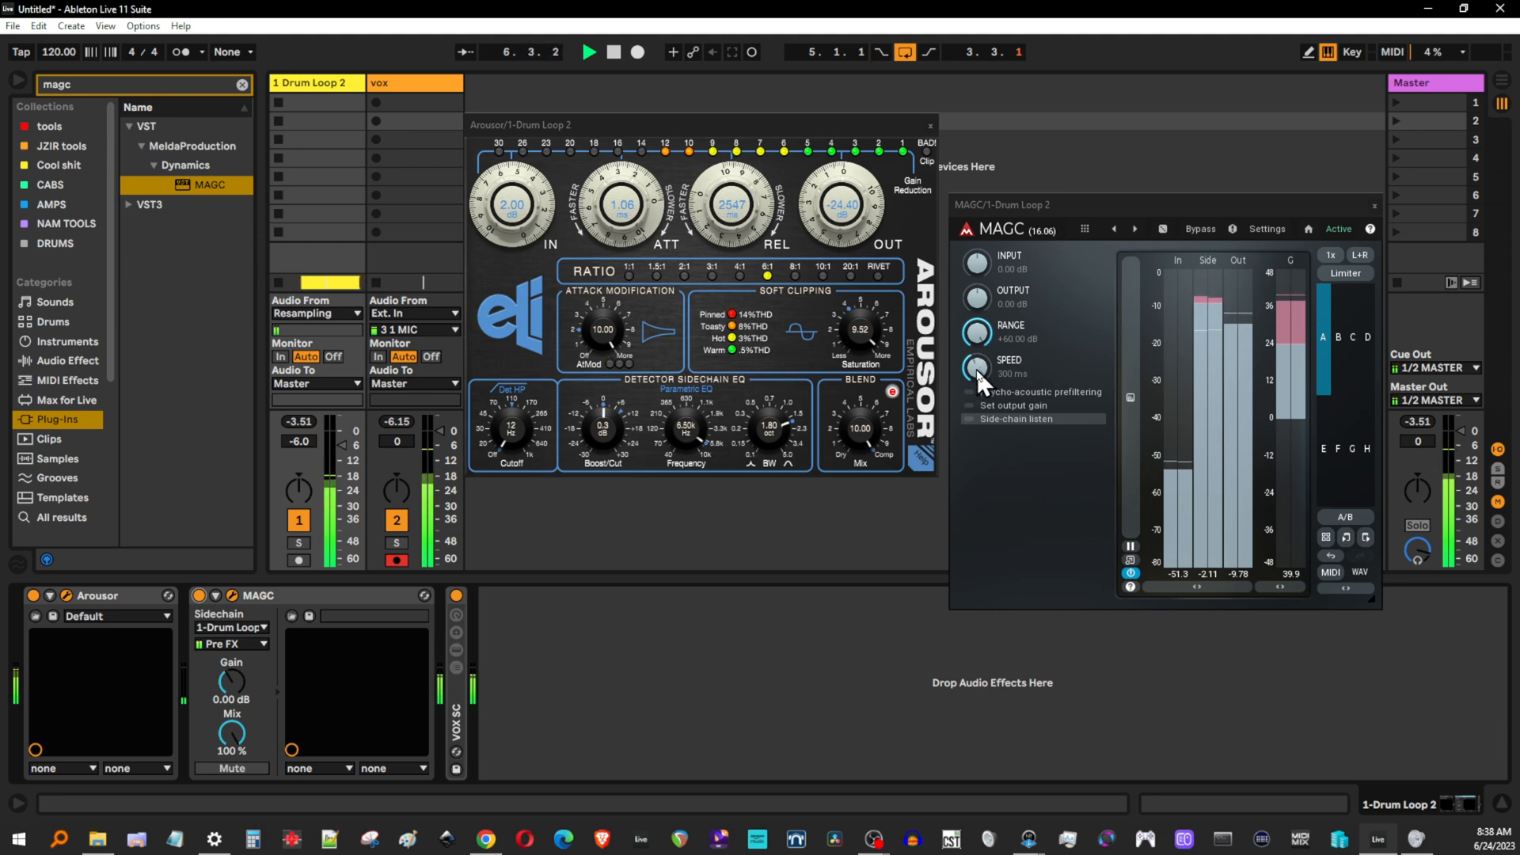
Step: Turn MAGC's SPEED knob up from 300 ms to about 404 ms
drag(976, 368, 977, 329)
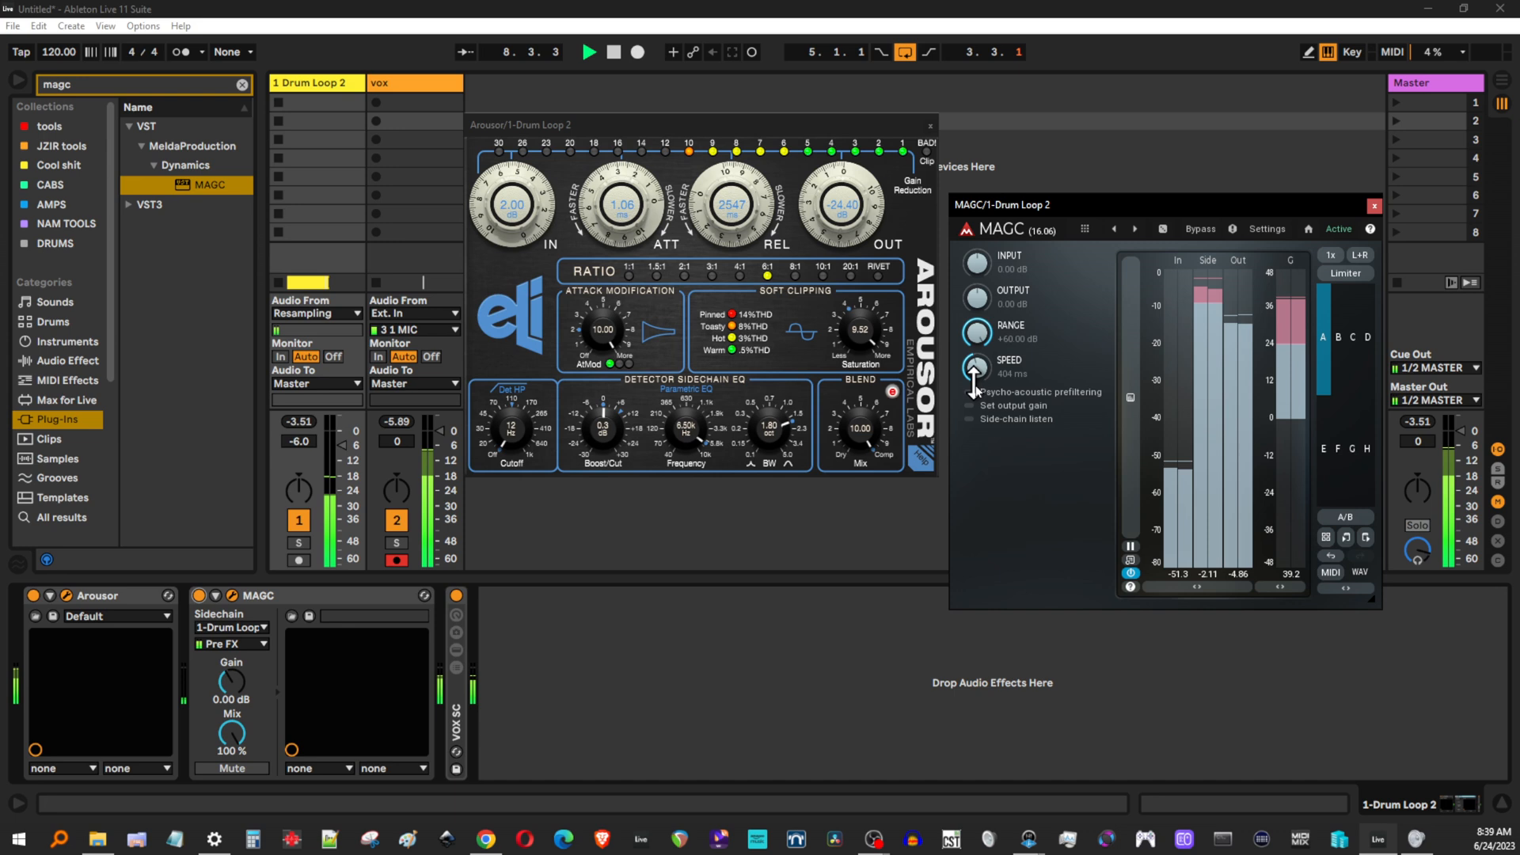
Step: Nudge MAGC's gain-matching speed down to about 390 ms
drag(975, 373, 975, 388)
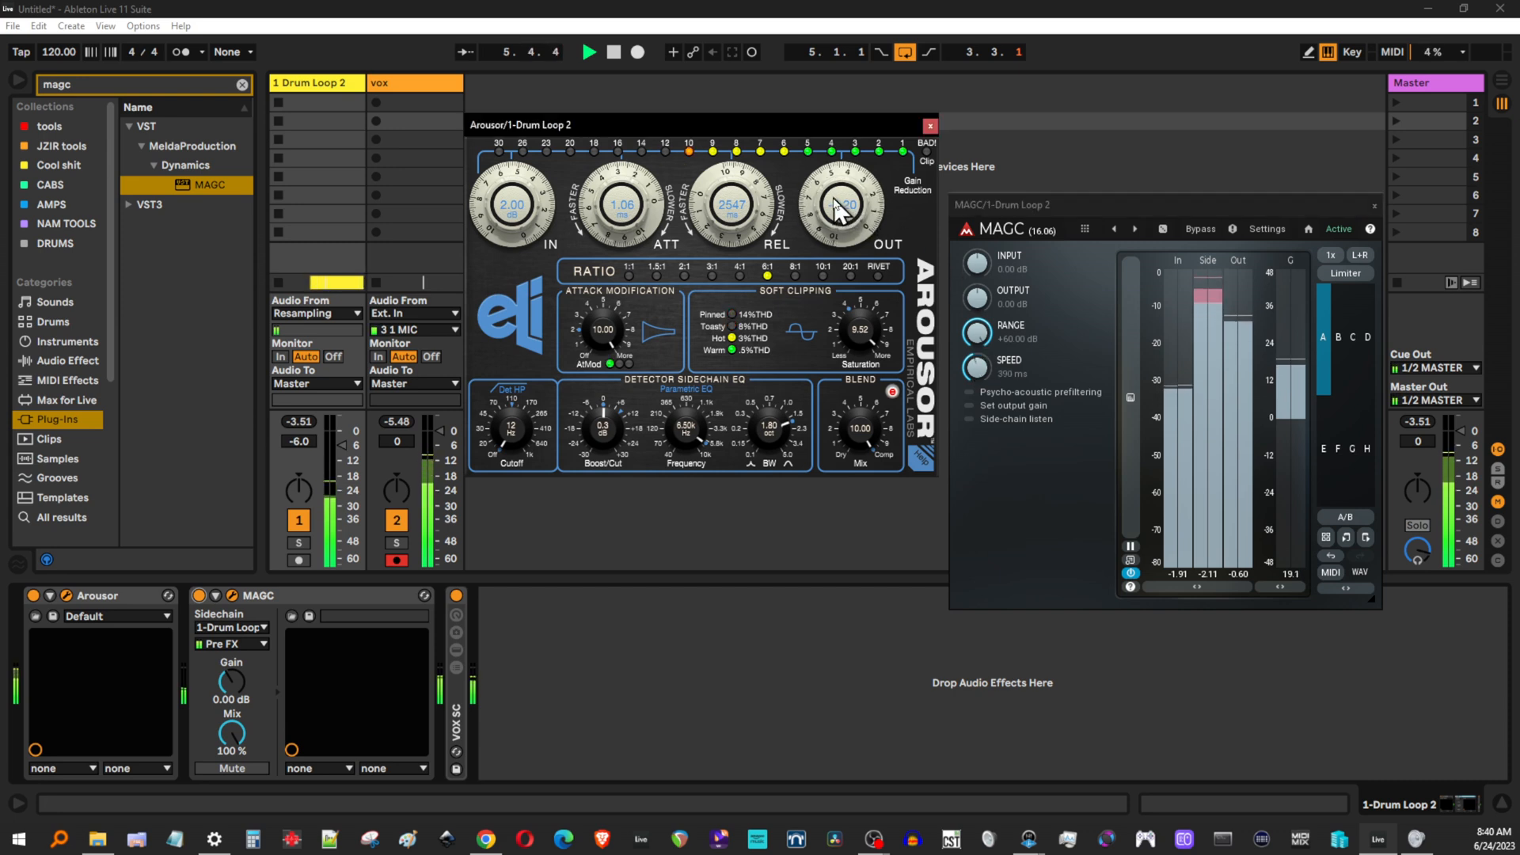
Step: Pull Arousor's OUT knob down to 0.60, then set its IN knob to 1.40
drag(842, 203, 868, 223)
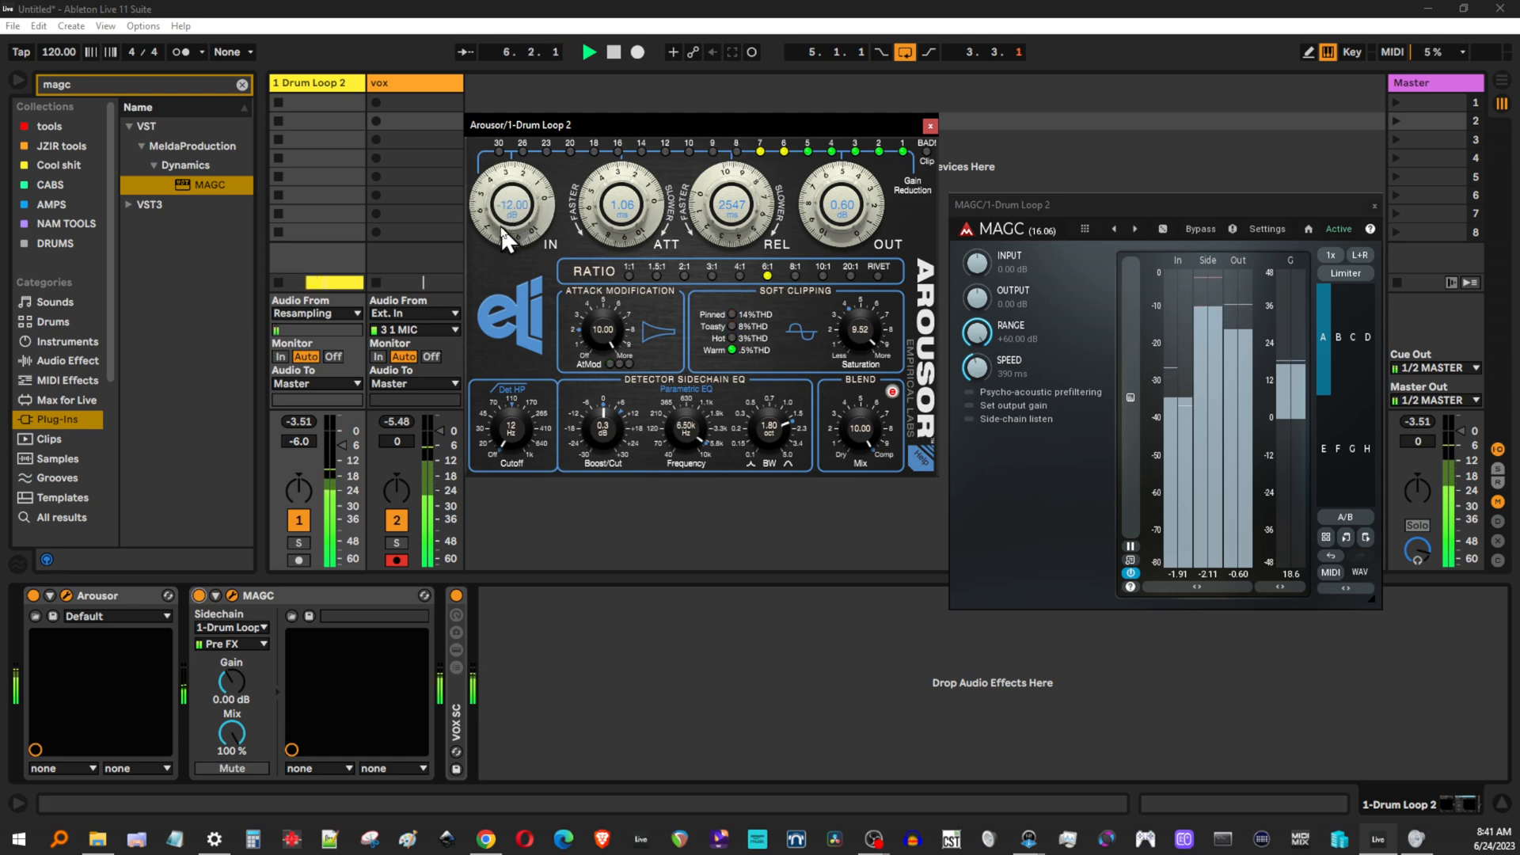
drag(512, 203, 513, 174)
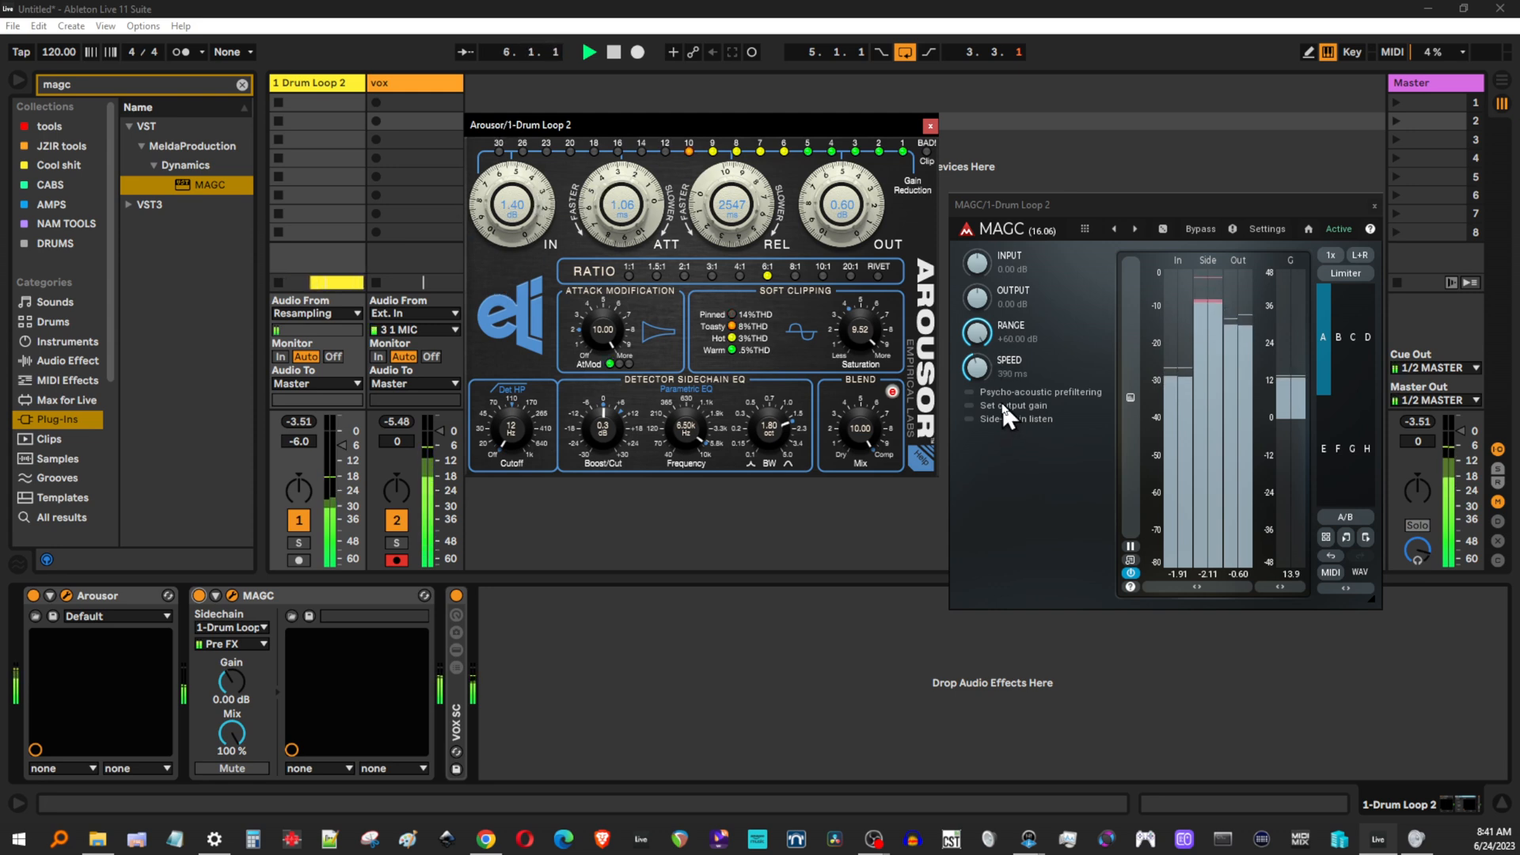
Step: Click inside the MAGC plugin window
click(971, 406)
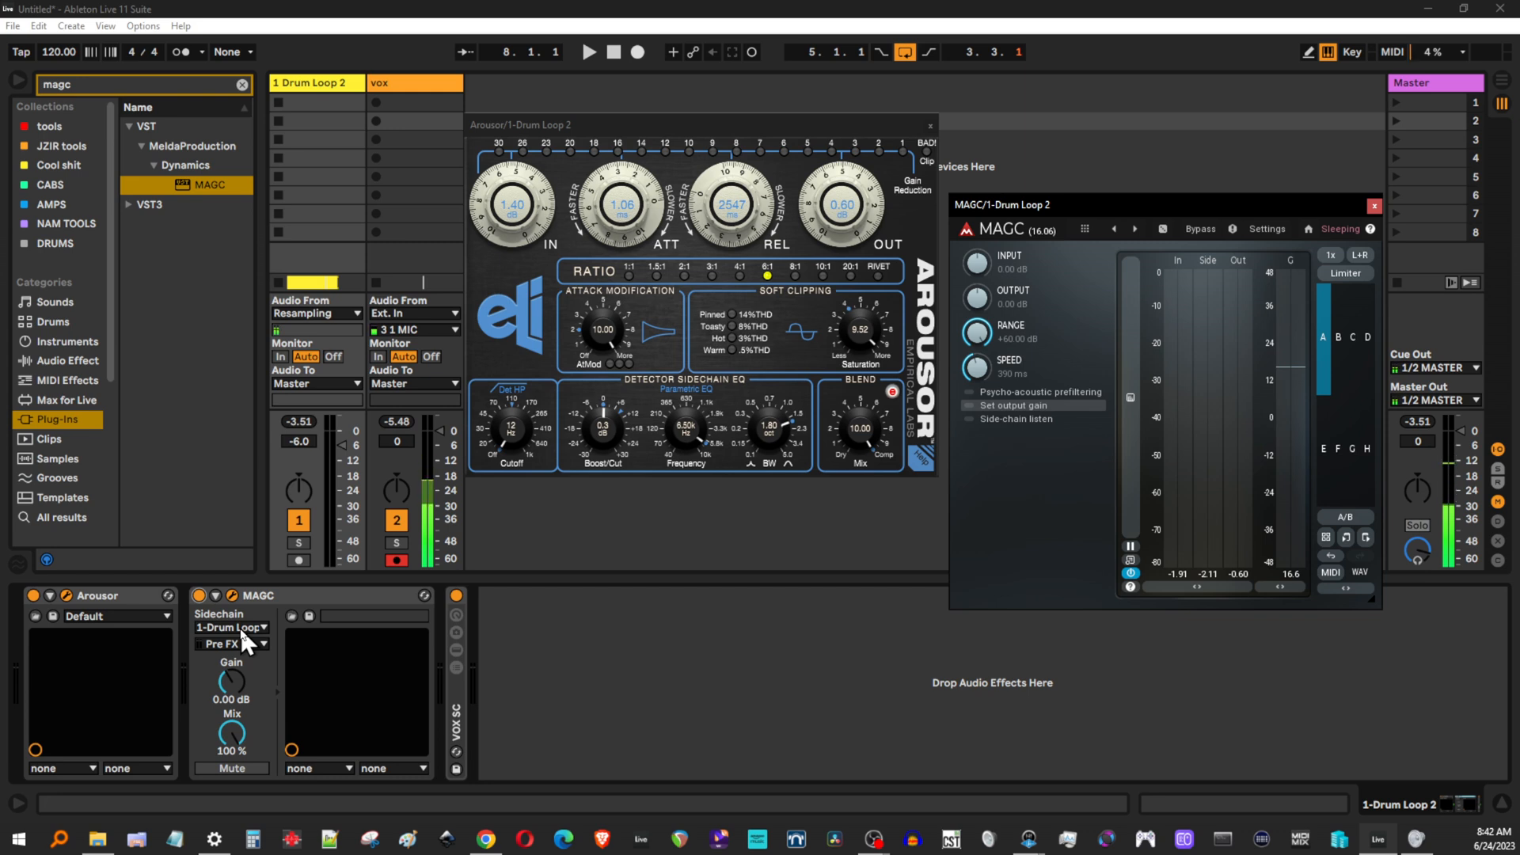
click(230, 625)
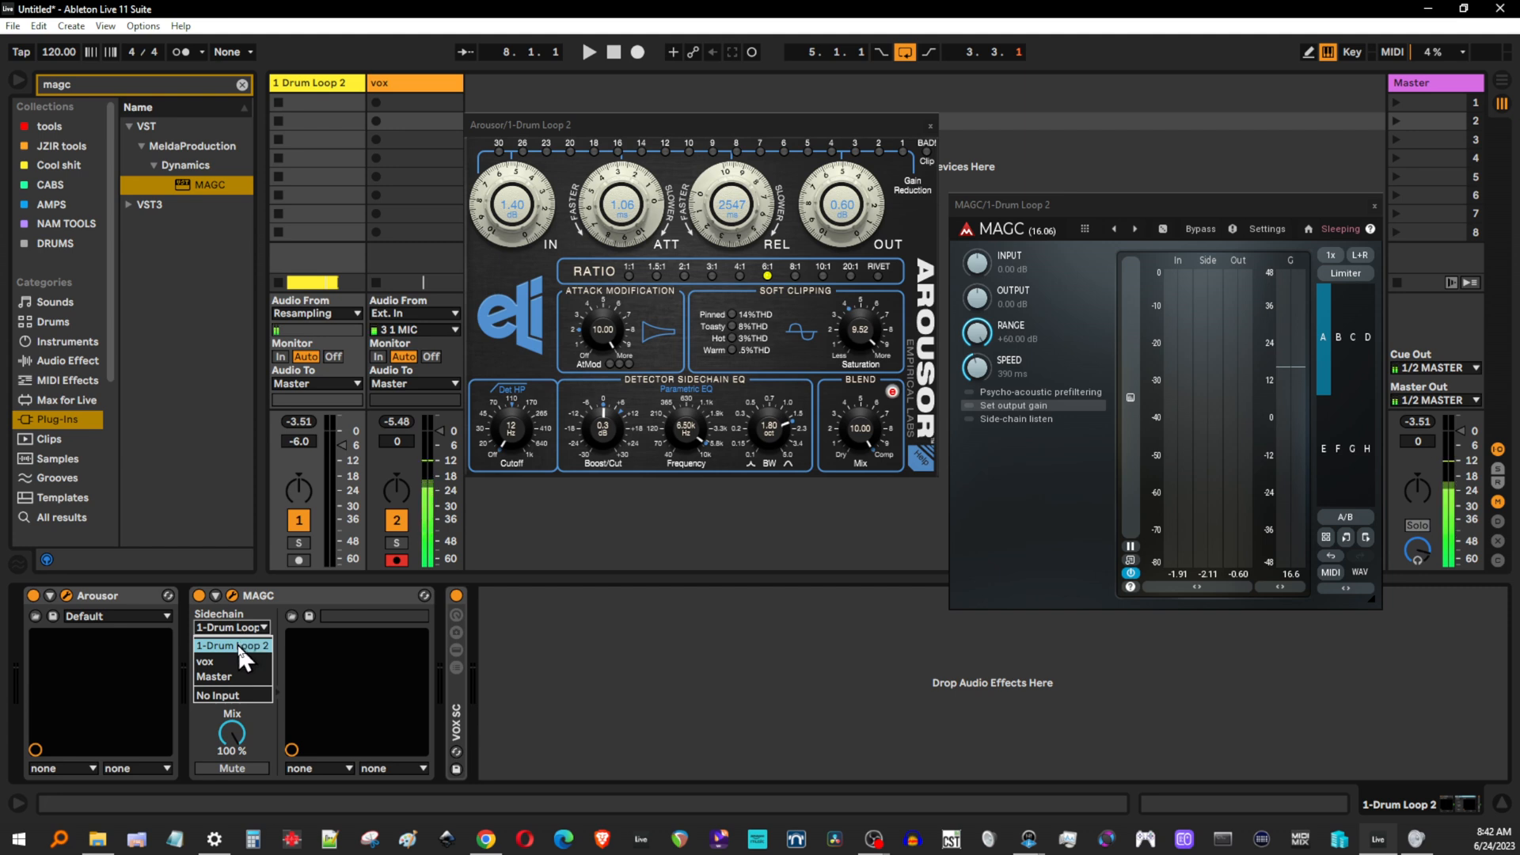
click(230, 646)
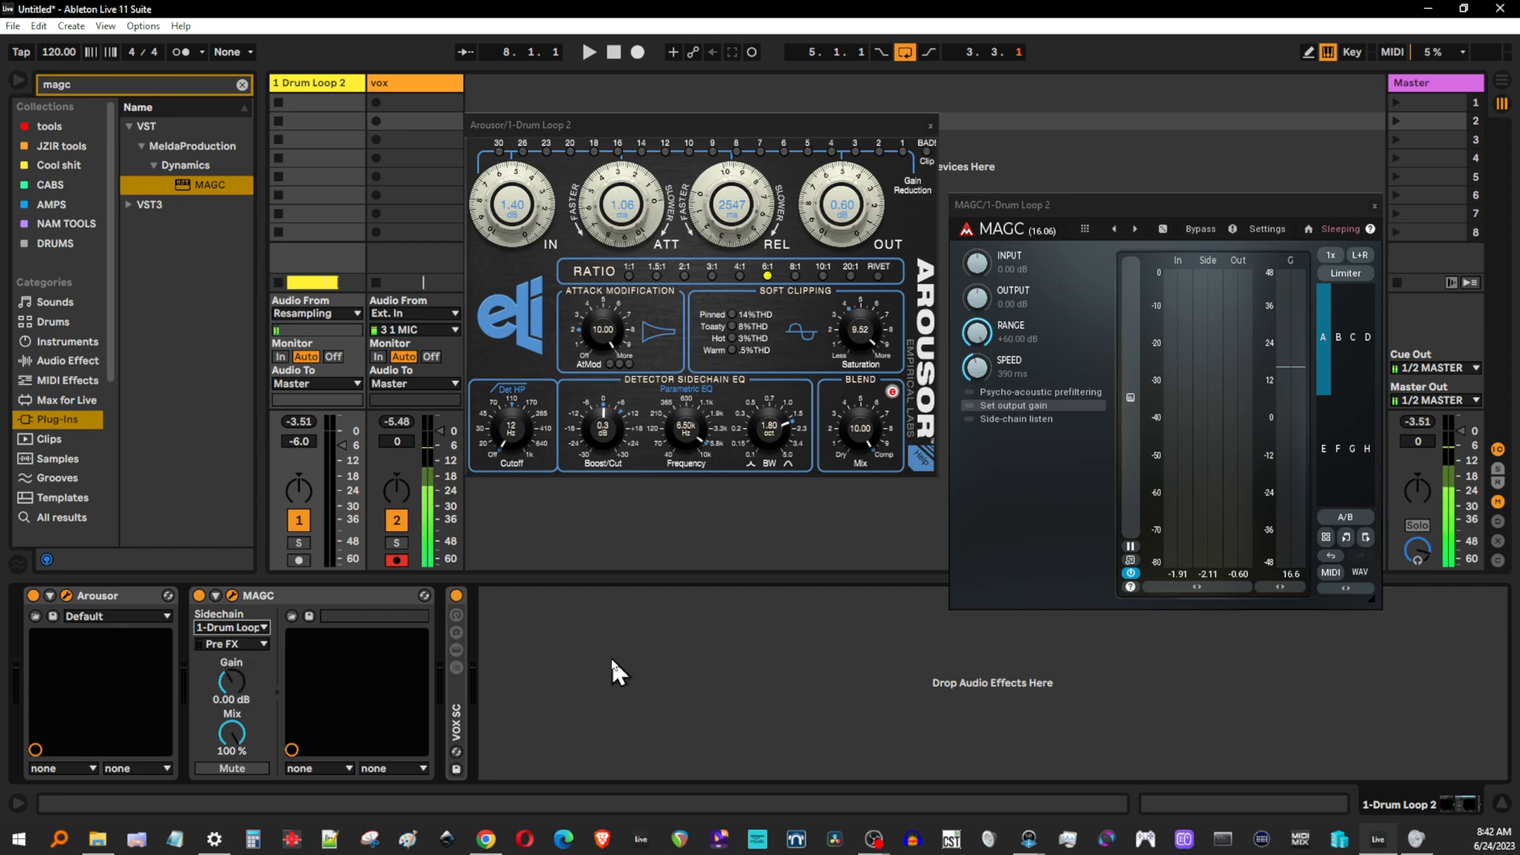
mouse_move(632, 643)
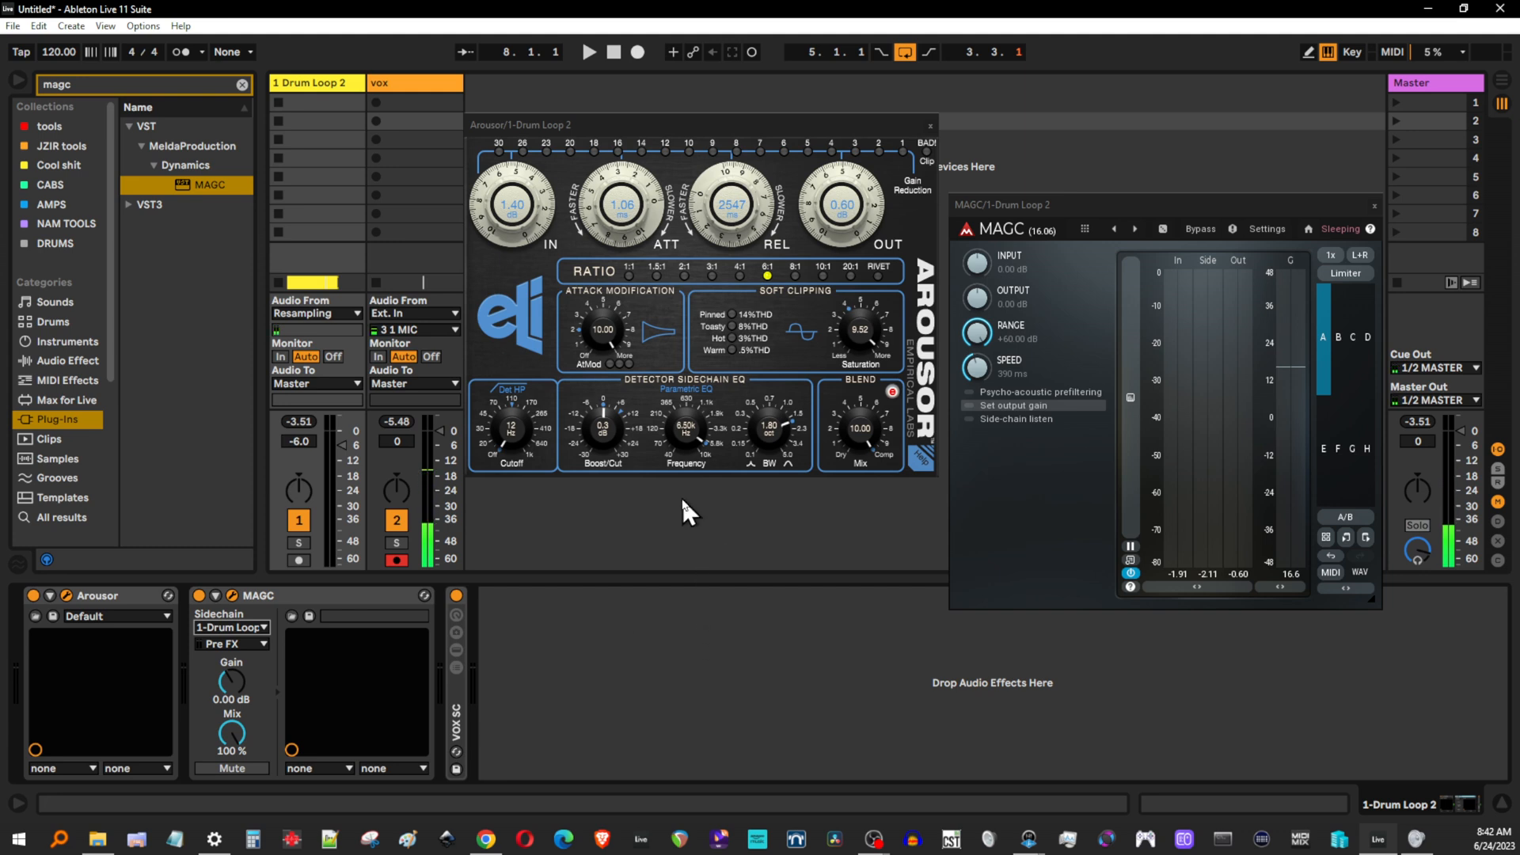
mouse_move(1078, 288)
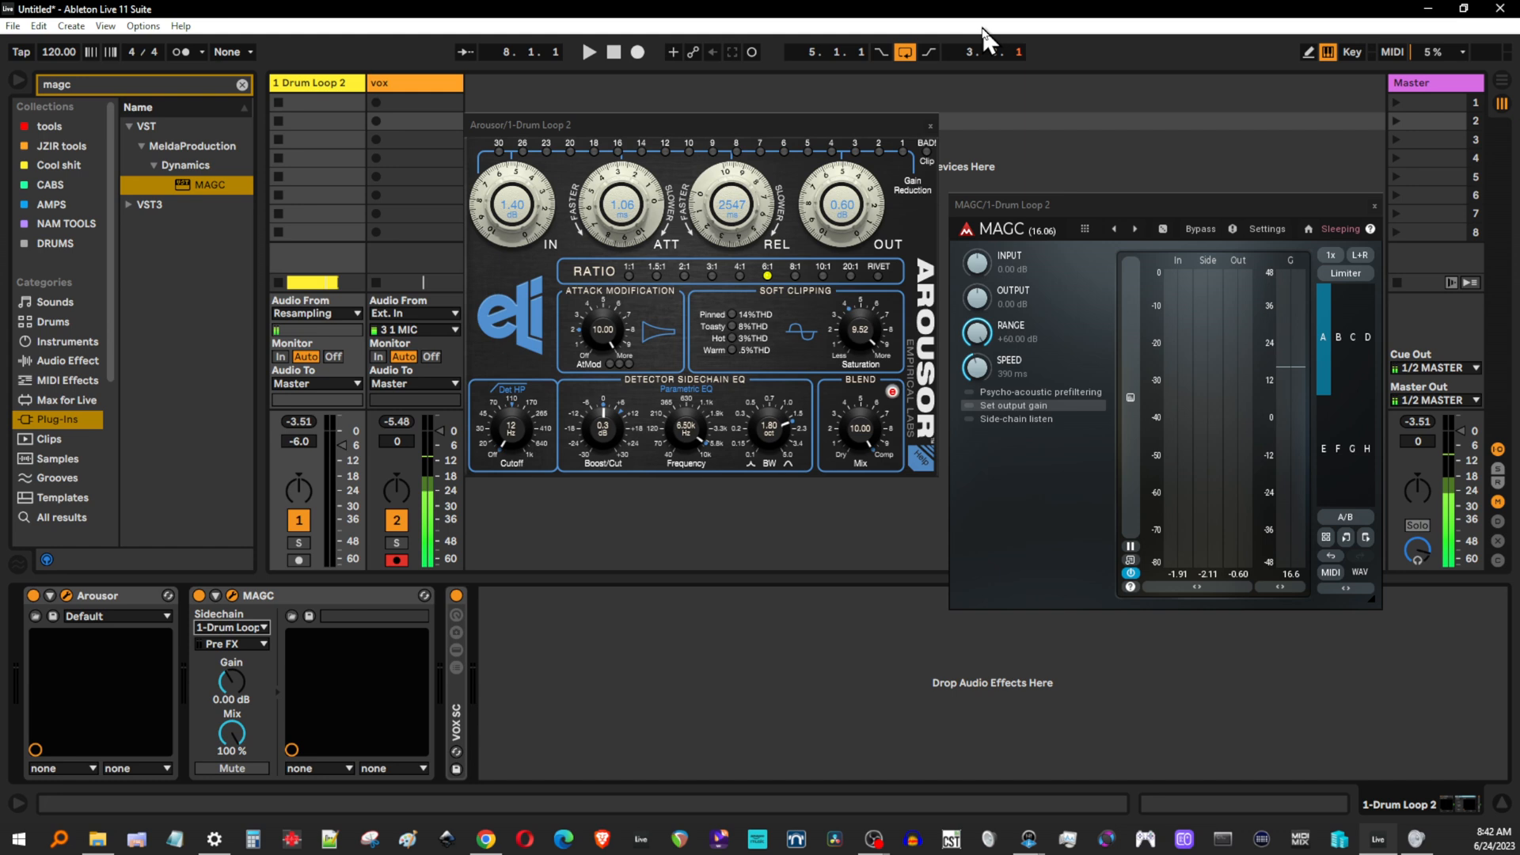
mouse_move(691, 230)
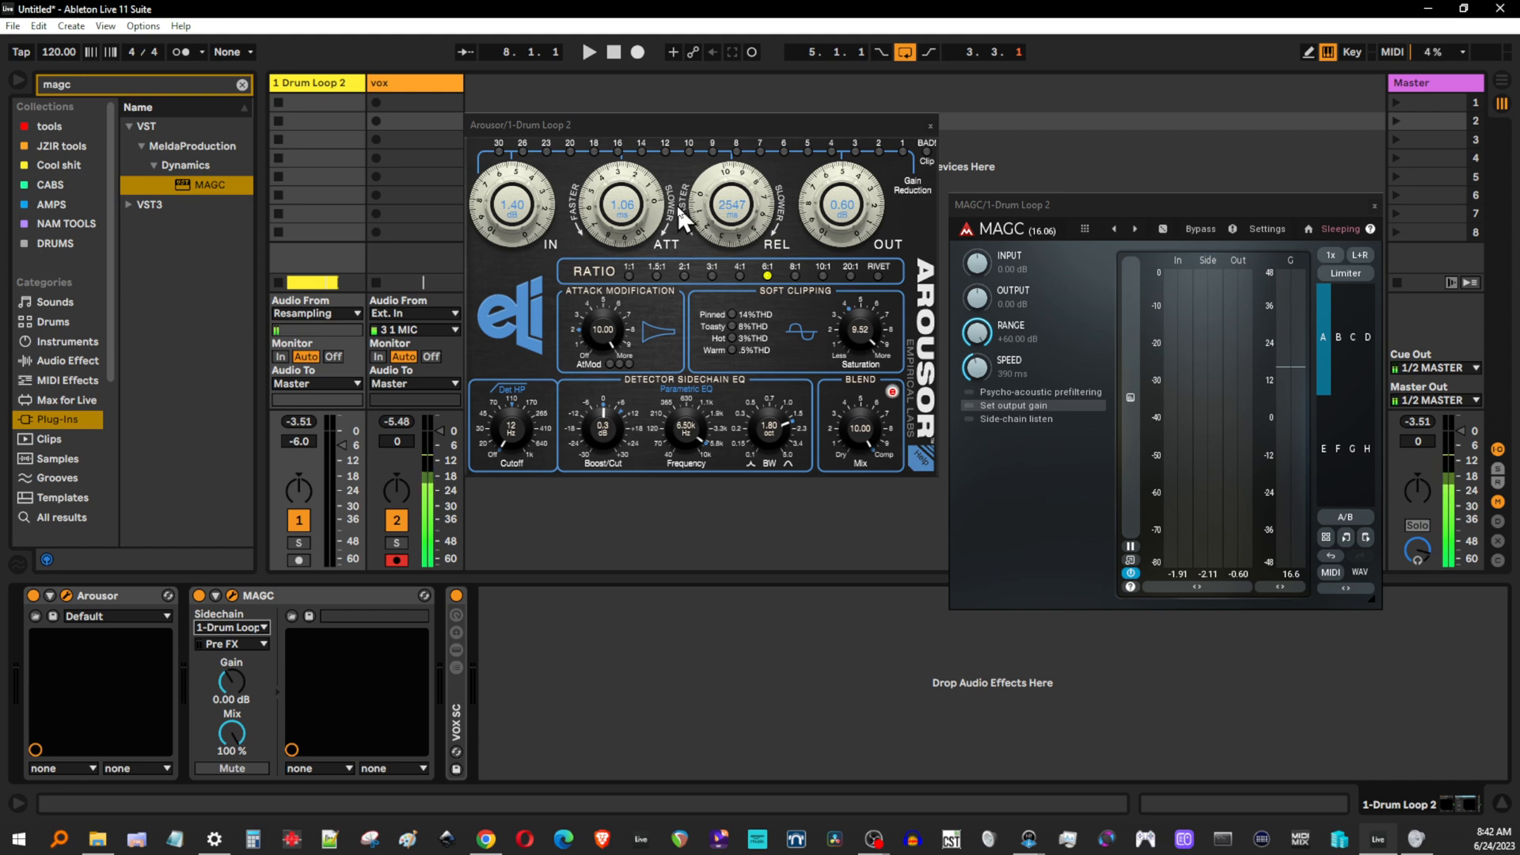
mouse_move(1017, 412)
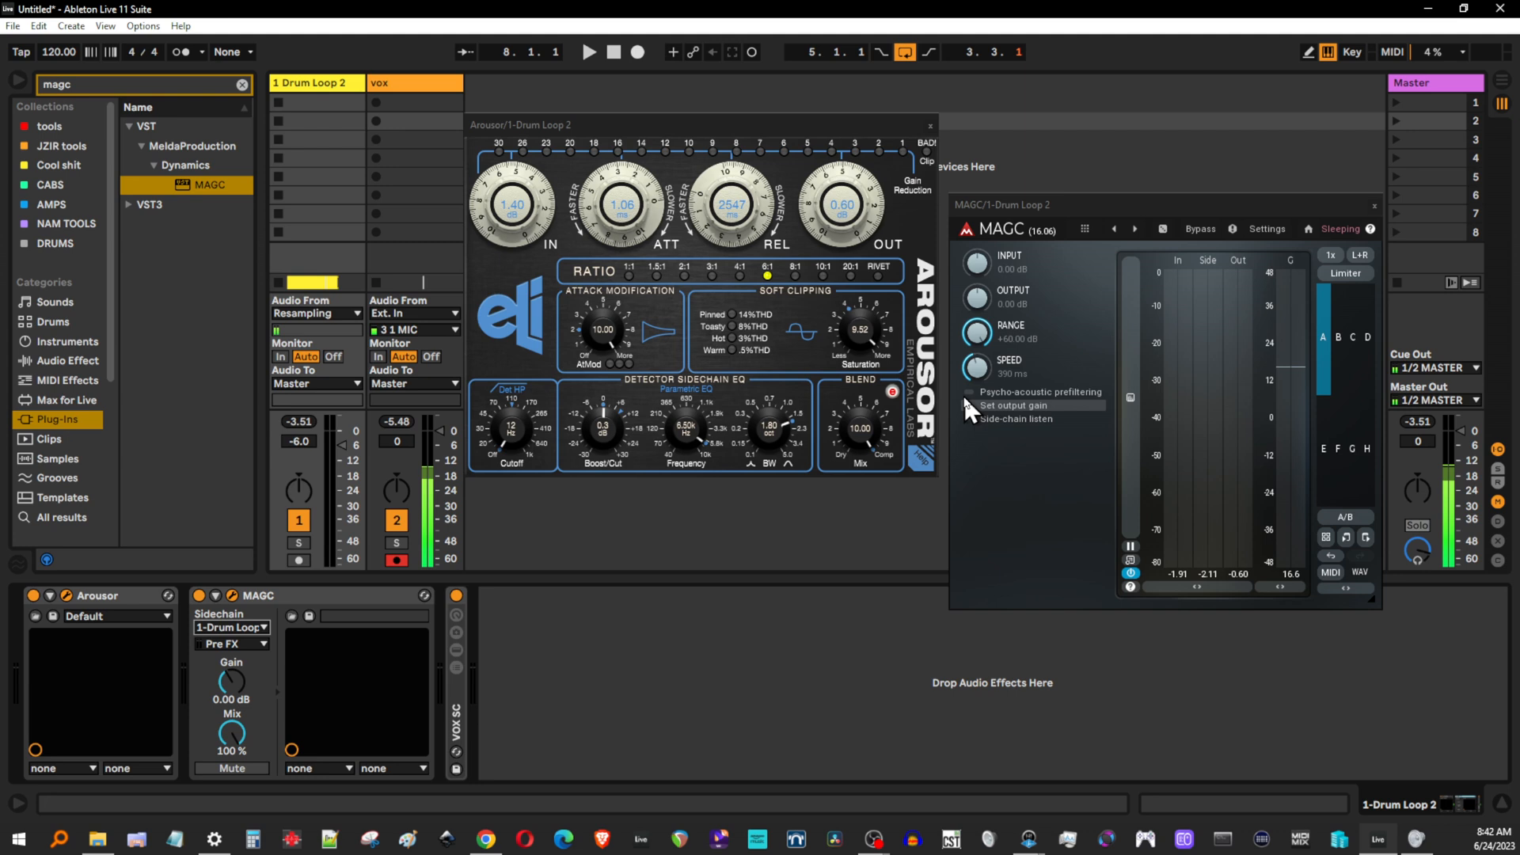
mouse_move(947, 453)
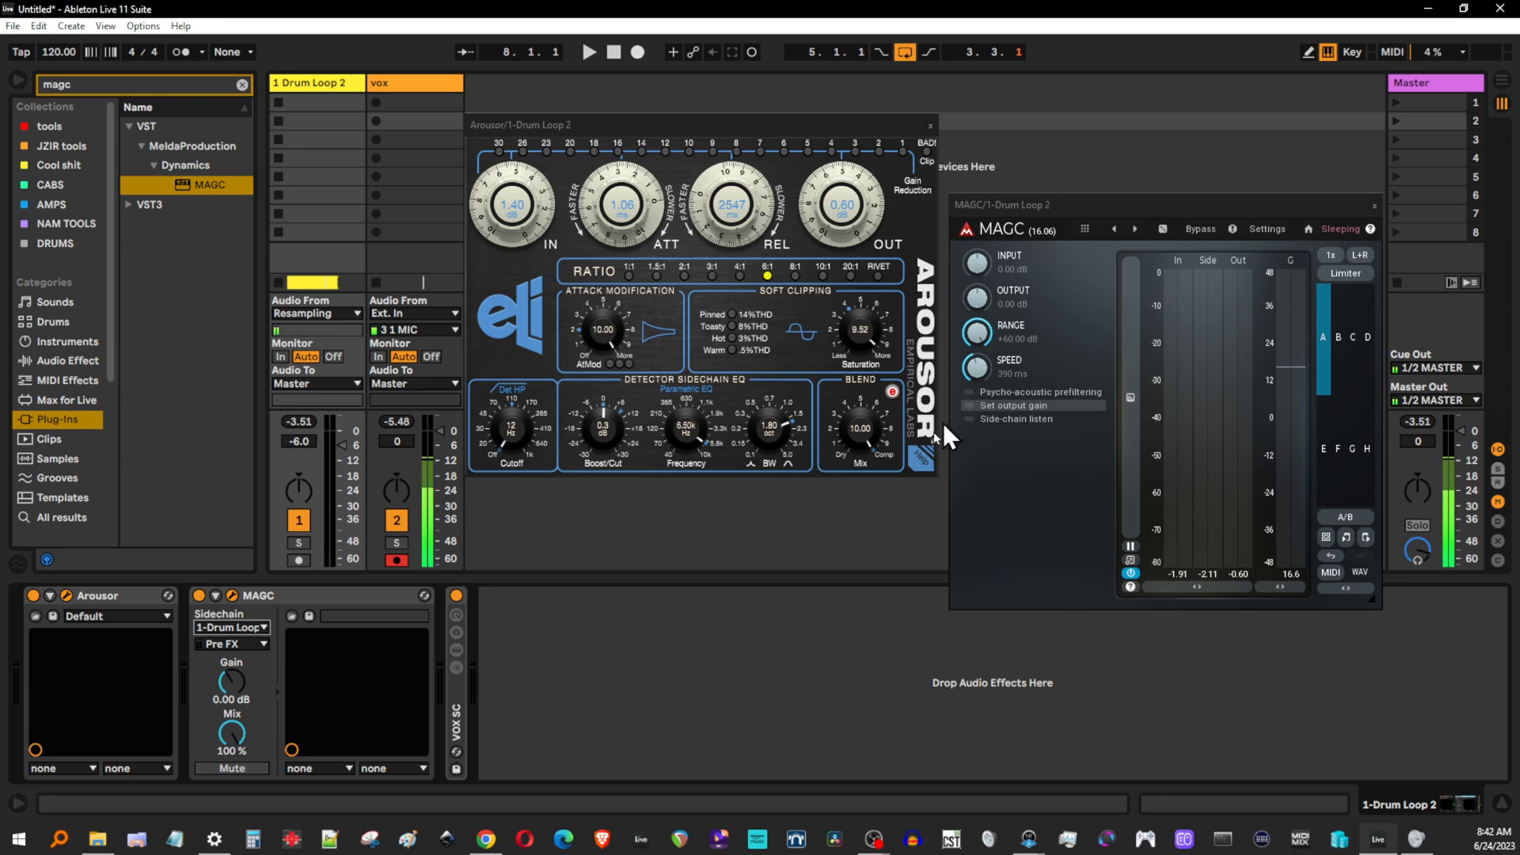
mouse_move(692, 536)
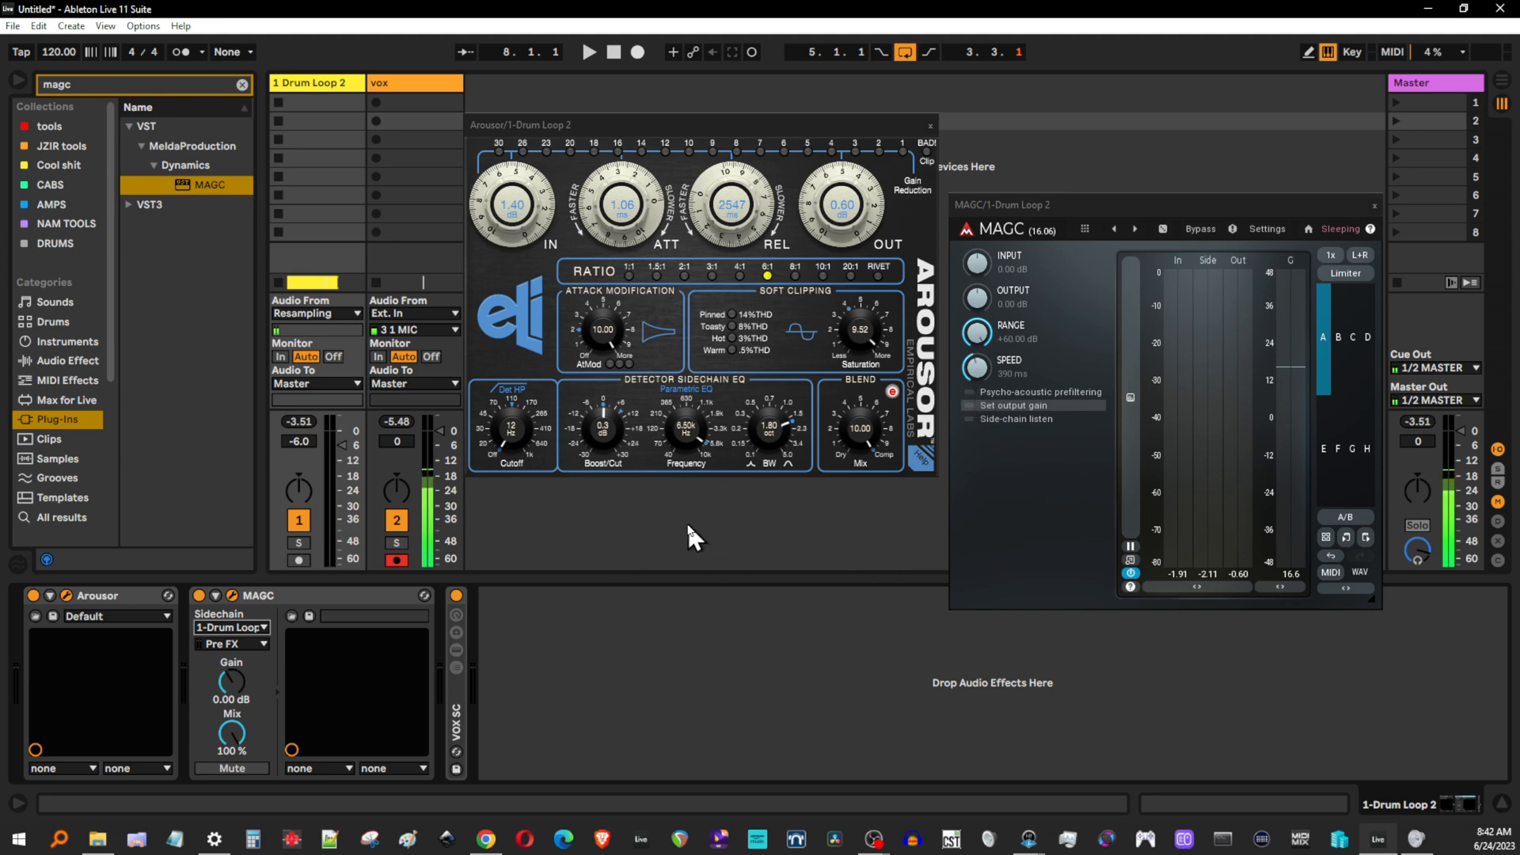
click(591, 52)
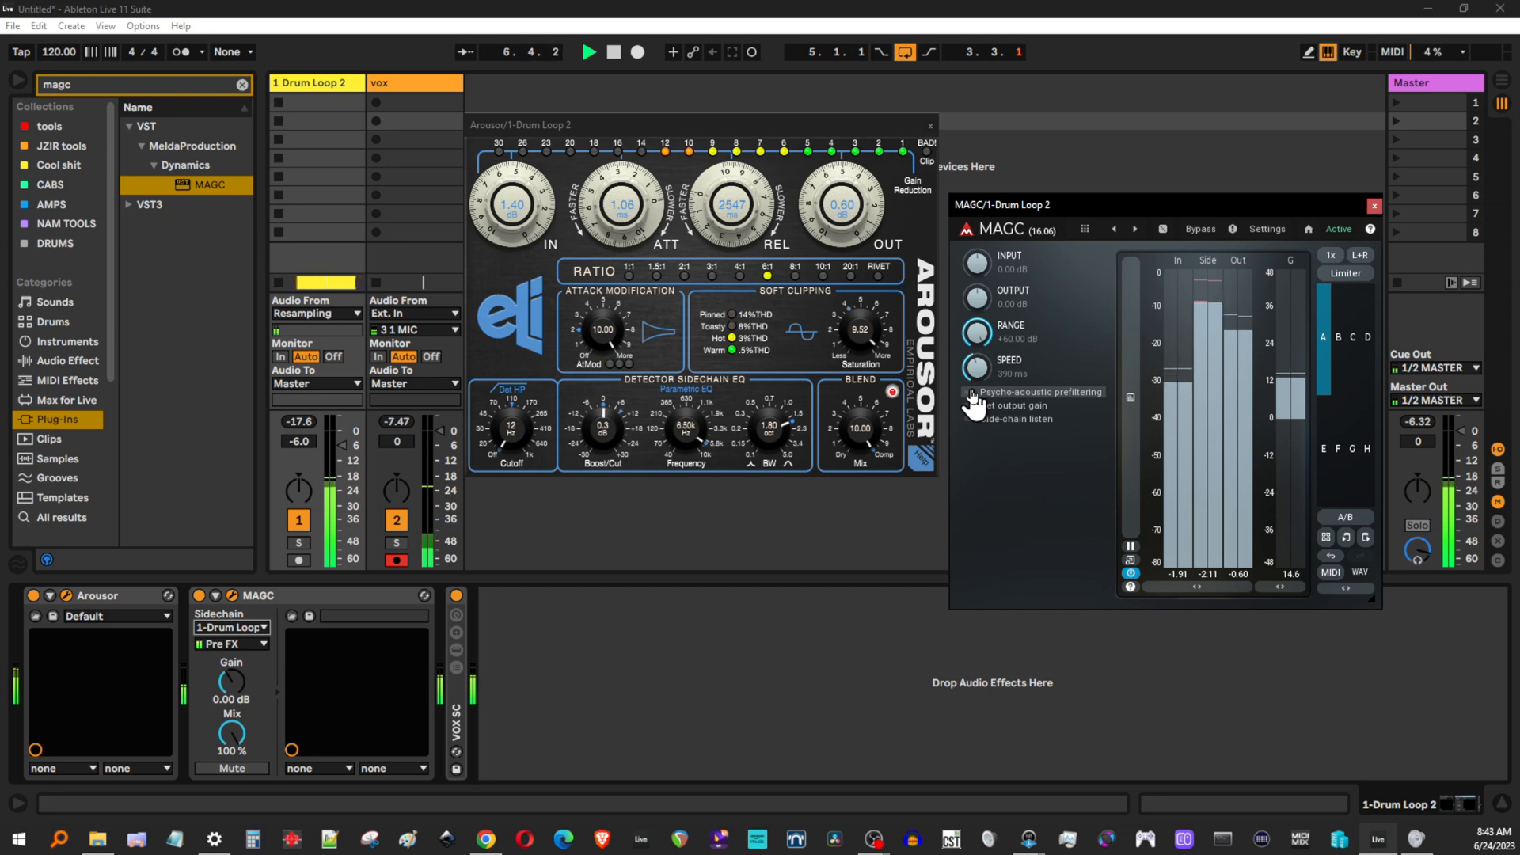
Step: Switch MAGC's automatic output gain matching on, then off again
click(970, 392)
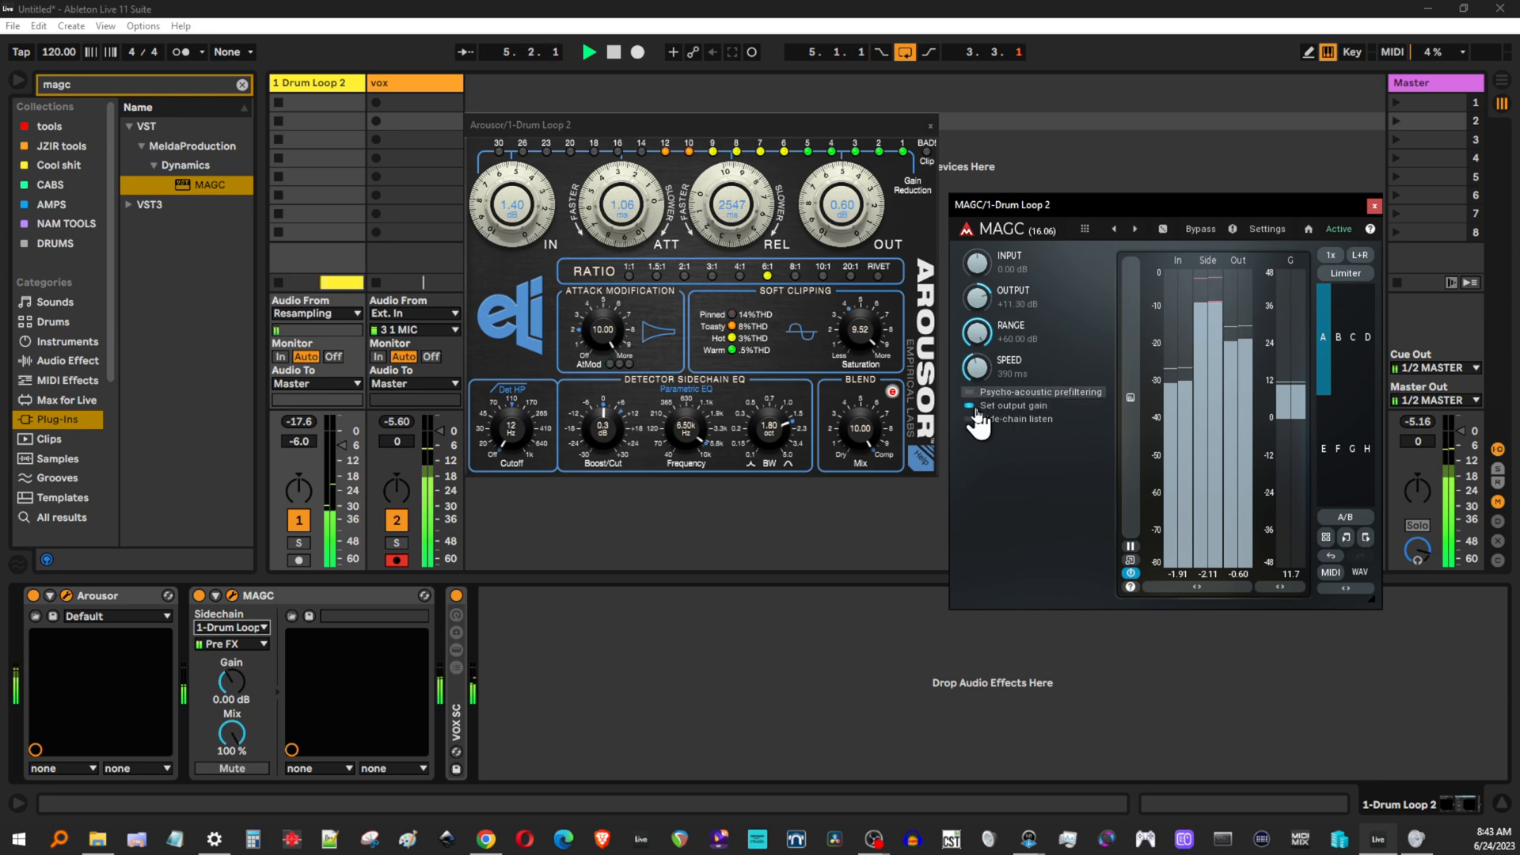
click(969, 419)
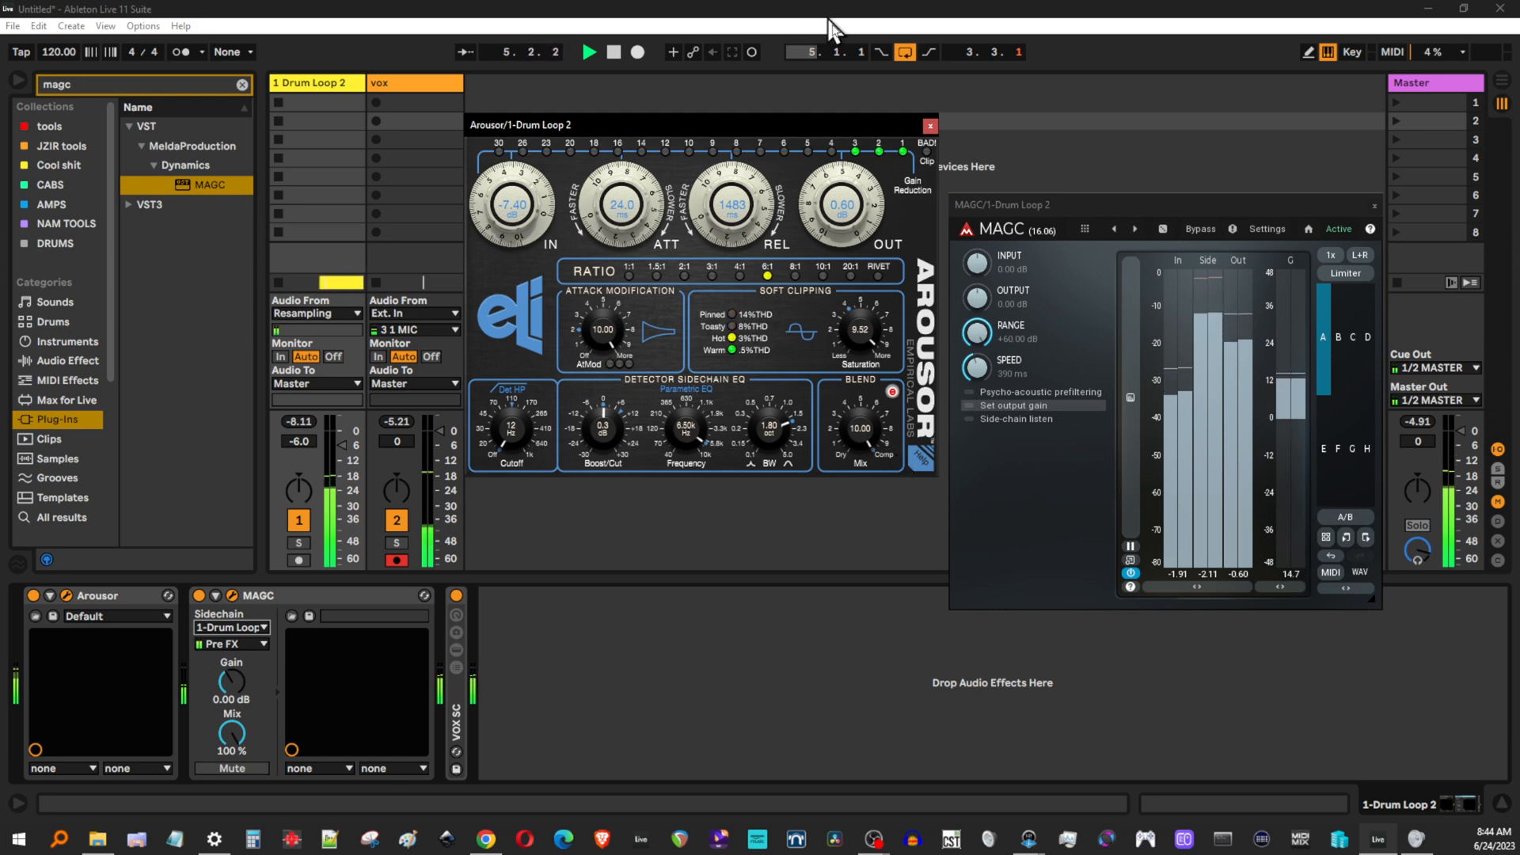
Step: Disable MAGC's Set output gain matching while the drum loop keeps playing
click(591, 51)
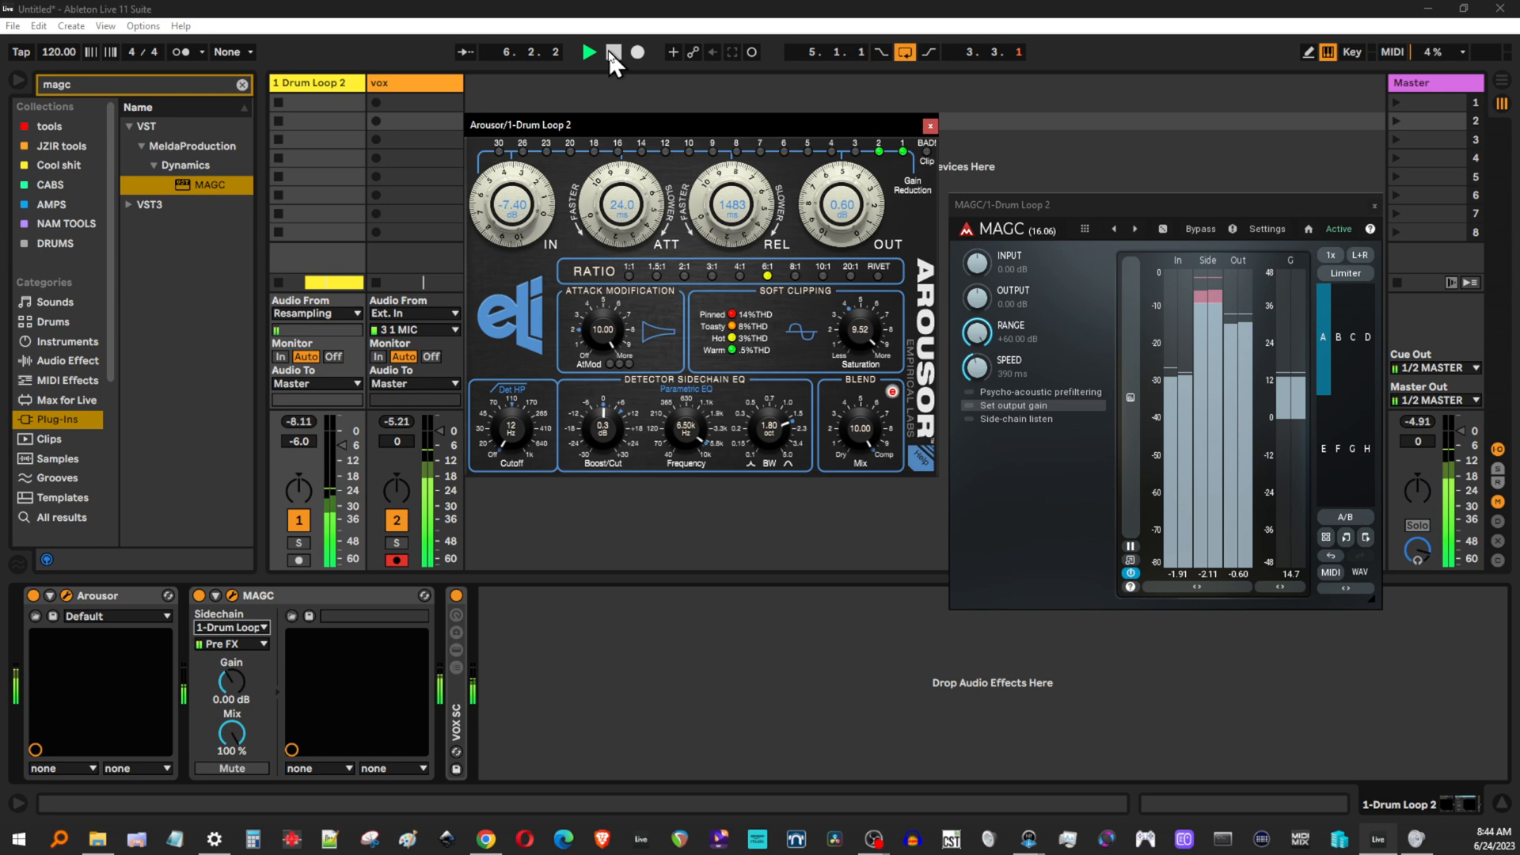
Step: Halt the running drum loop with the transport Stop control
click(616, 51)
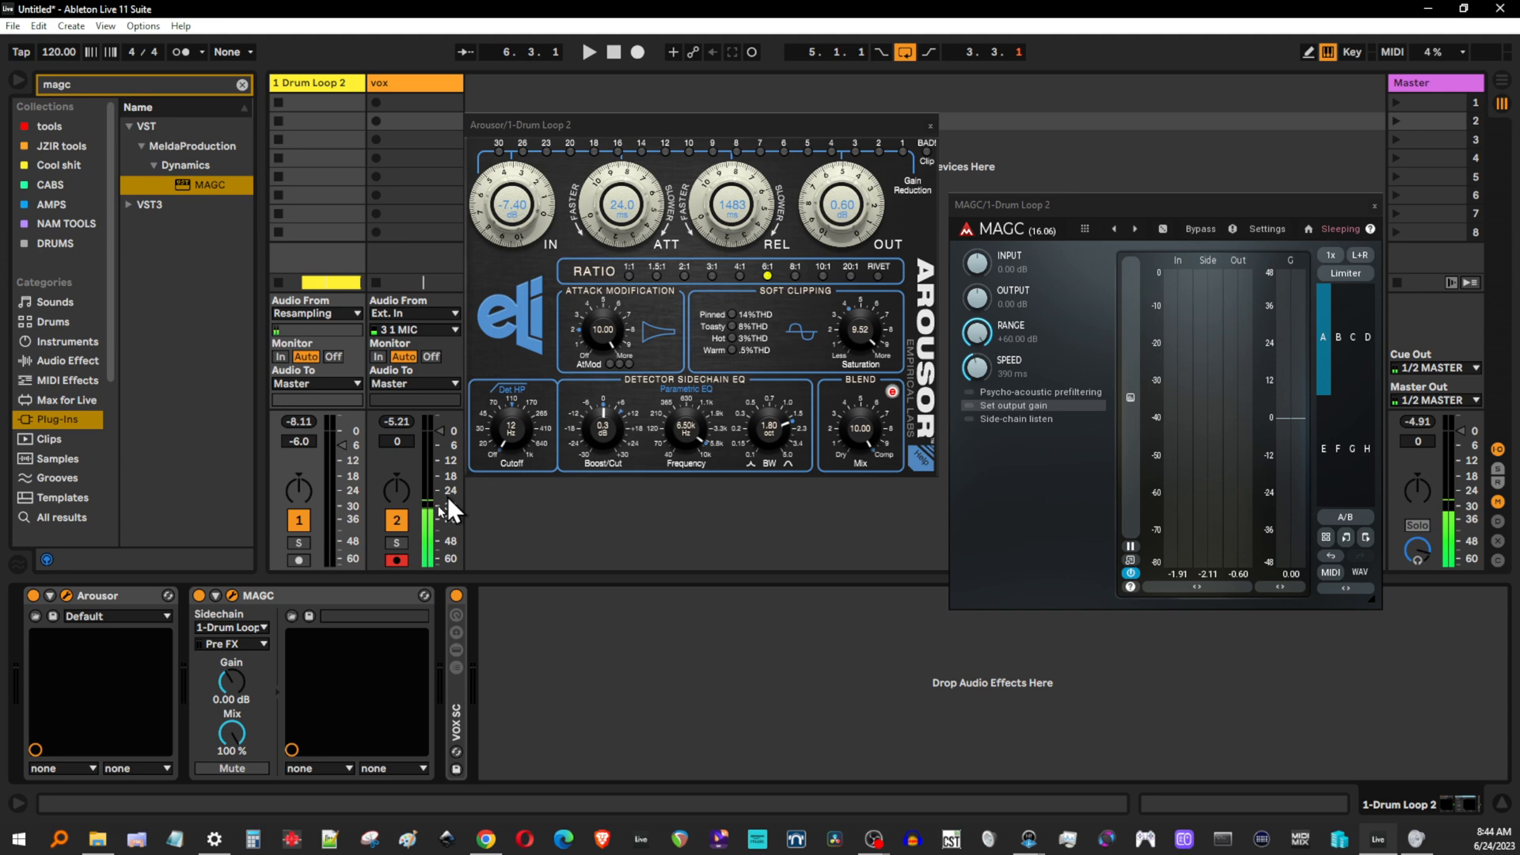
mouse_move(234, 554)
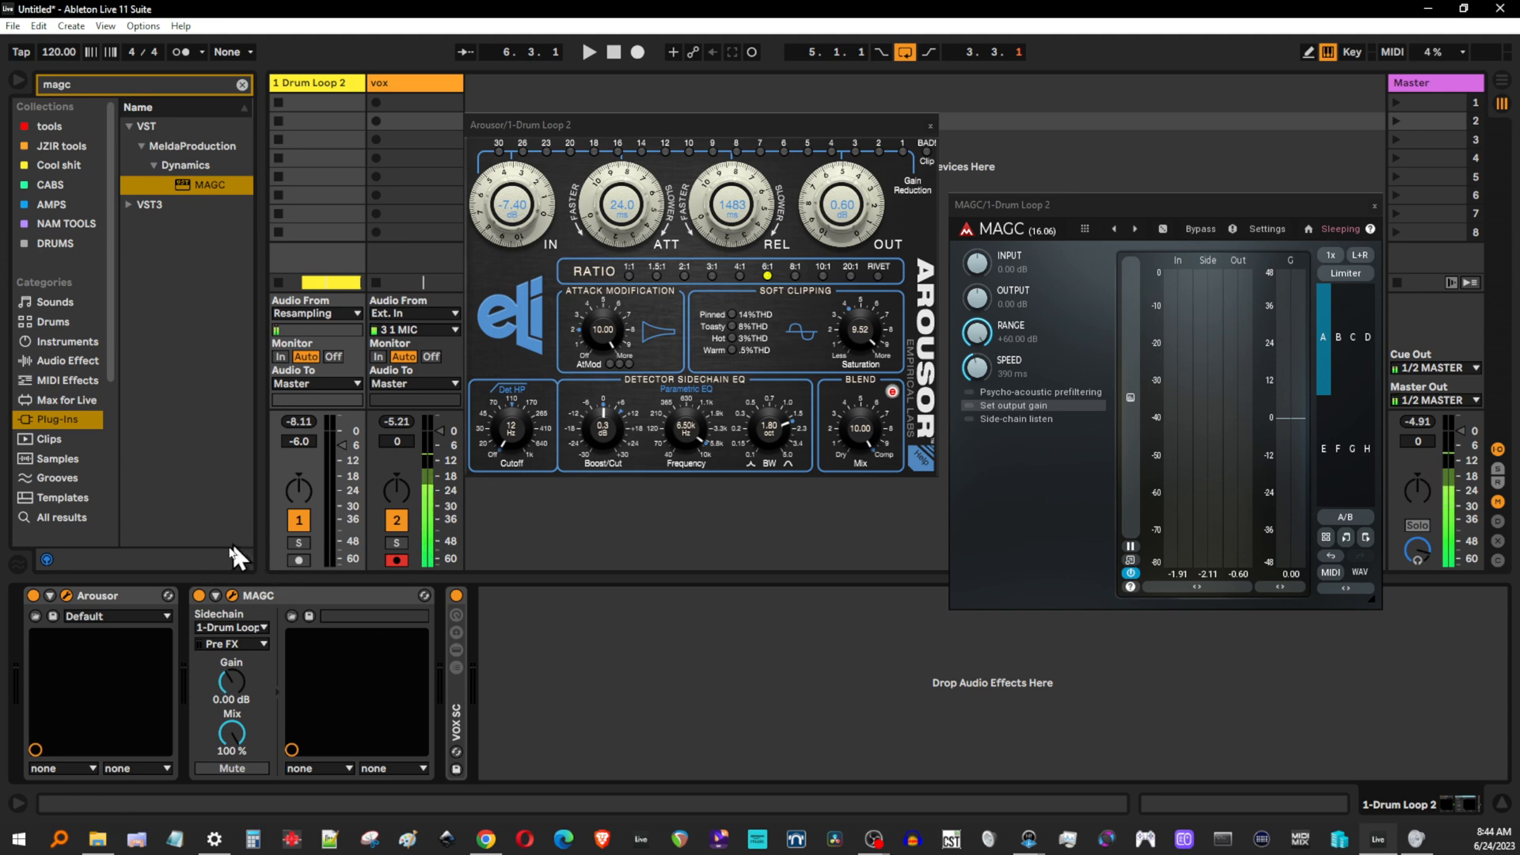
mouse_move(568, 75)
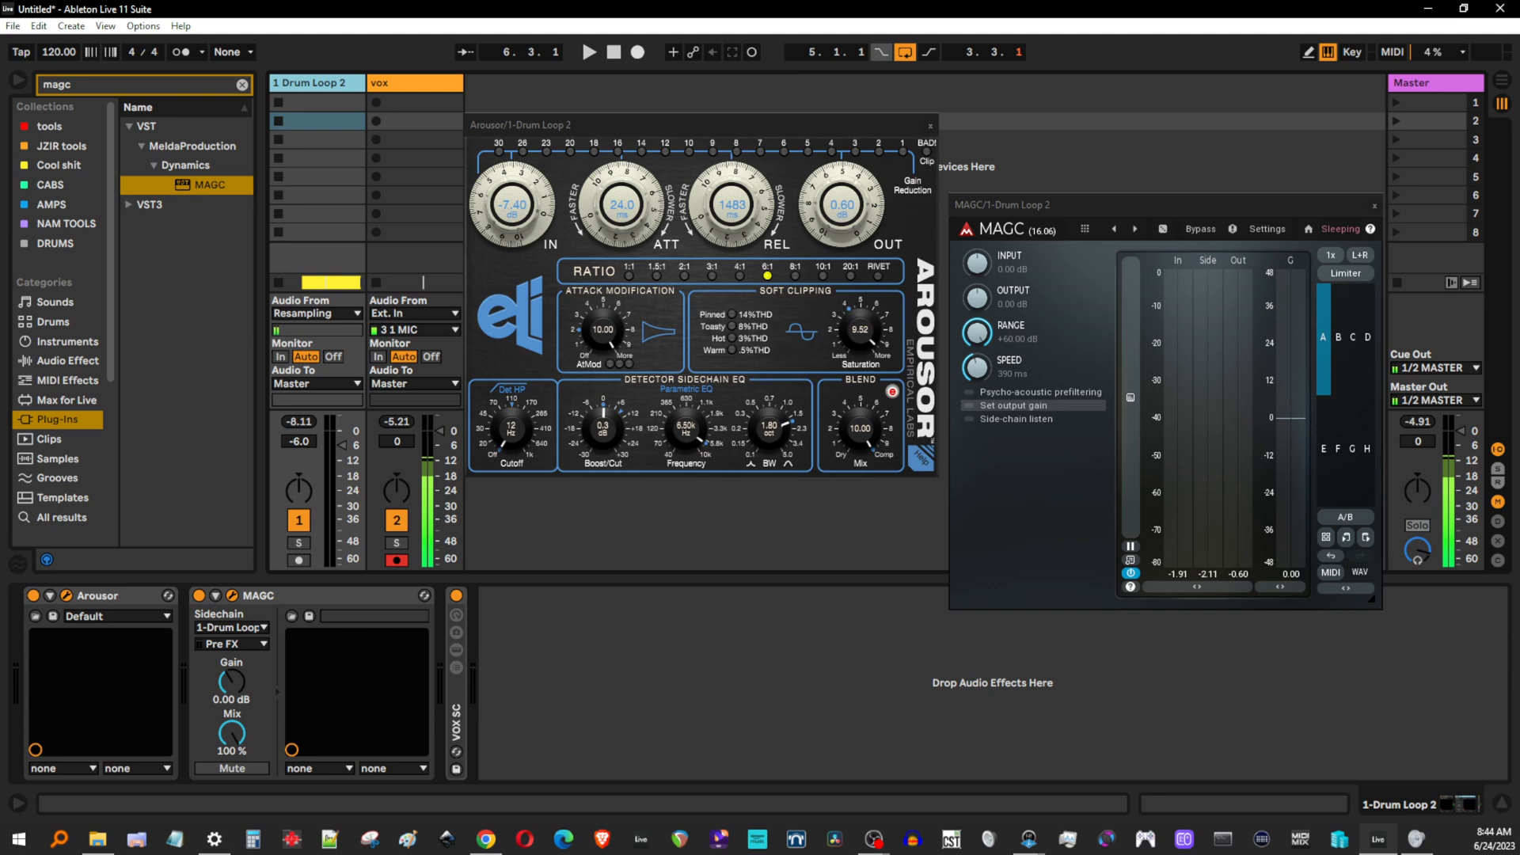
mouse_move(1027, 347)
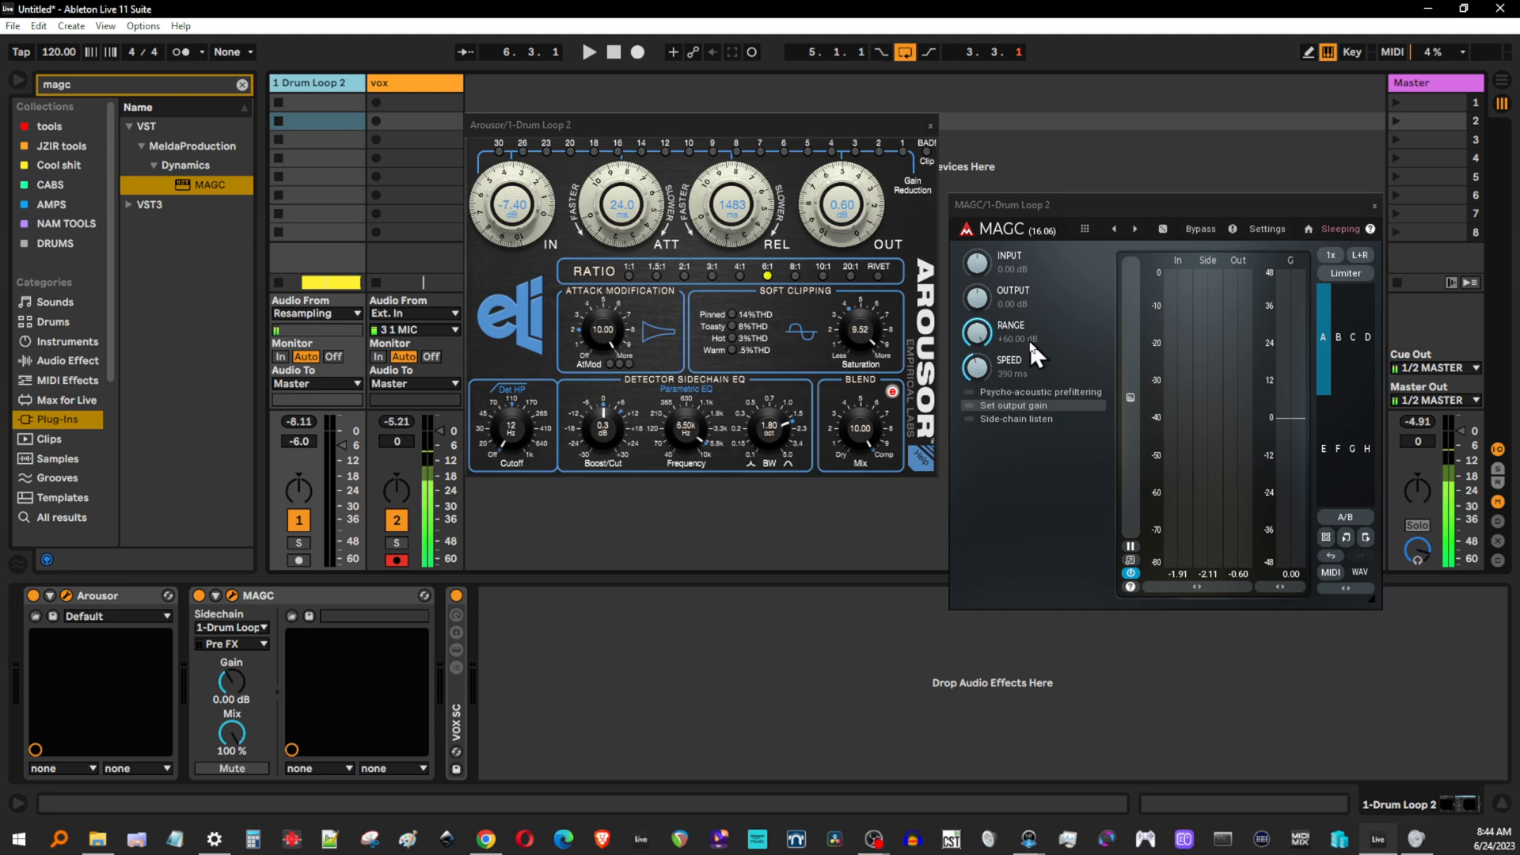